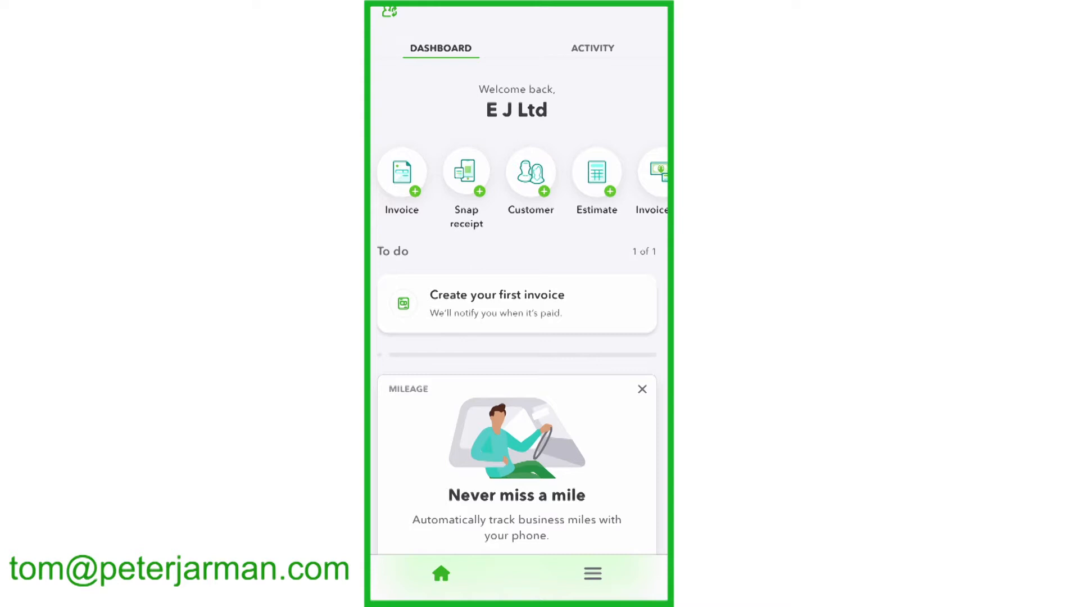
Go to Receipt snap from the app menu to see the empty list of receipts to review
click(591, 574)
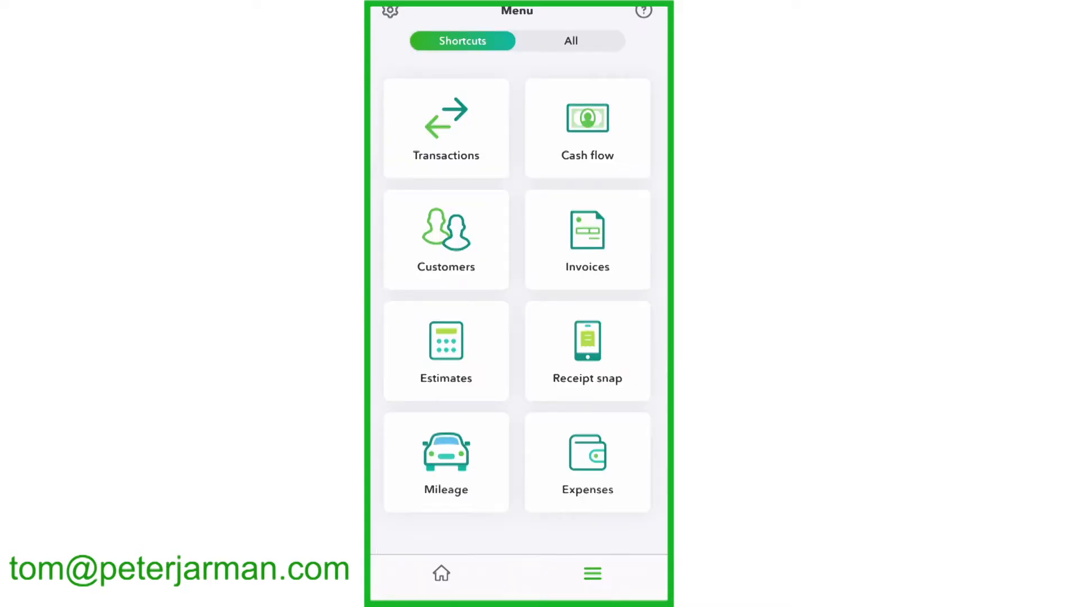
click(587, 350)
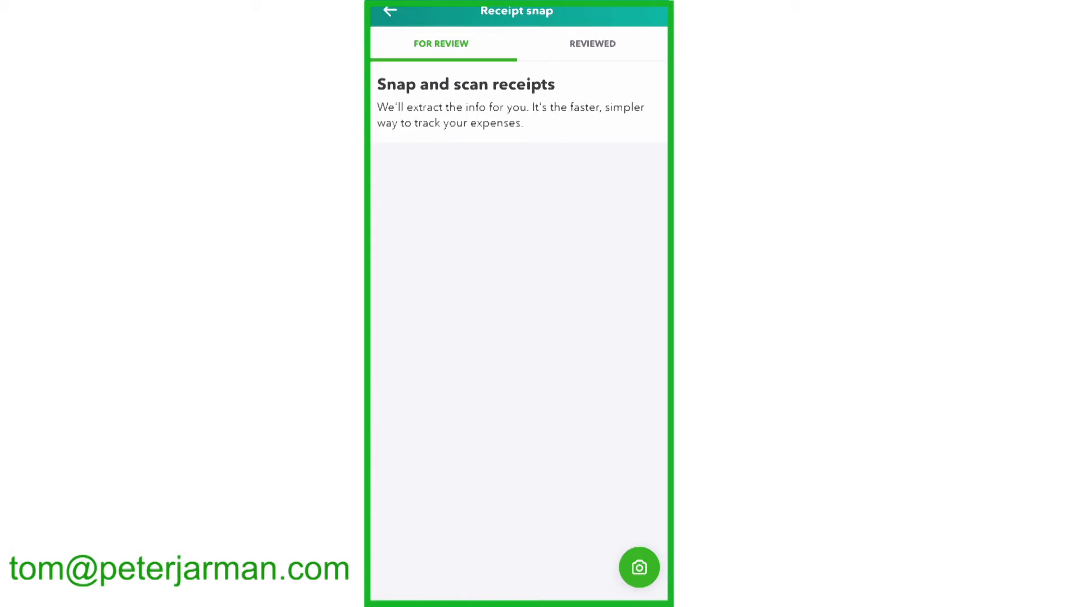
Photograph the ASDA fuel receipt and confirm it with Use this photo
click(638, 567)
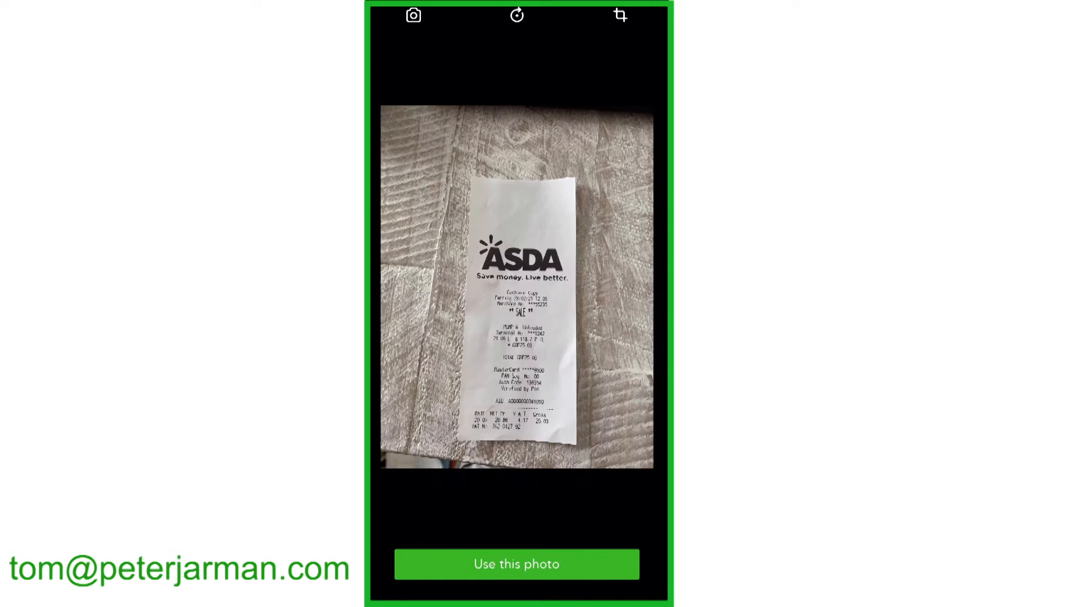
click(515, 564)
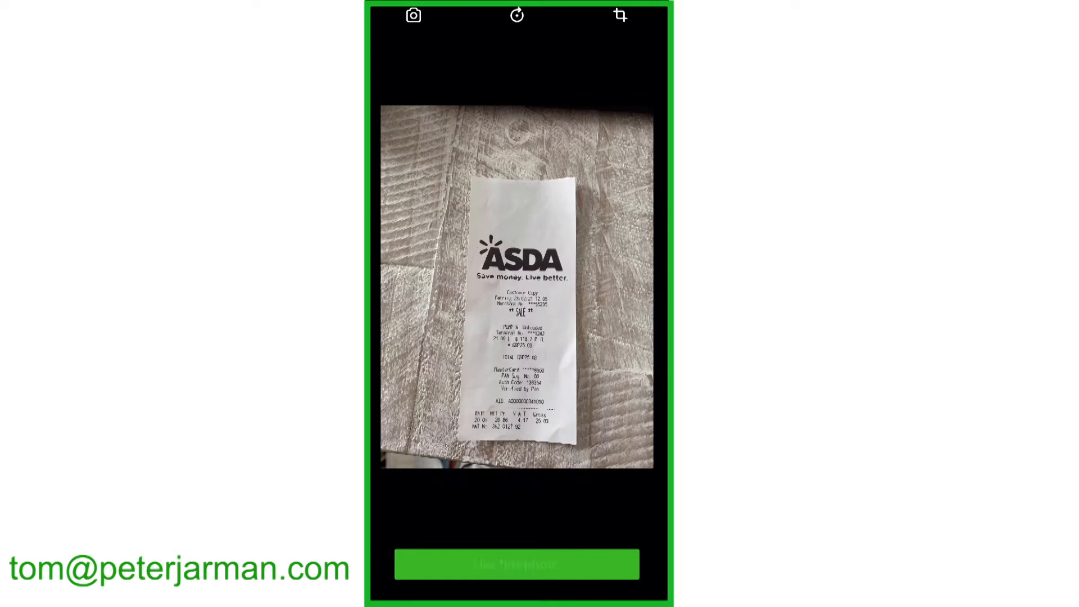
click(516, 565)
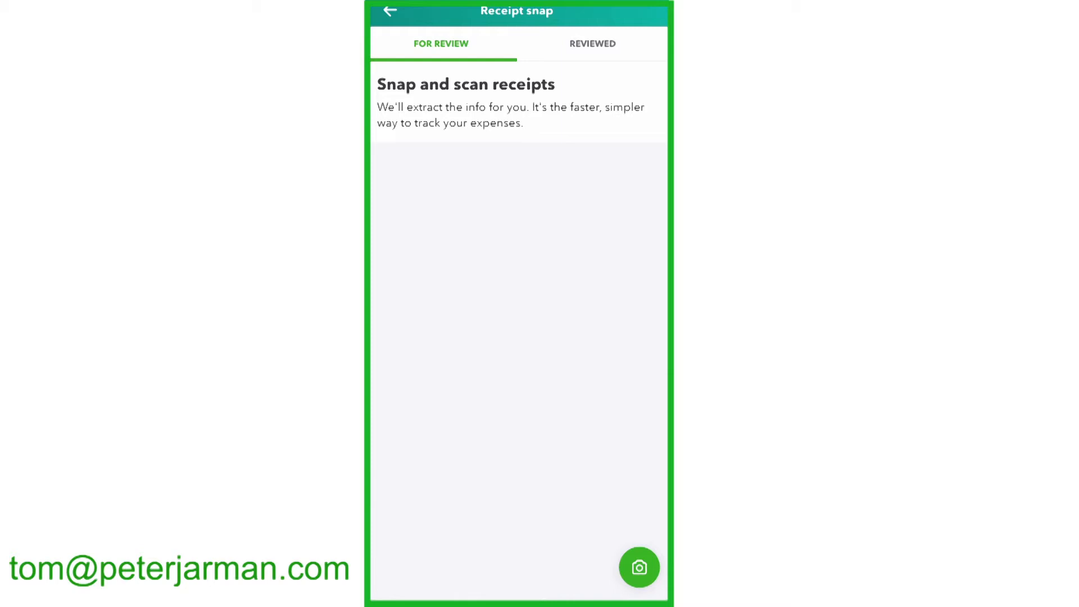
Snap the second ASDA grocery receipt and accept the photo
click(639, 568)
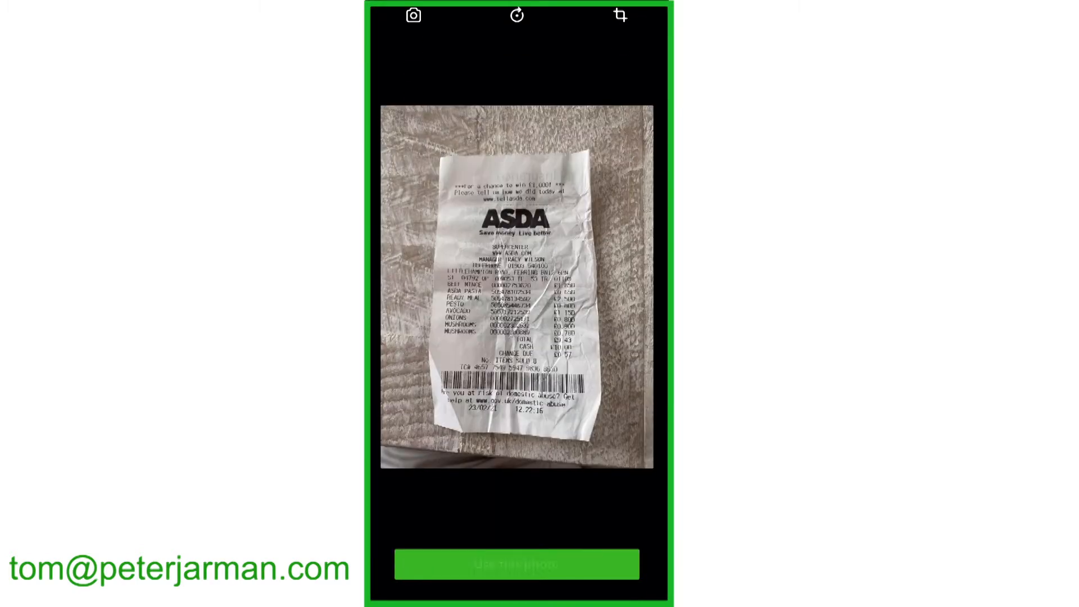
click(515, 565)
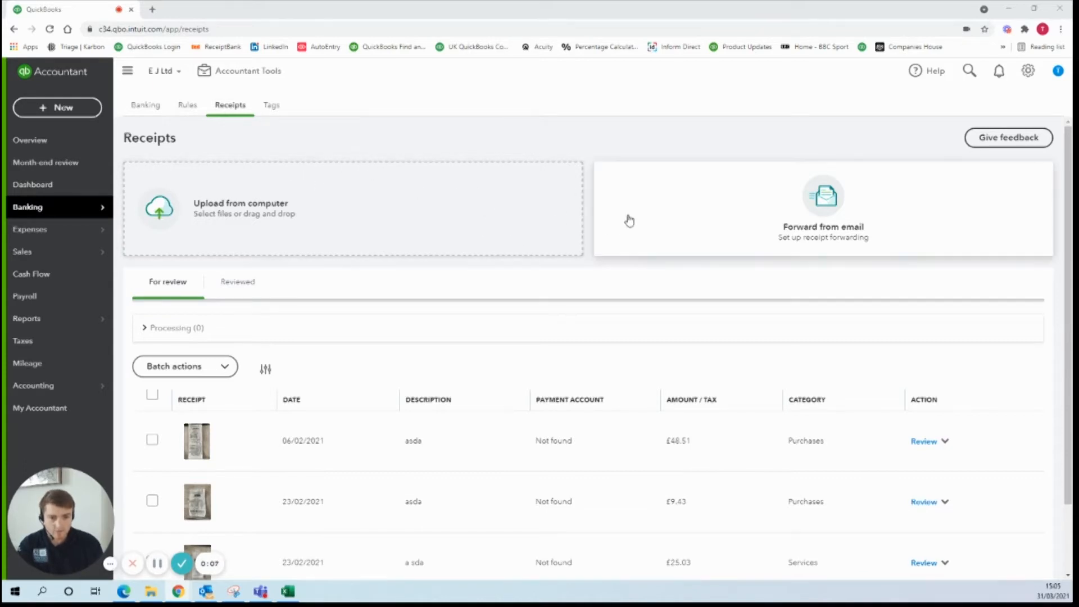
mouse_move(639, 221)
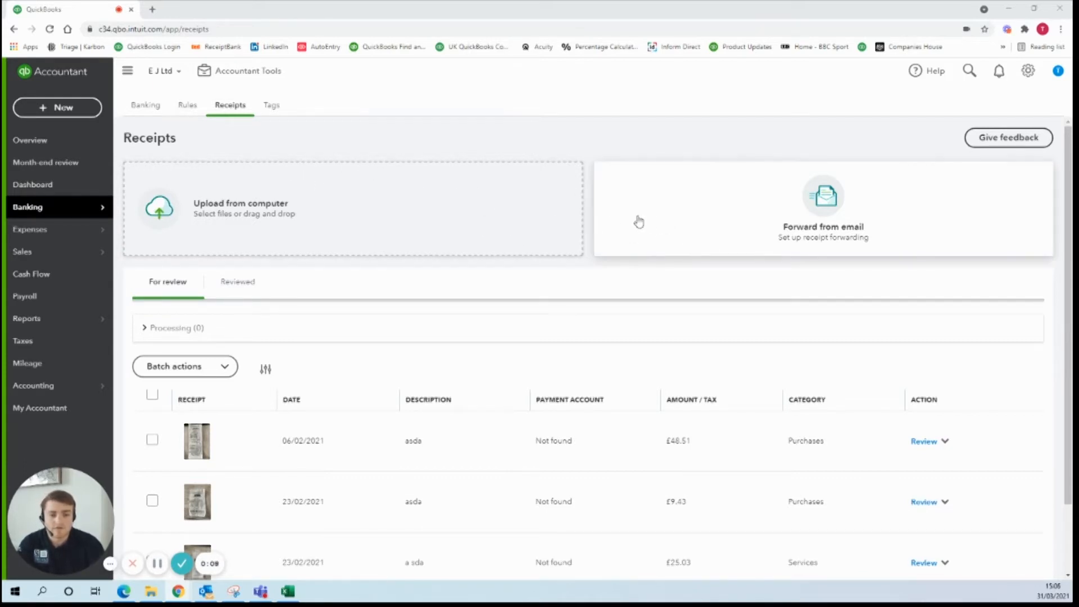
mouse_move(317, 209)
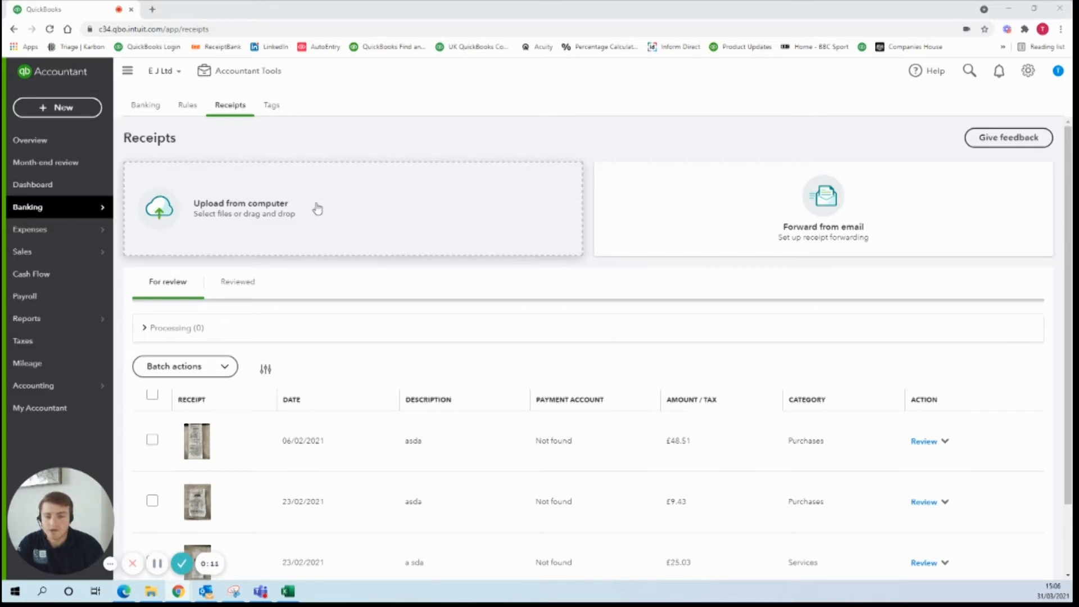
mouse_move(294, 216)
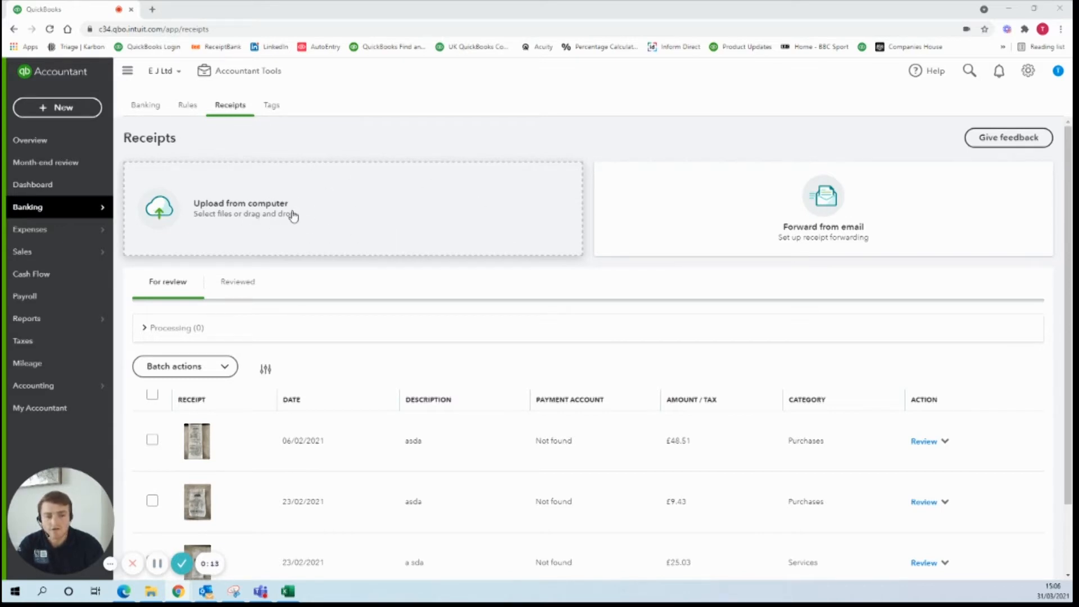
mouse_move(310, 208)
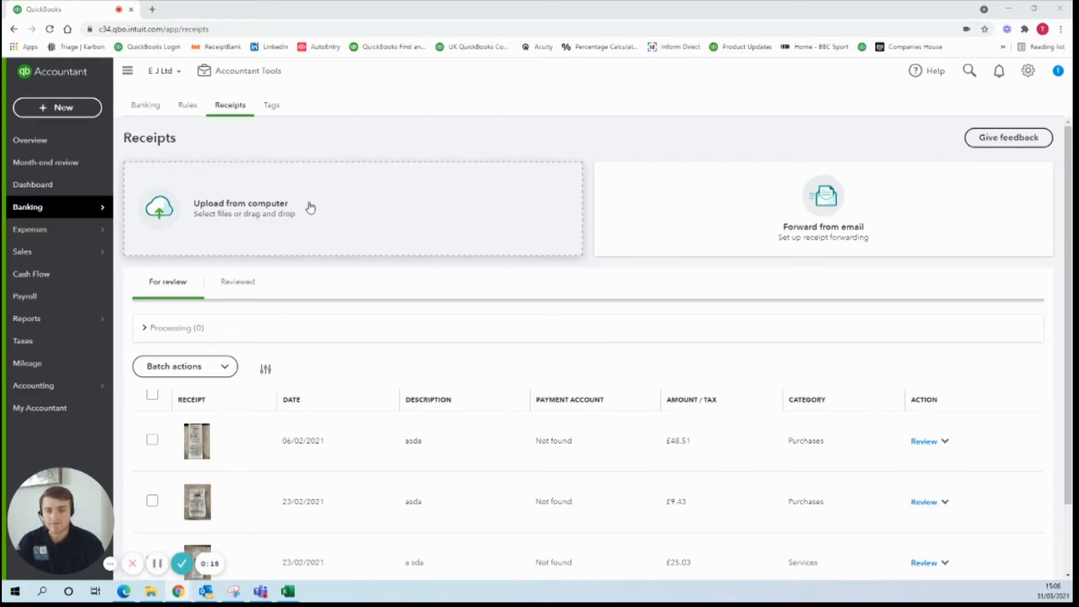
mouse_move(840, 227)
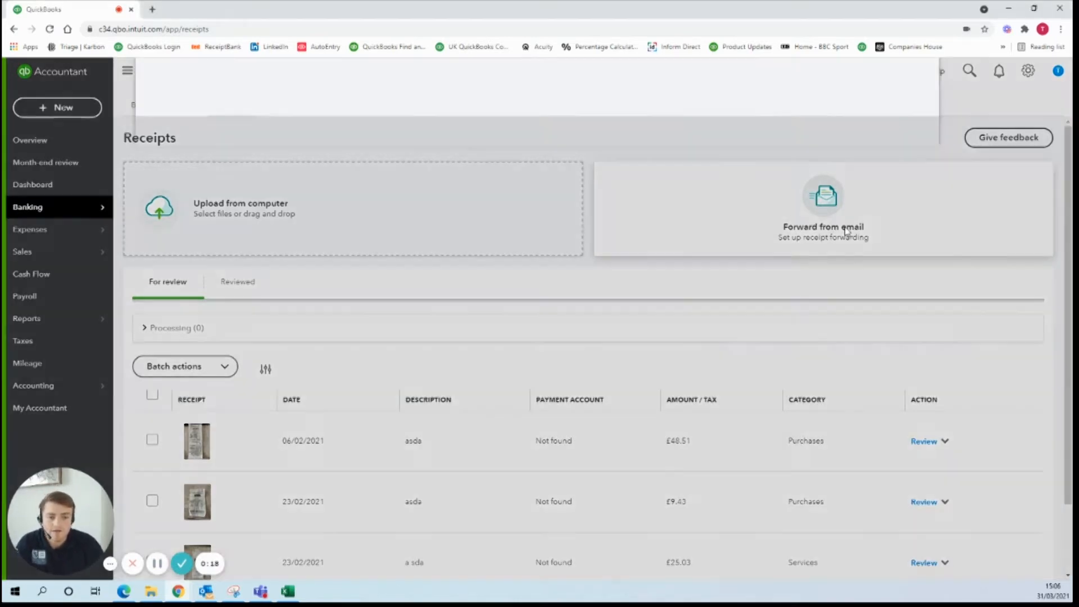
Type ejltd as a custom forwarding address, then close the setup without creating it
click(822, 227)
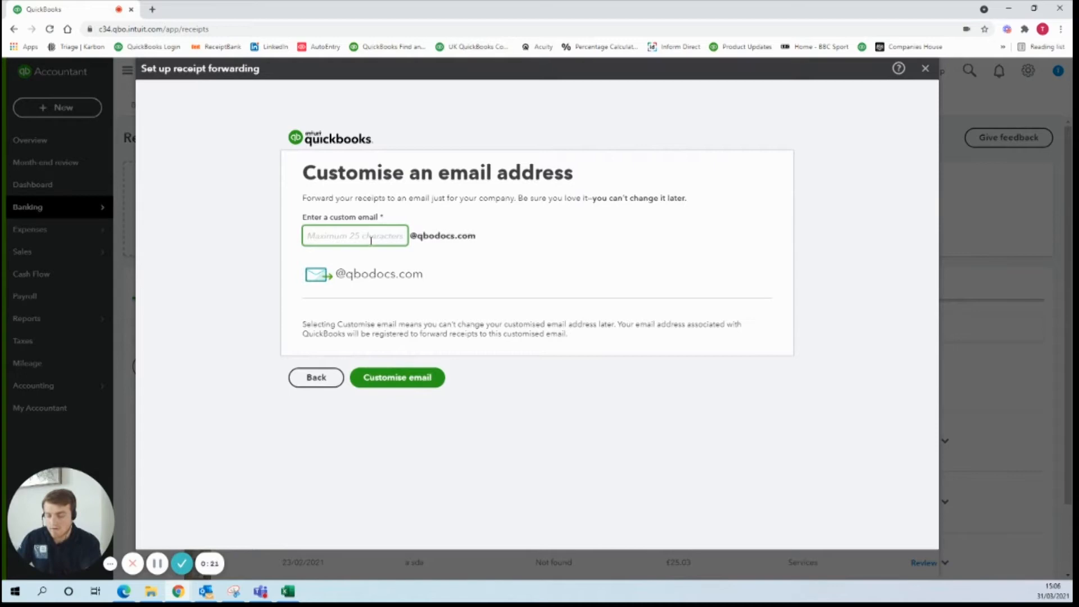
text(ejltd)
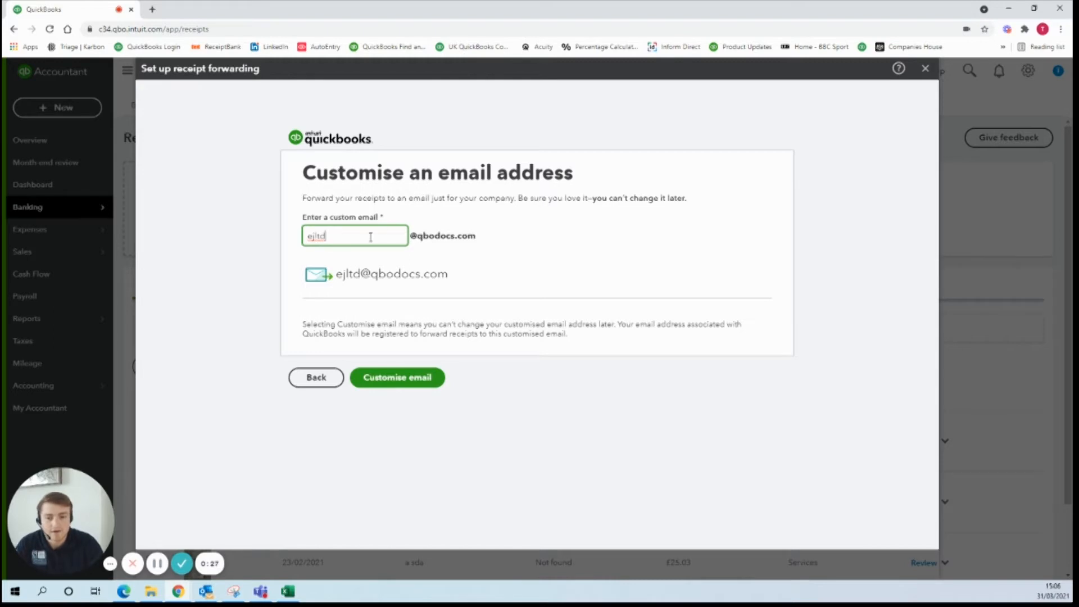
mouse_move(344, 236)
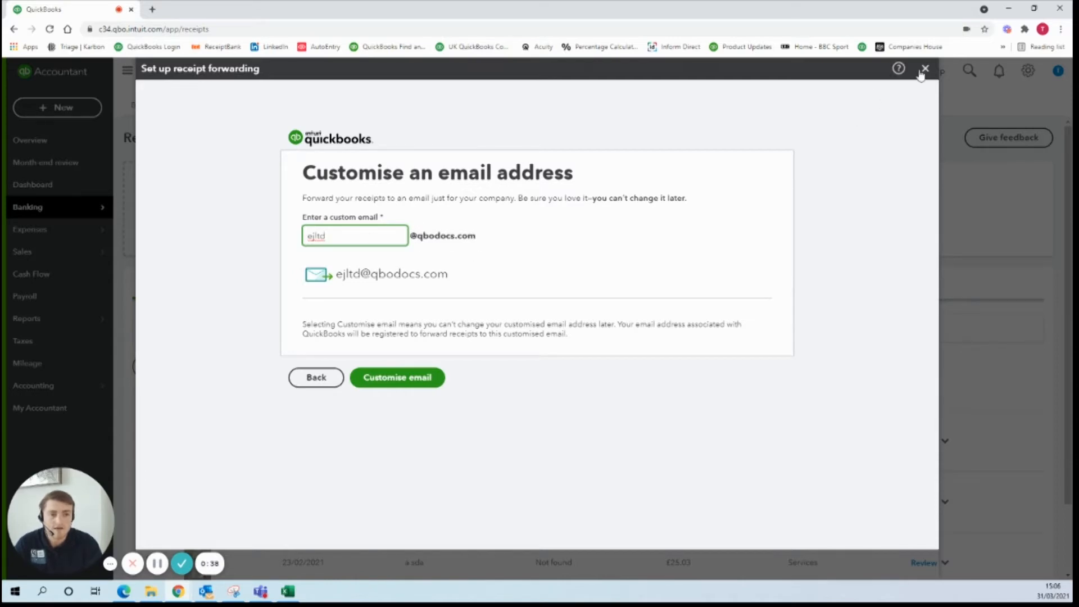
click(926, 68)
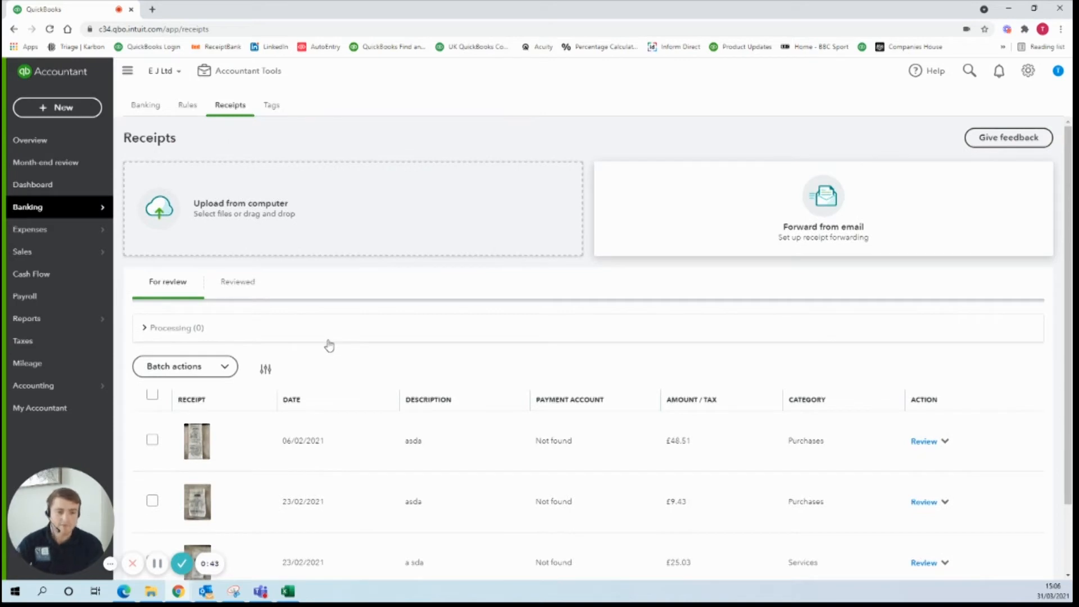
Scroll the For review list and open the £25.03 ASDA receipt
scroll(down, 3)
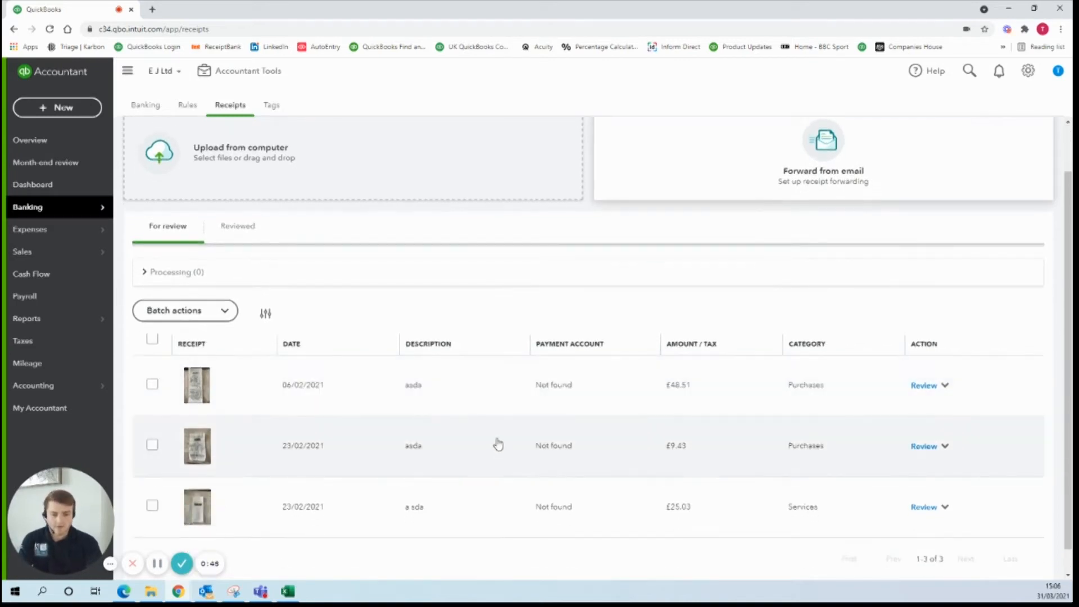
scroll(down, 3)
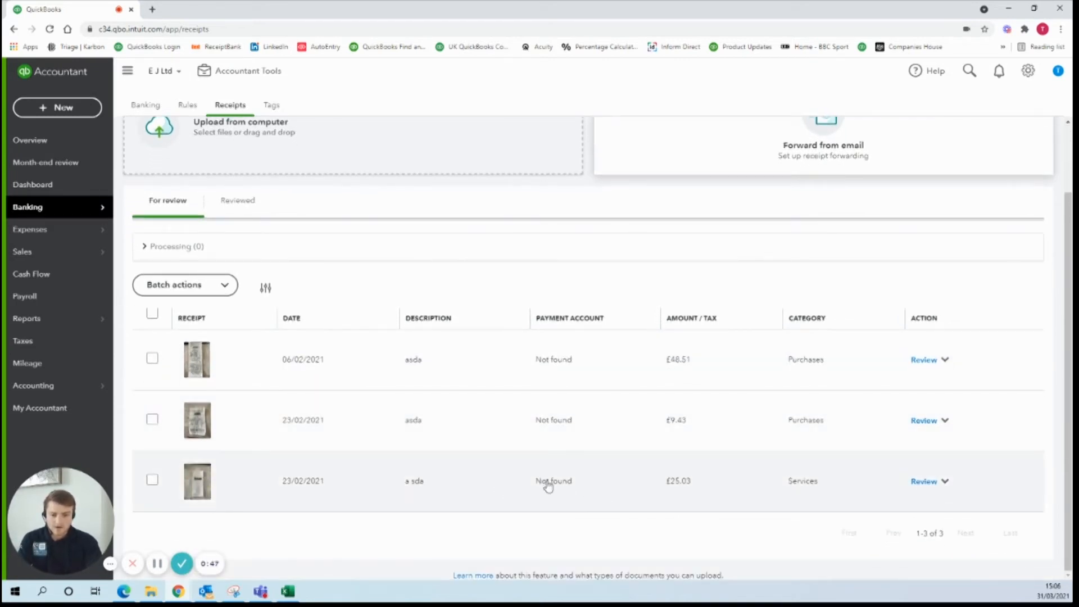
click(925, 481)
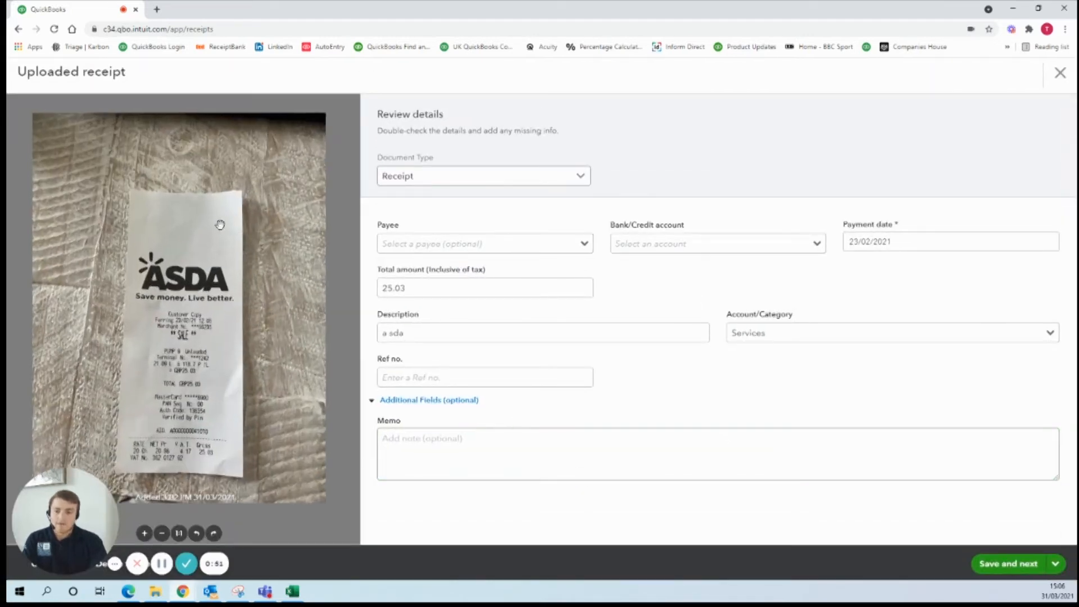
Add ASDA as a new supplier and make it the receipt's payee
text(A)
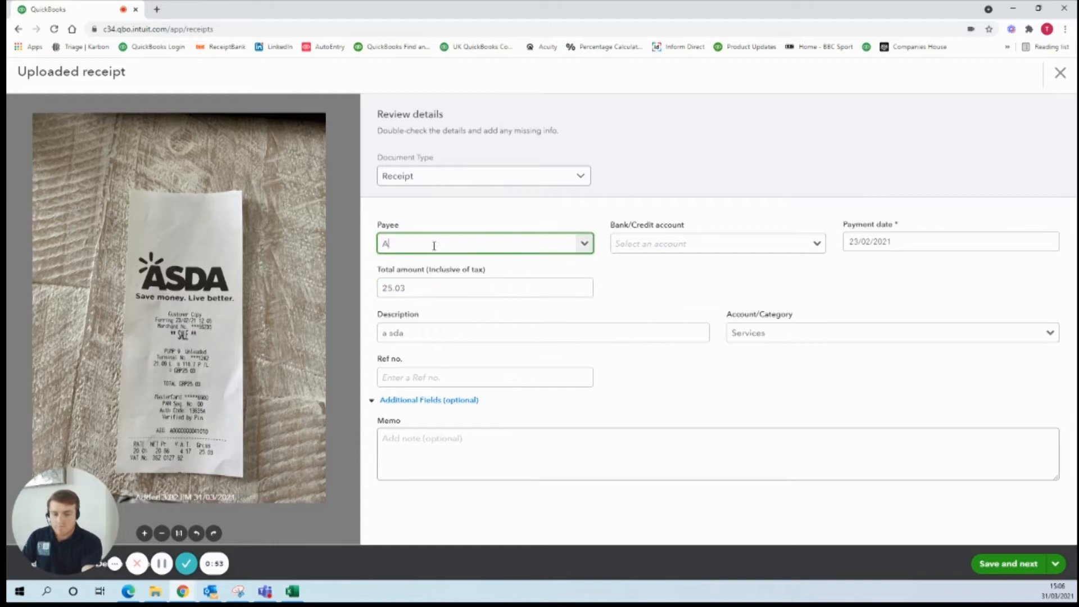
text(SDA)
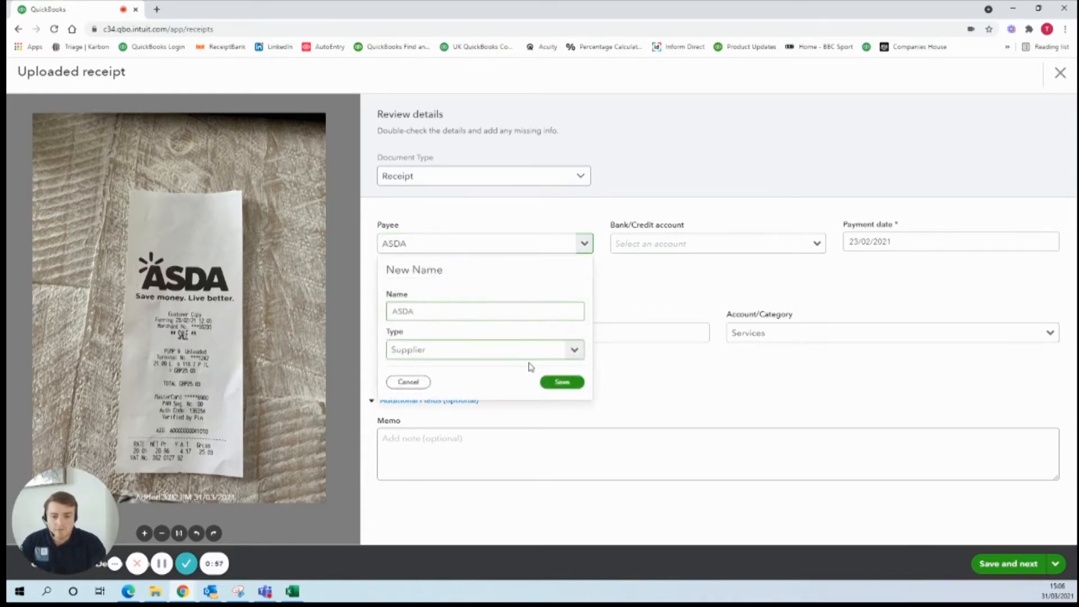
click(562, 382)
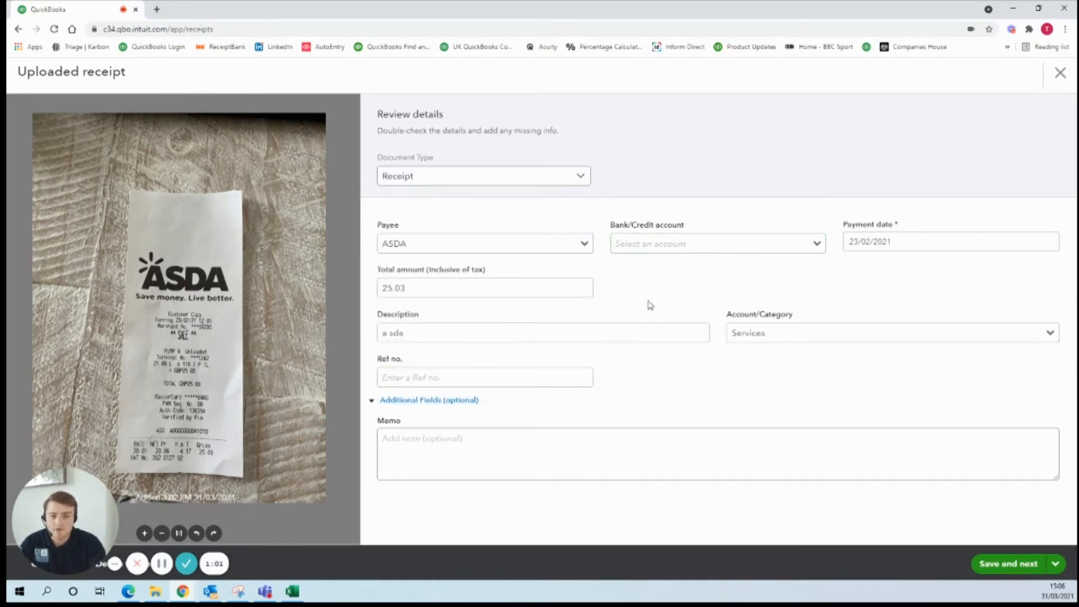
Try the payment account and category fields, leaving the paying account still unselected
click(715, 243)
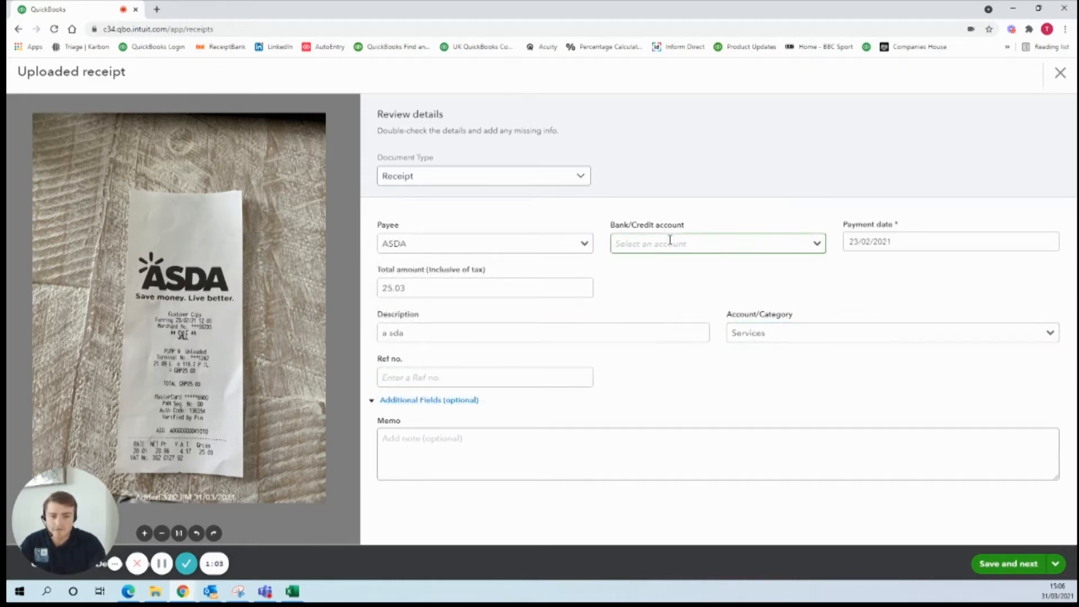
click(892, 332)
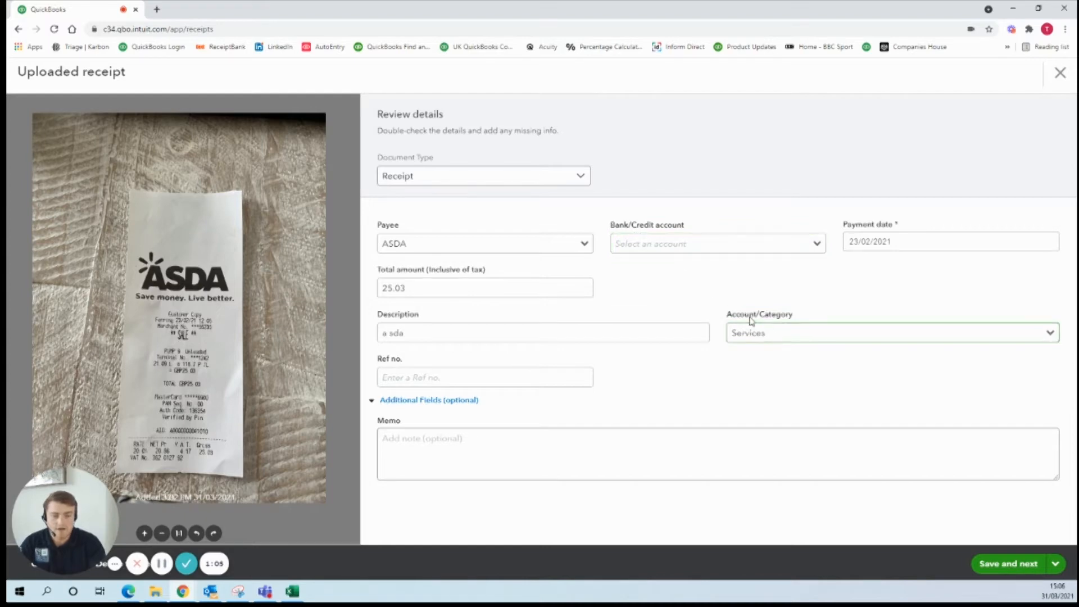
click(716, 243)
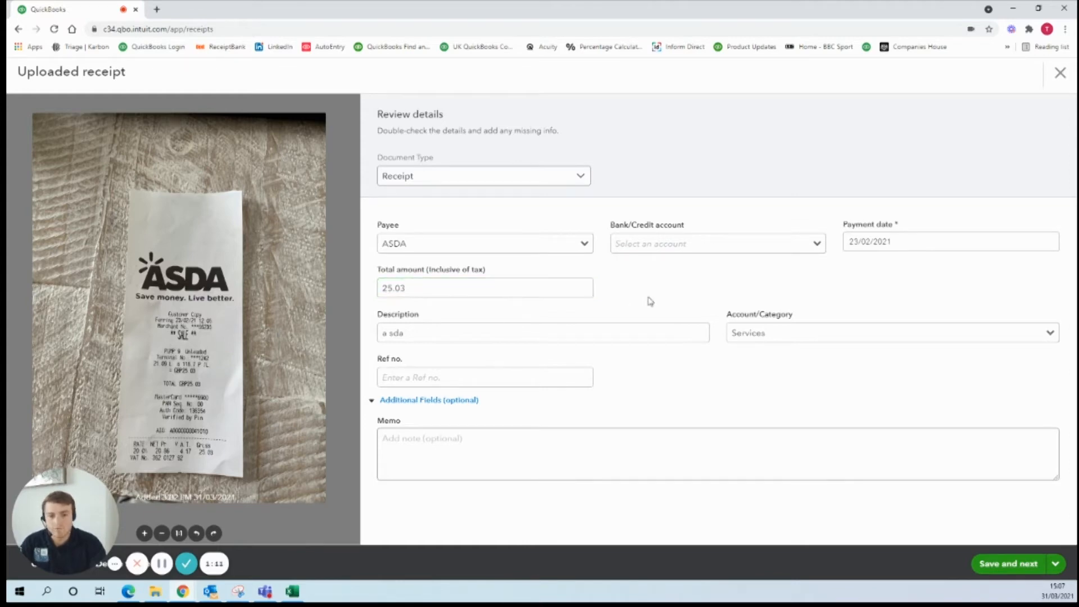
click(716, 242)
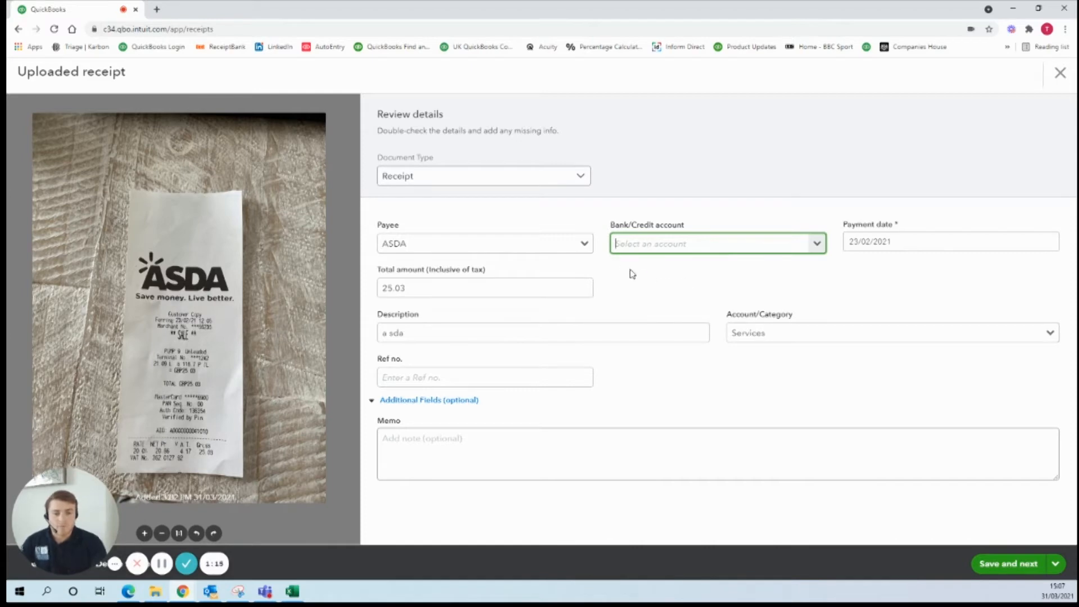
Set Current account and the Travelling and subsistence category, then save the receipt details
text(Current)
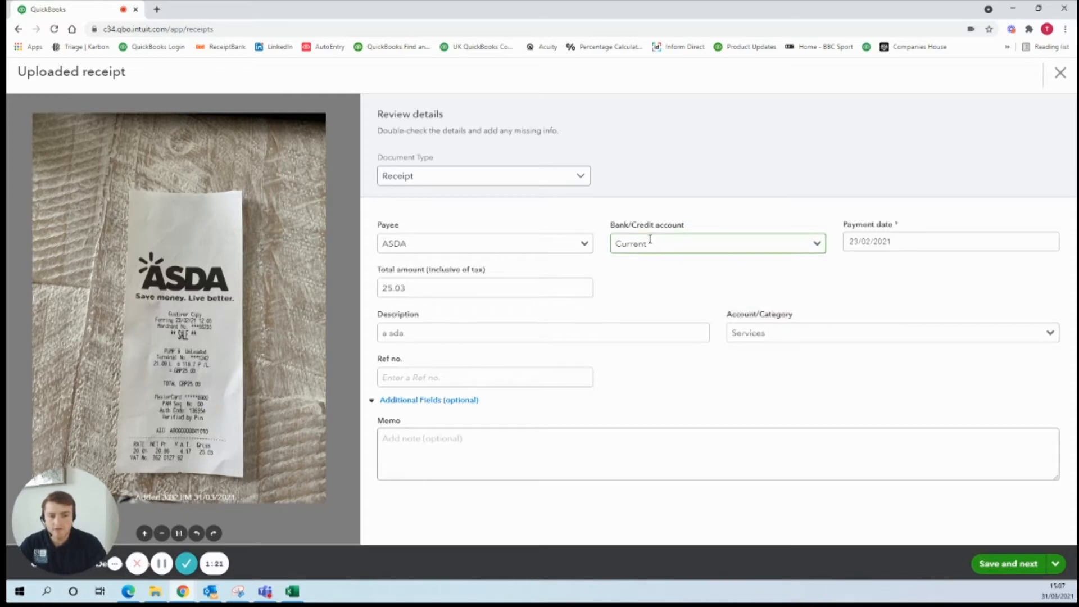
click(888, 332)
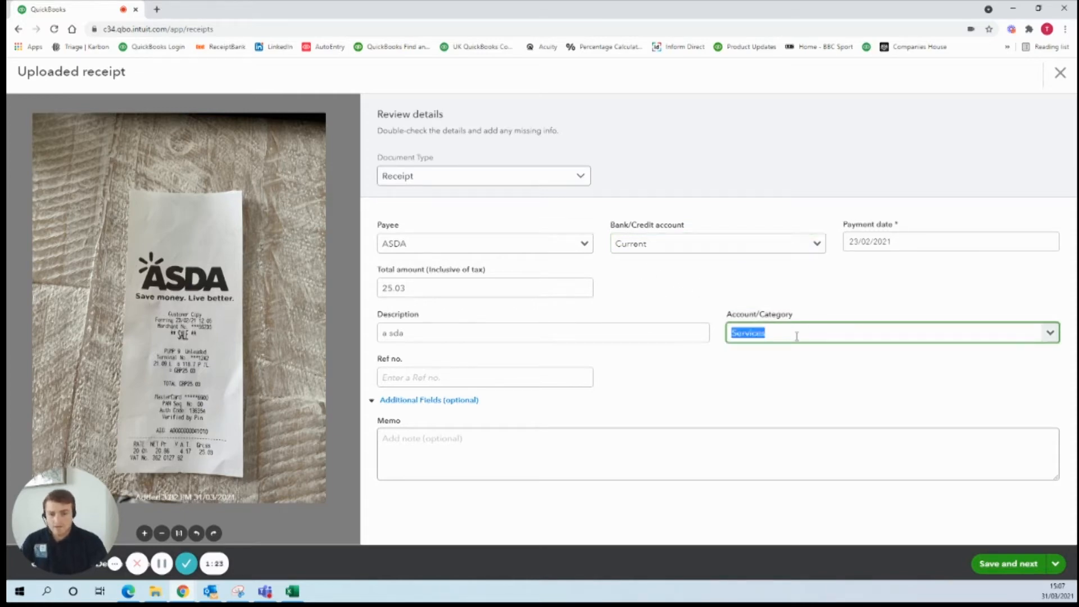
text(trav)
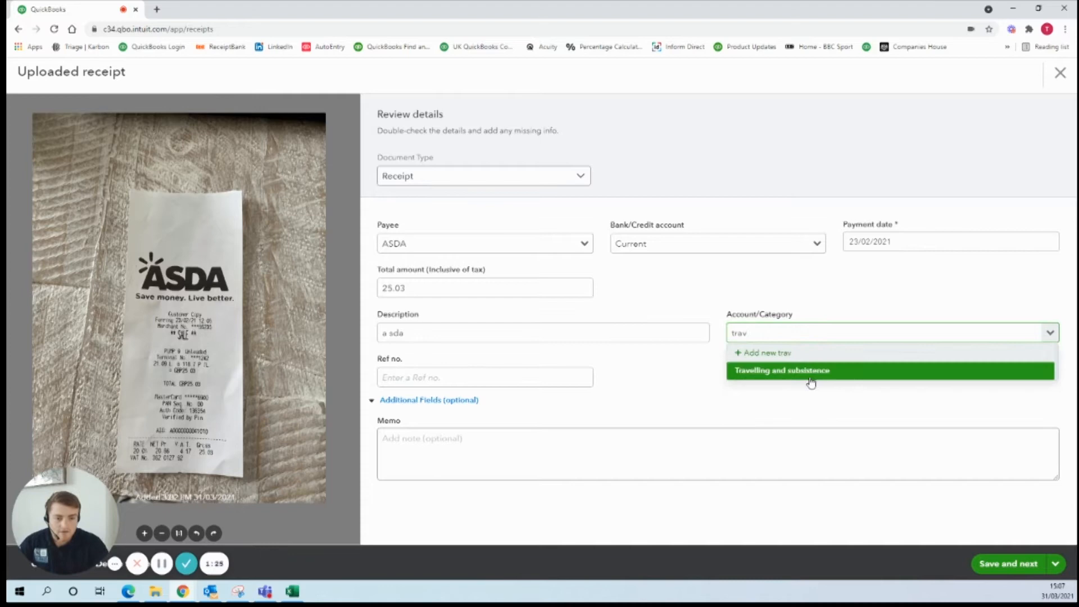
click(781, 371)
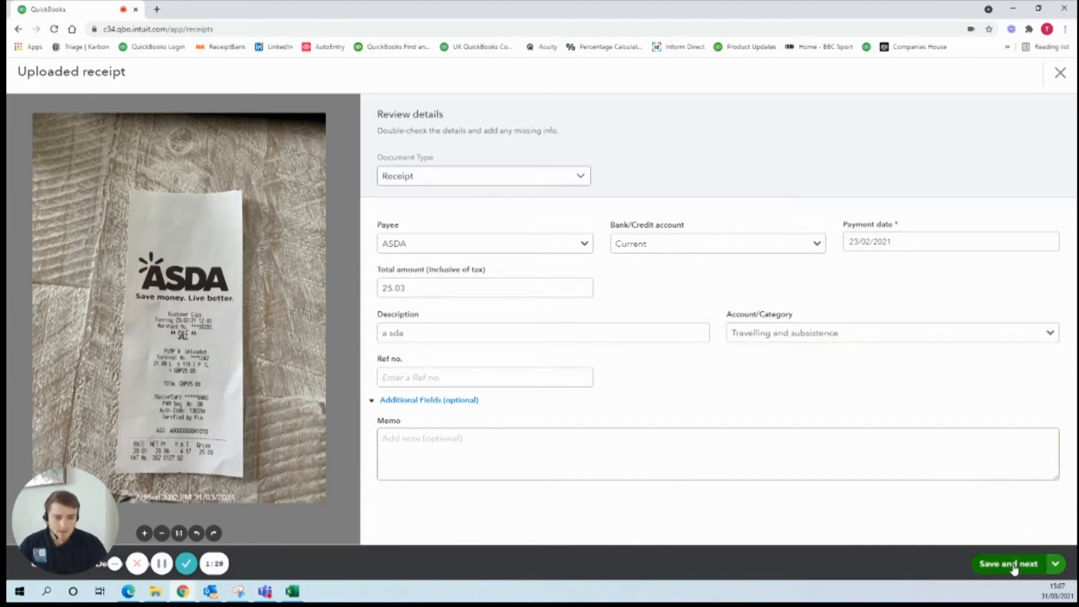
click(617, 454)
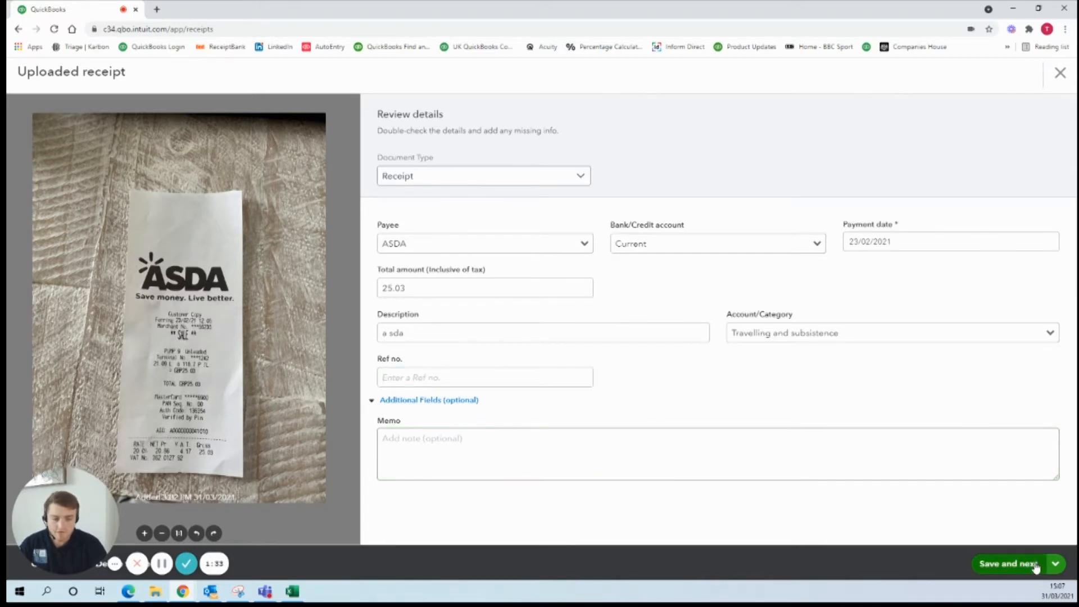
click(1007, 563)
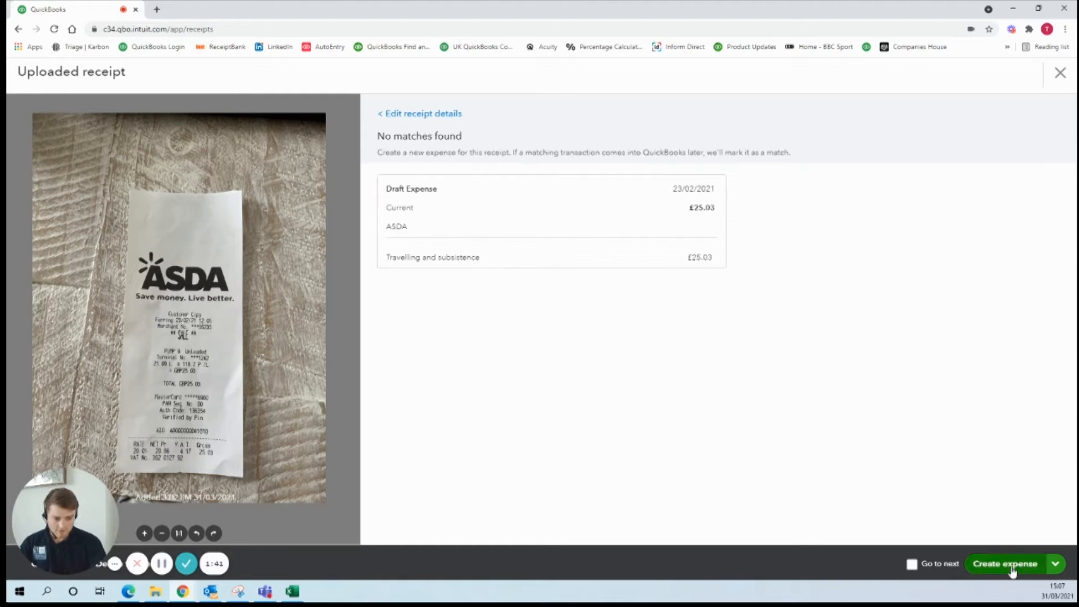
Create the £25.03 ASDA expense and view it under the Reviewed tab
click(1005, 564)
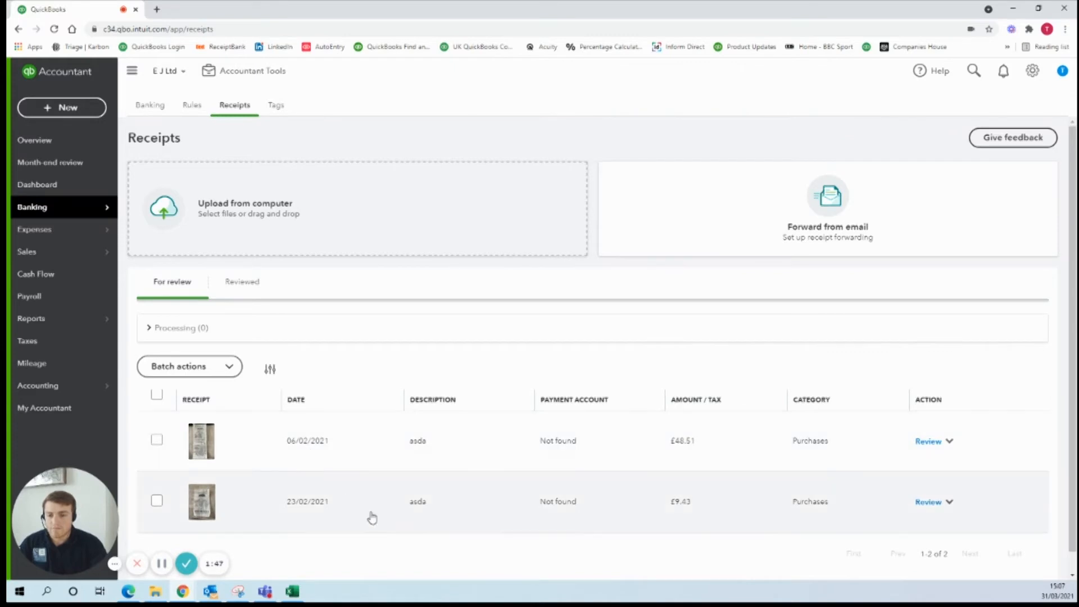
mouse_move(241, 282)
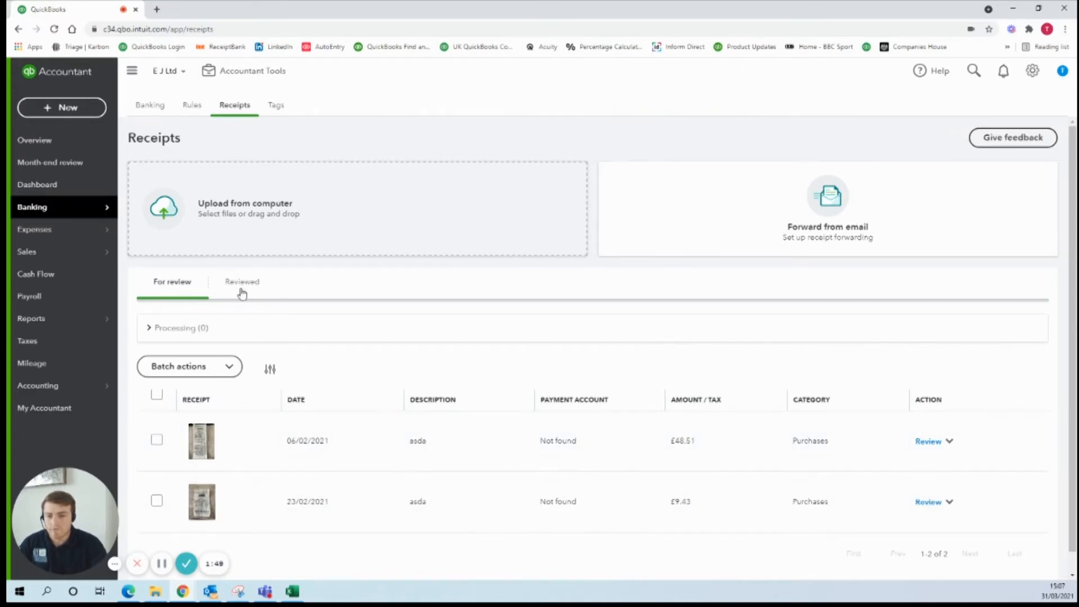
click(242, 281)
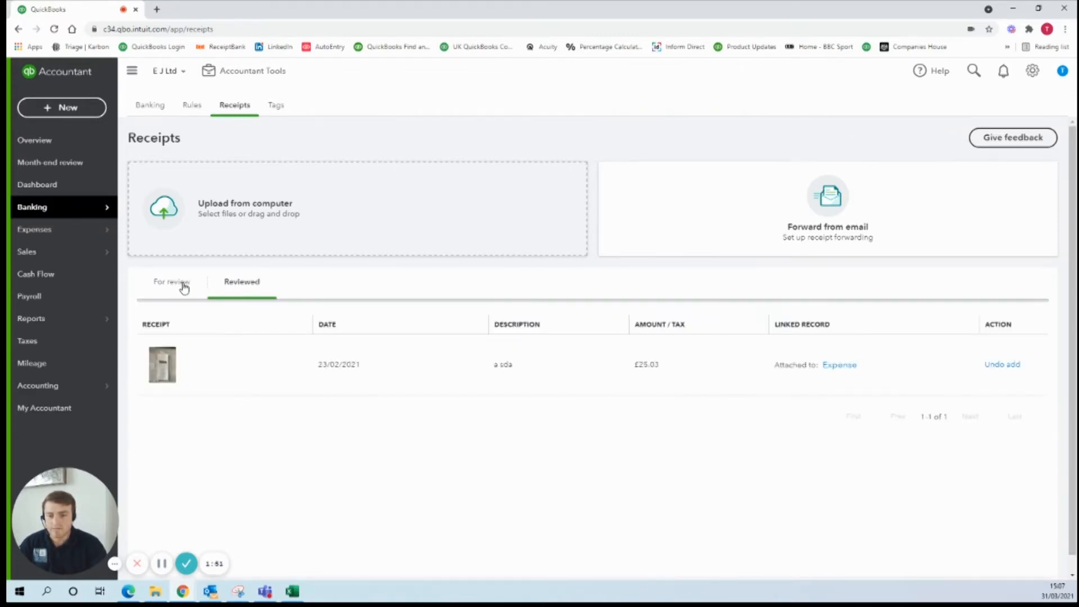
Match the 23/02/2021 £25.03 ASDA bank transaction to its expense, then return to Receipts
click(172, 281)
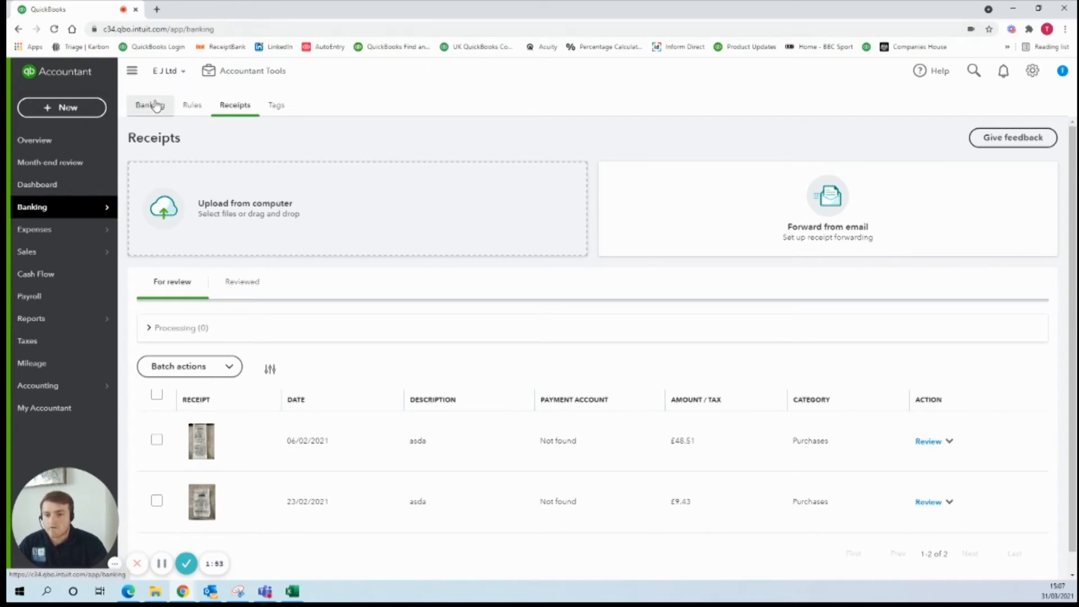
click(149, 105)
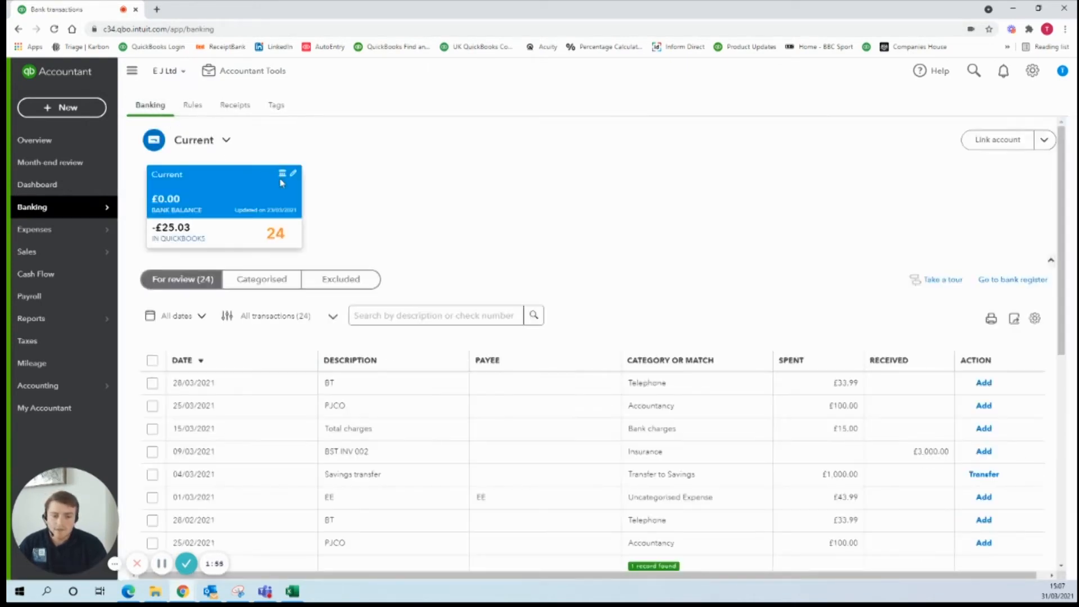
scroll(down, 3)
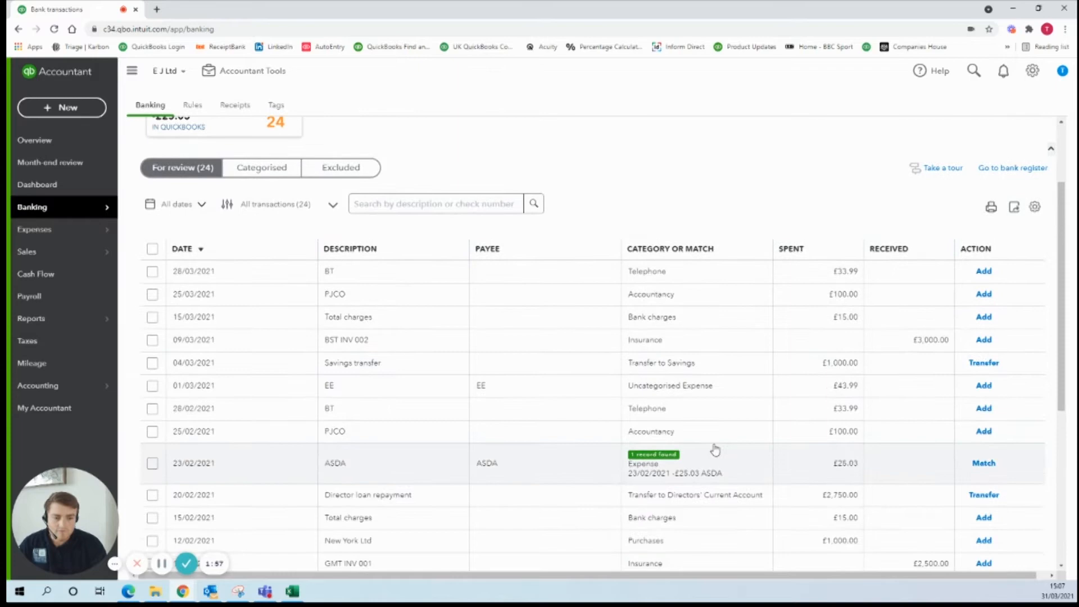
mouse_move(590, 473)
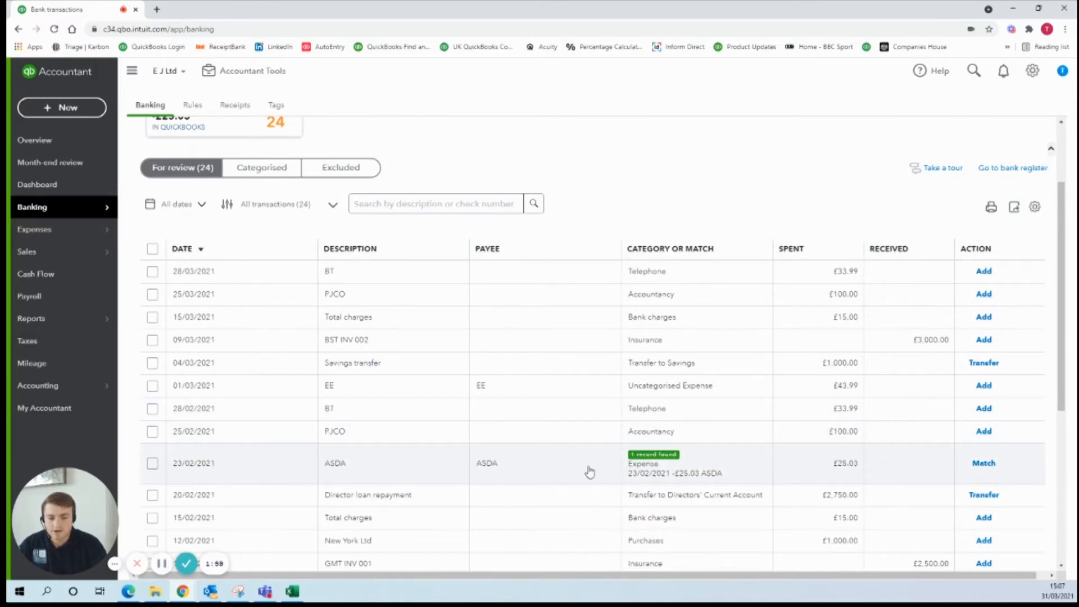
mouse_move(618, 472)
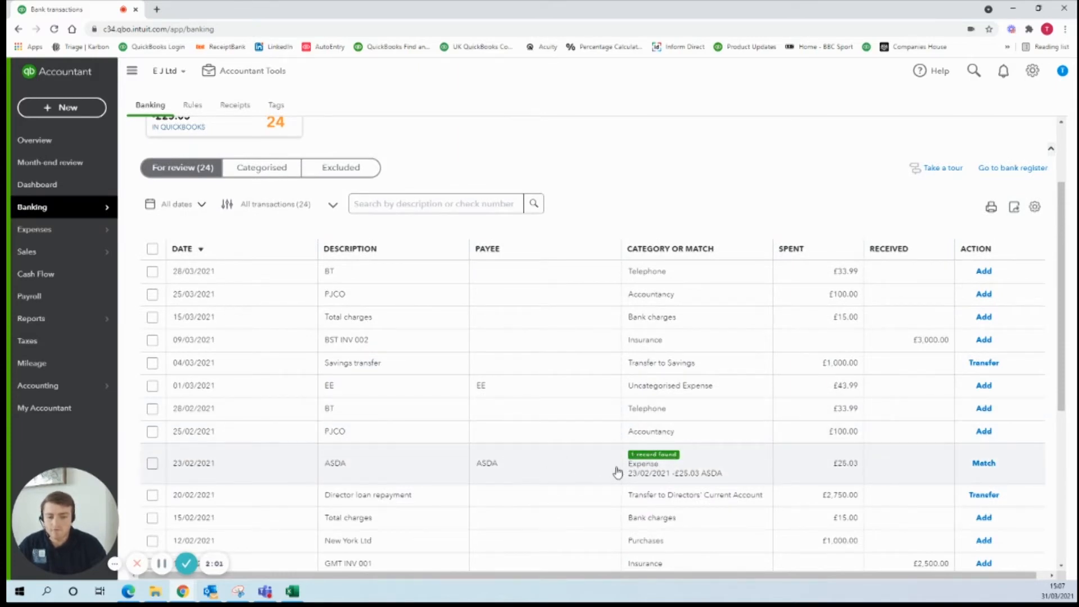
mouse_move(698, 475)
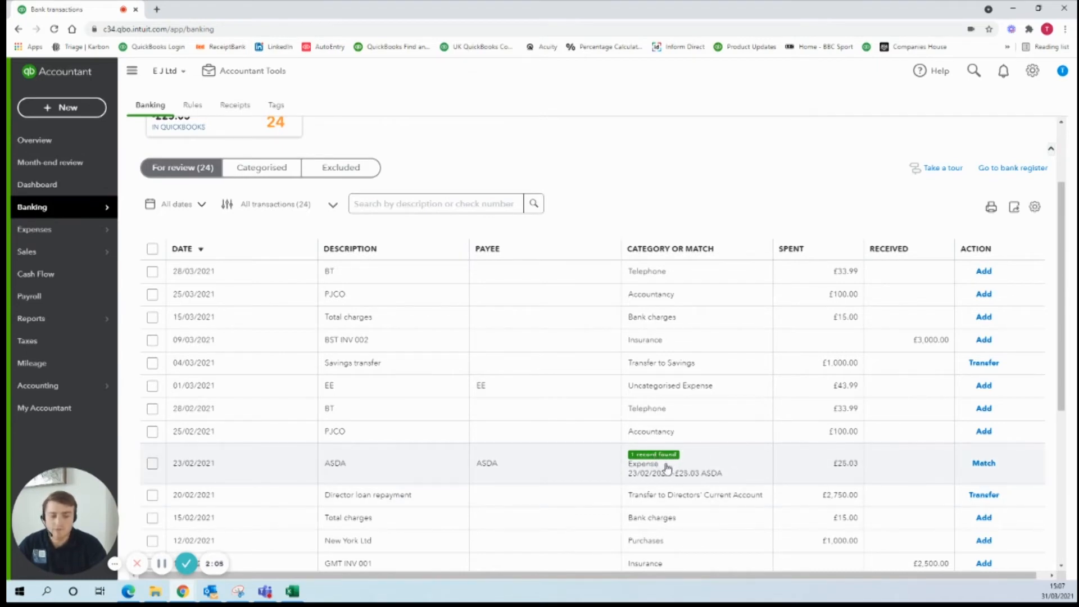
mouse_move(671, 475)
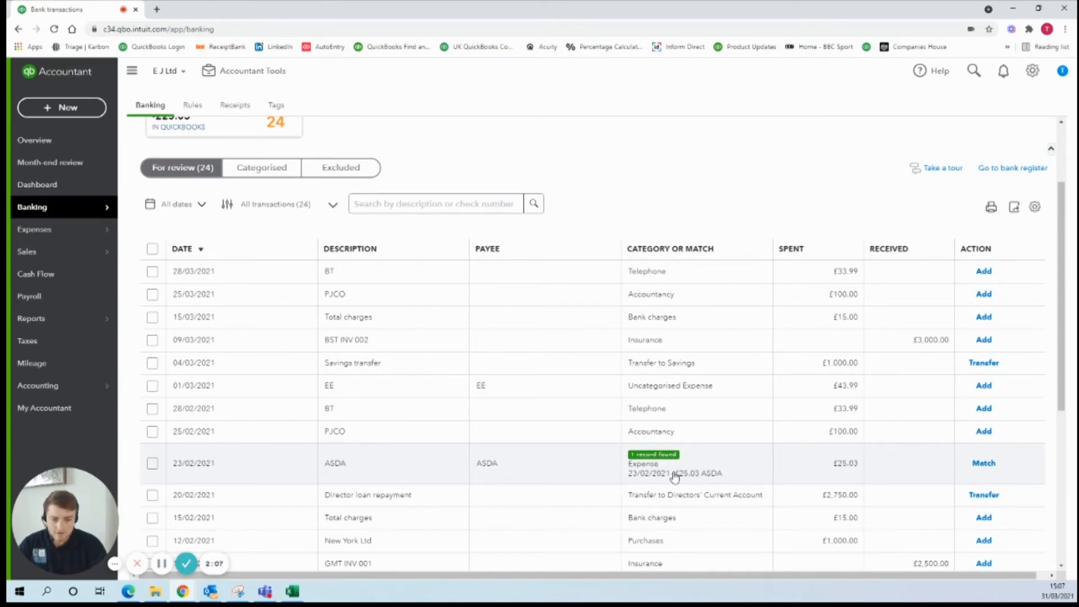
click(984, 463)
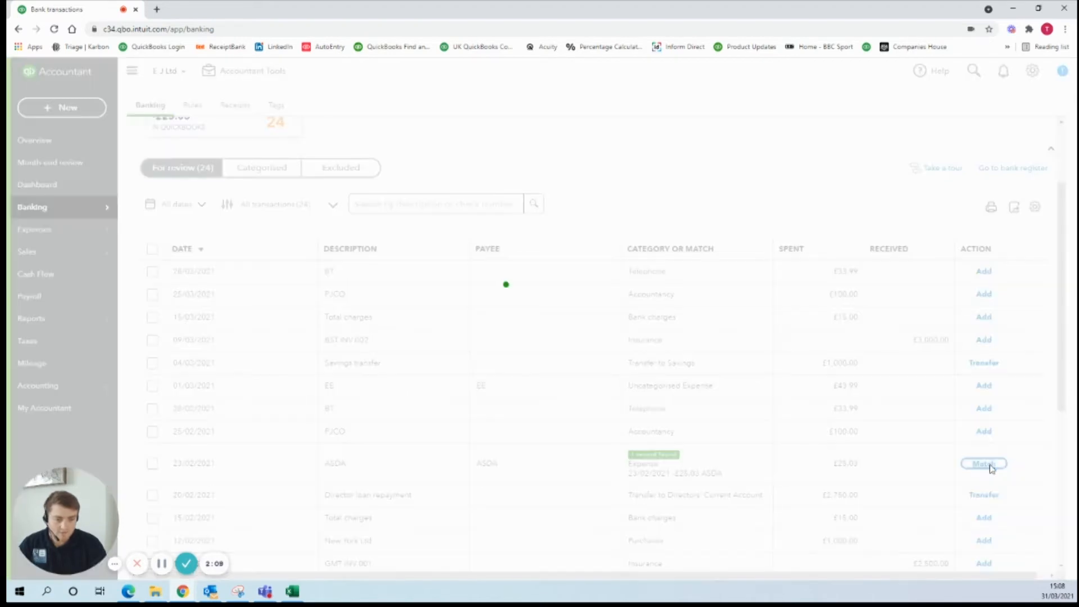
click(983, 463)
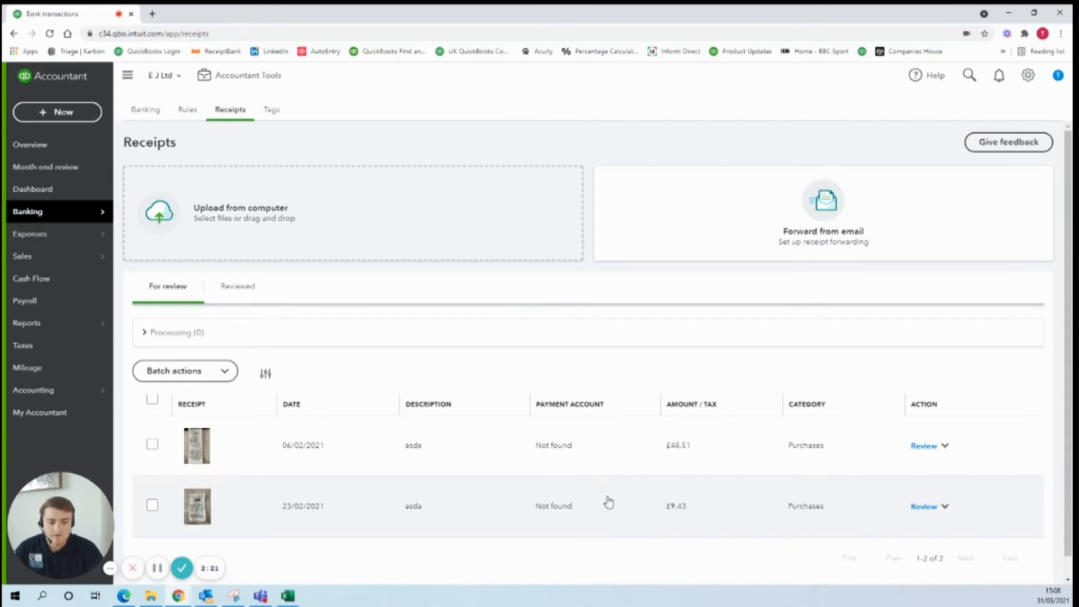
Open the £9.43 ASDA receipt and set ASDA as payee, paid from Directors' Current Account
click(924, 506)
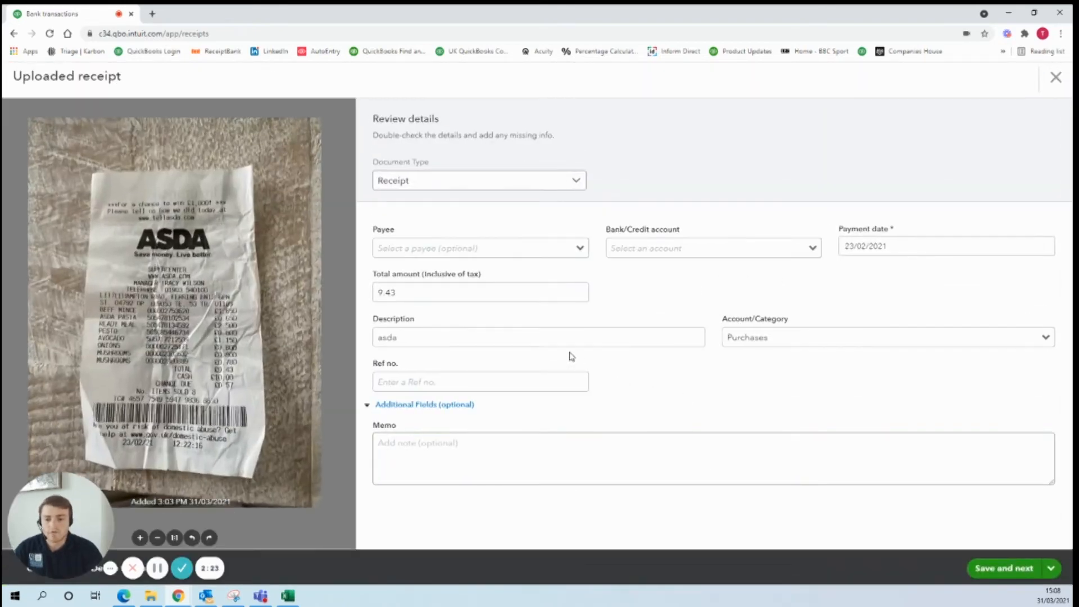
click(480, 292)
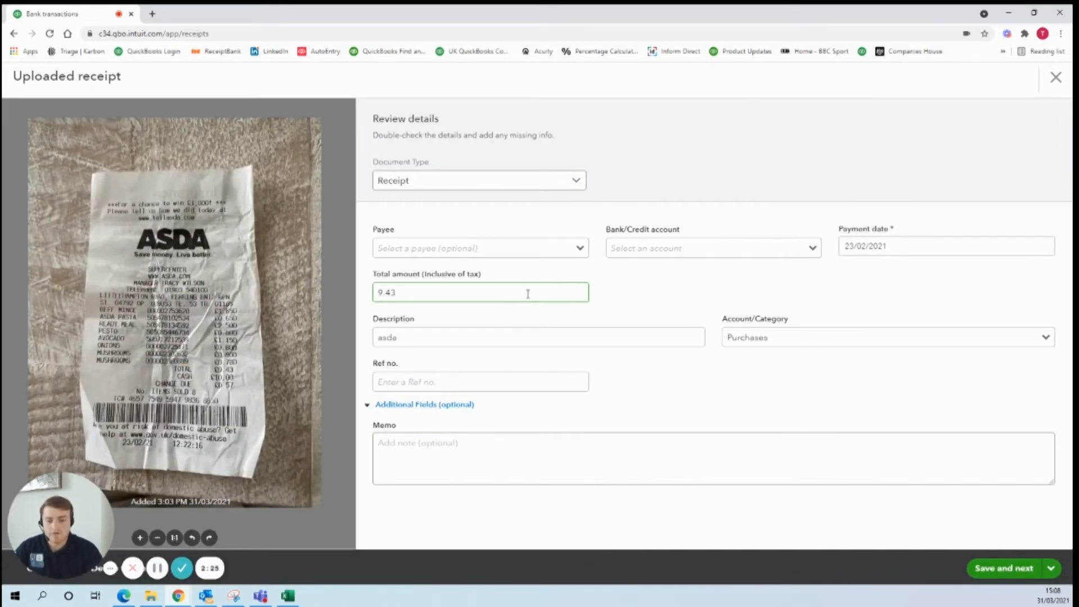
click(480, 248)
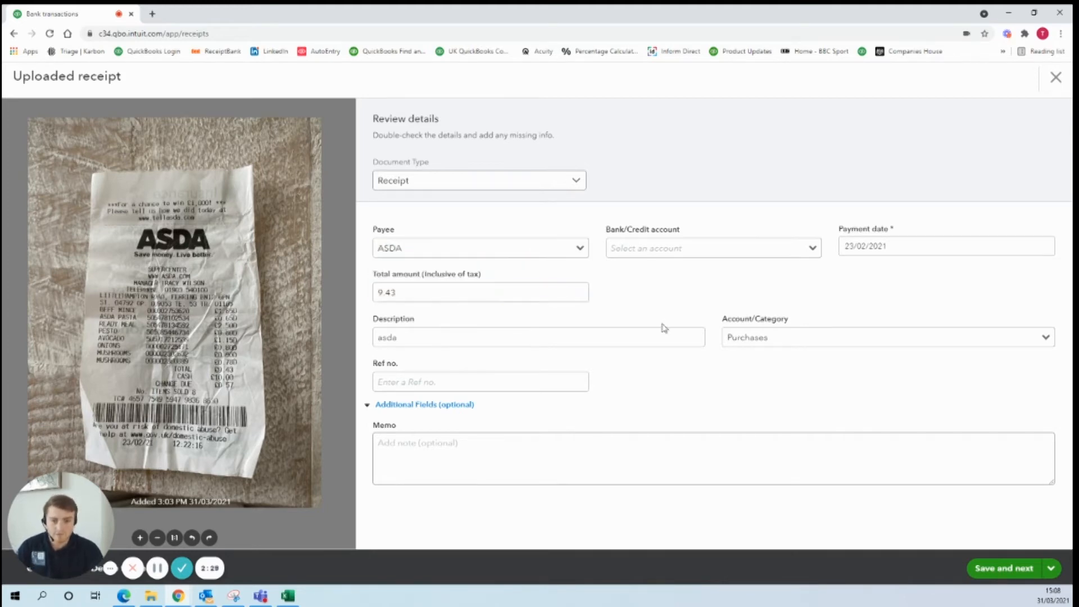
click(712, 248)
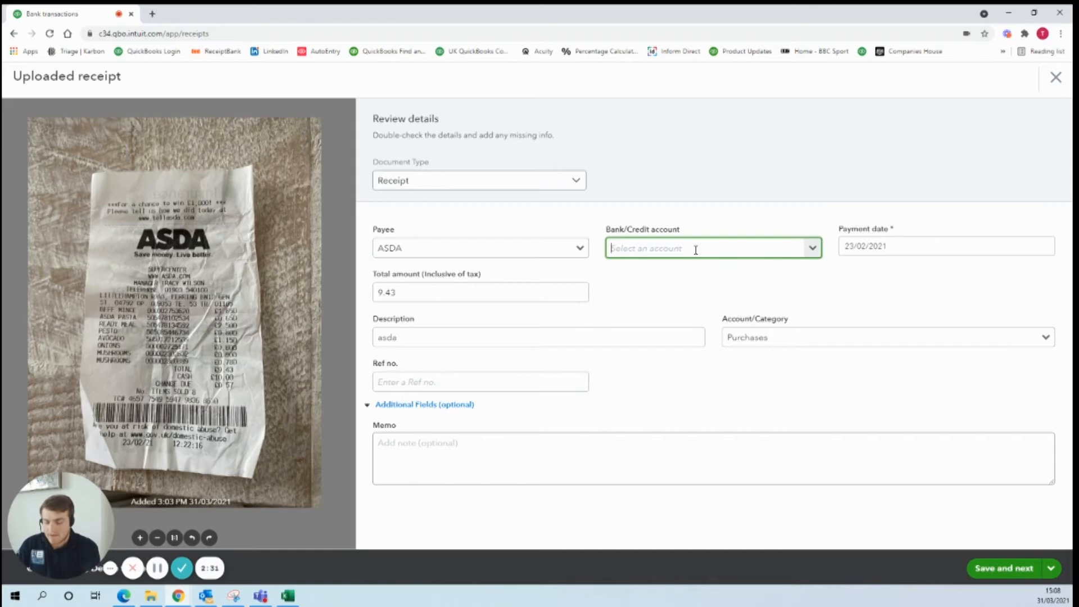
click(713, 247)
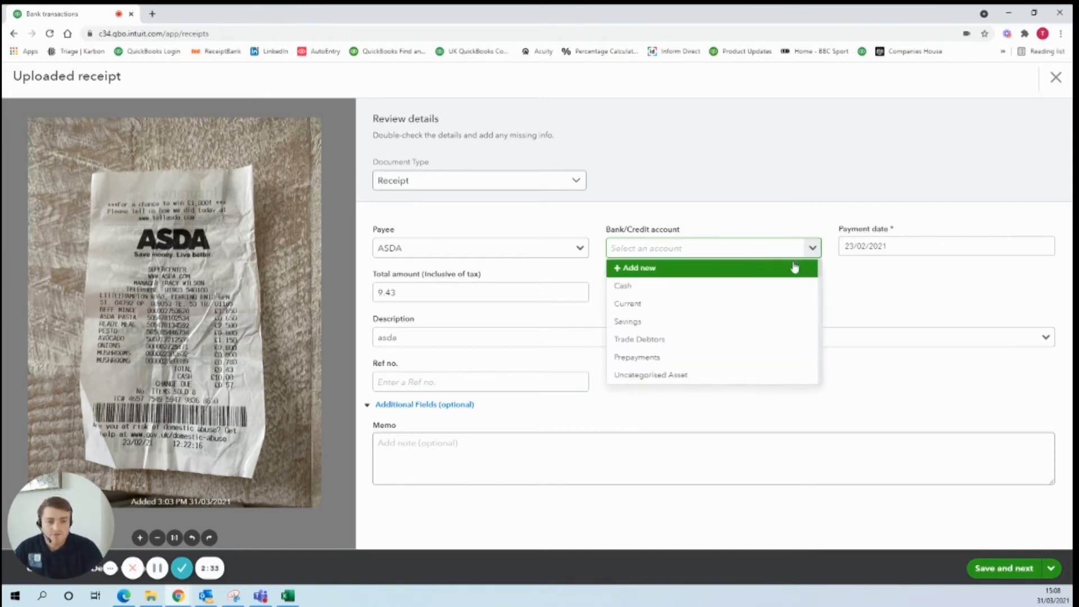
text(di)
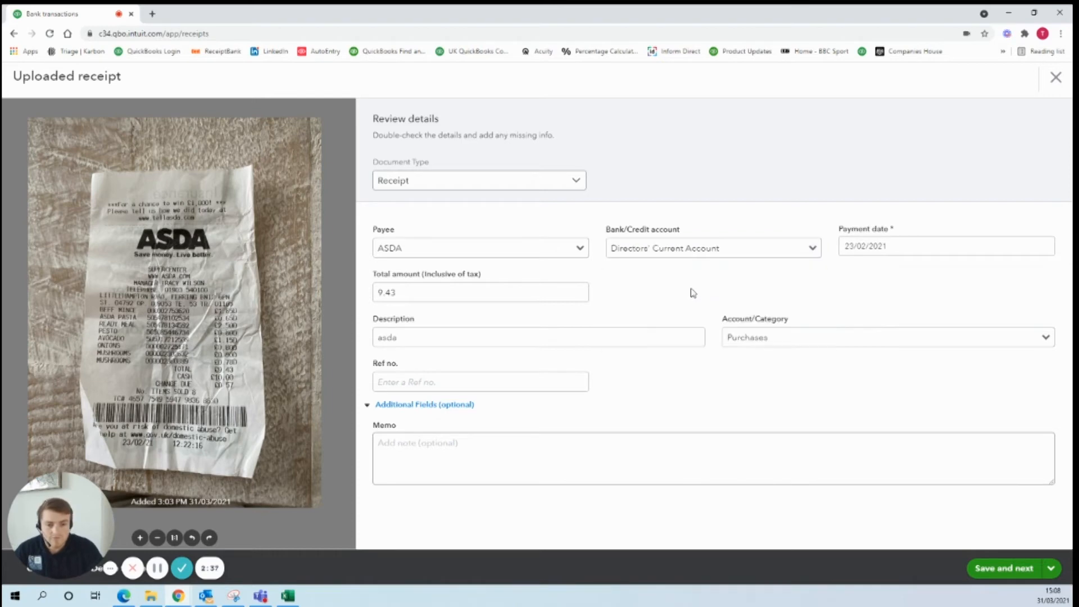
click(712, 248)
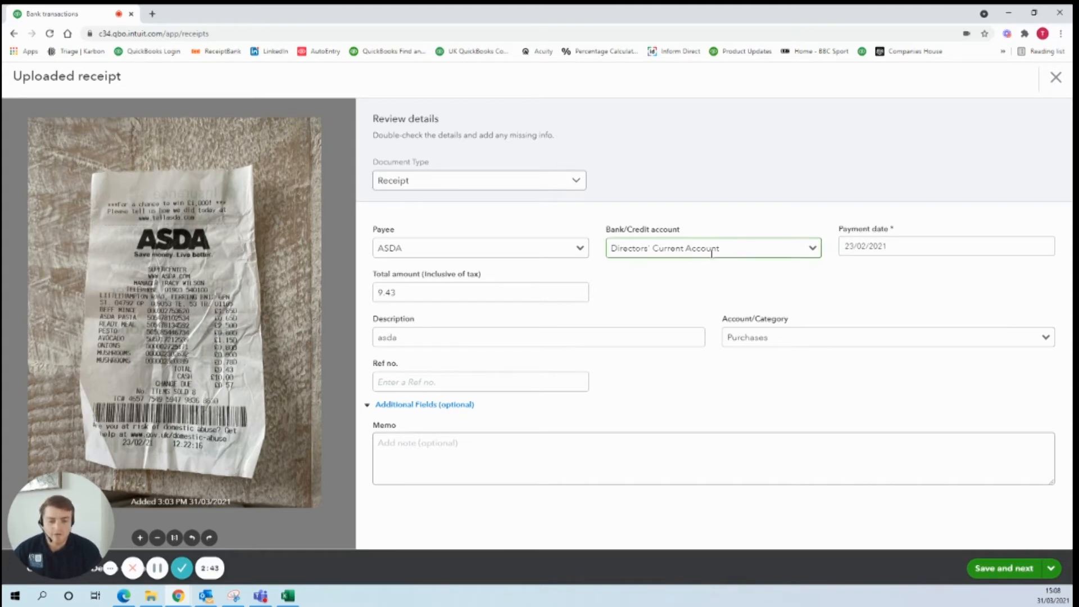
Change the receipt's category from Purchases to Travelling and subsistence
click(881, 337)
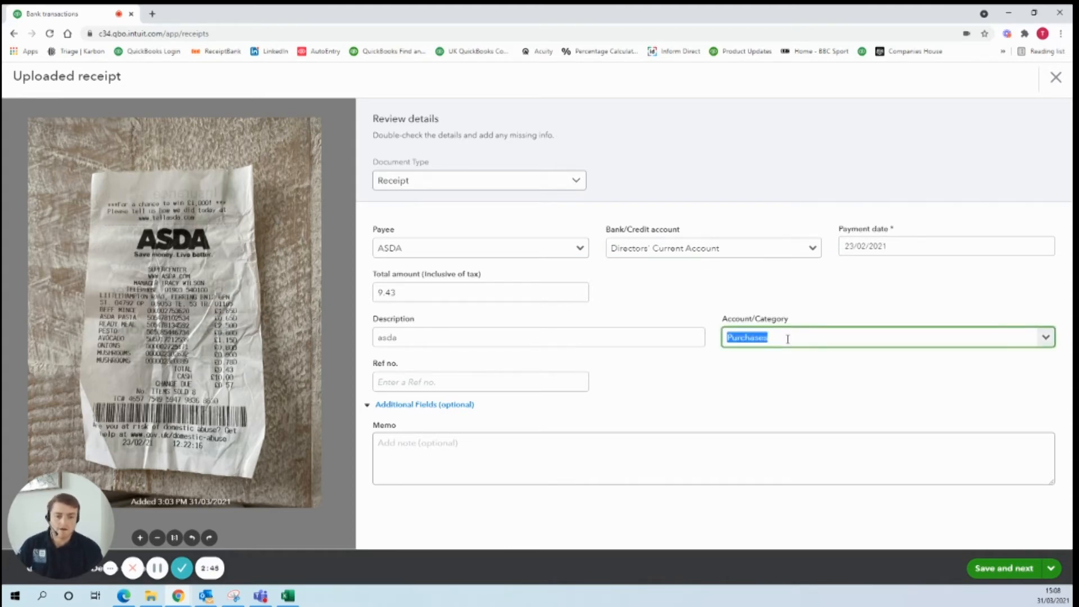
text(subsistence)
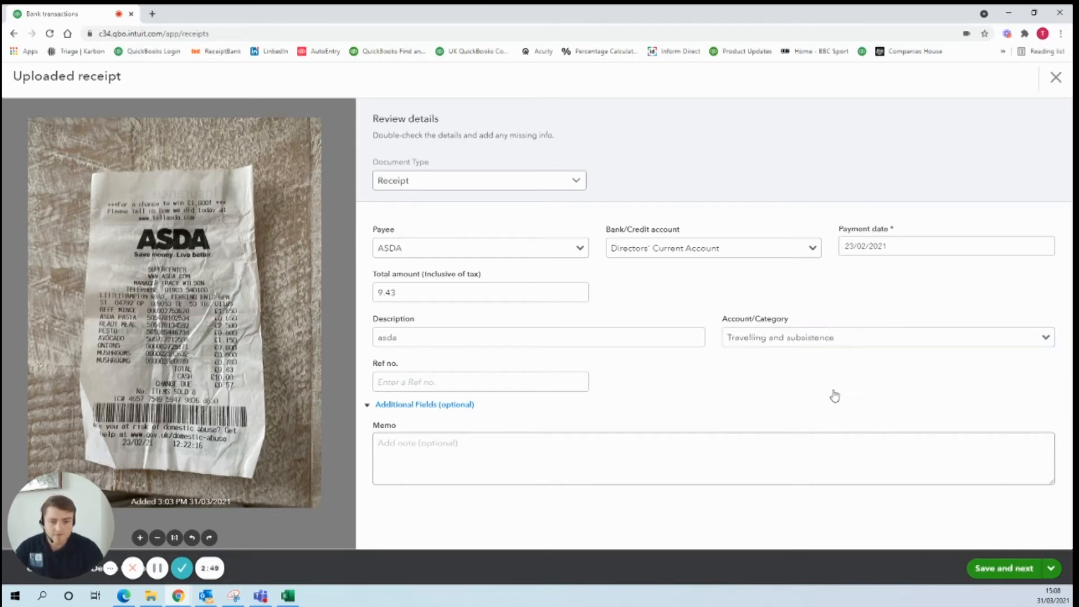
click(1004, 567)
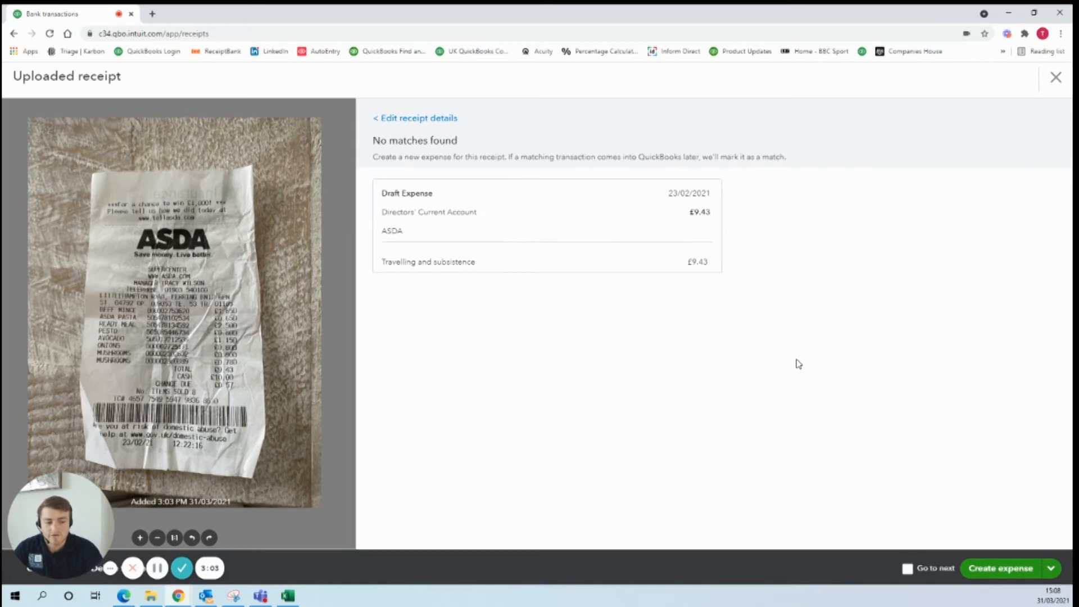
Save the ASDA receipt as a £9.43 expense, then reopen it via search to check it
click(1000, 568)
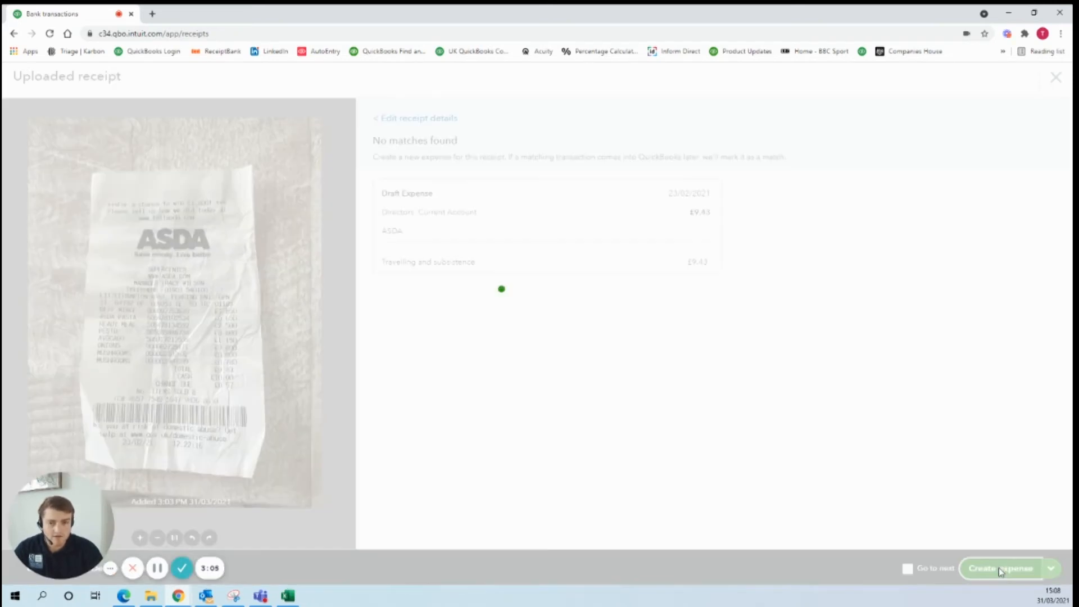
click(1002, 568)
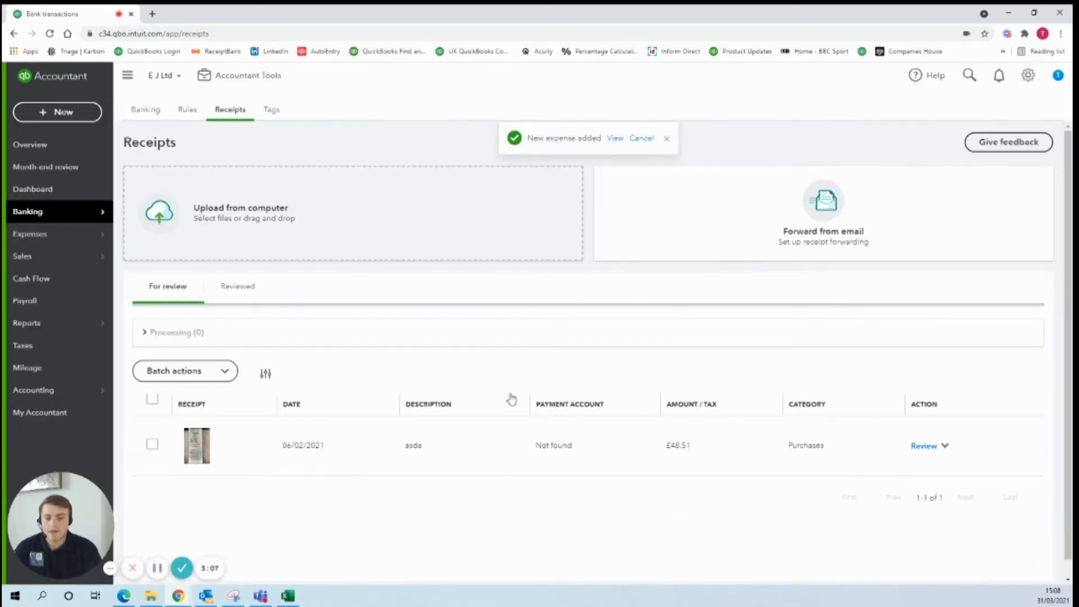
mouse_move(615, 142)
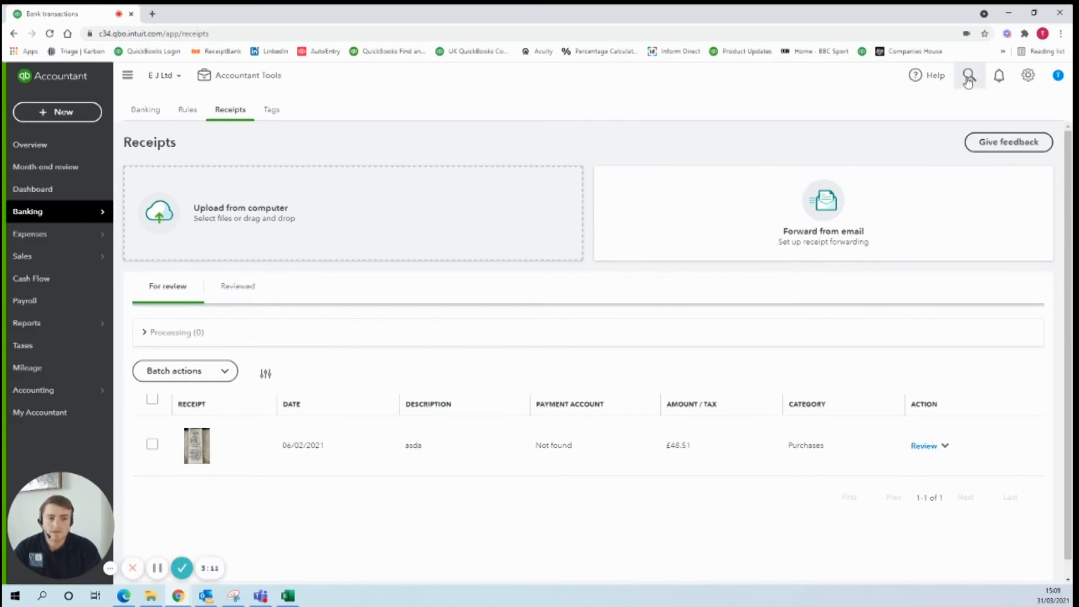
click(968, 74)
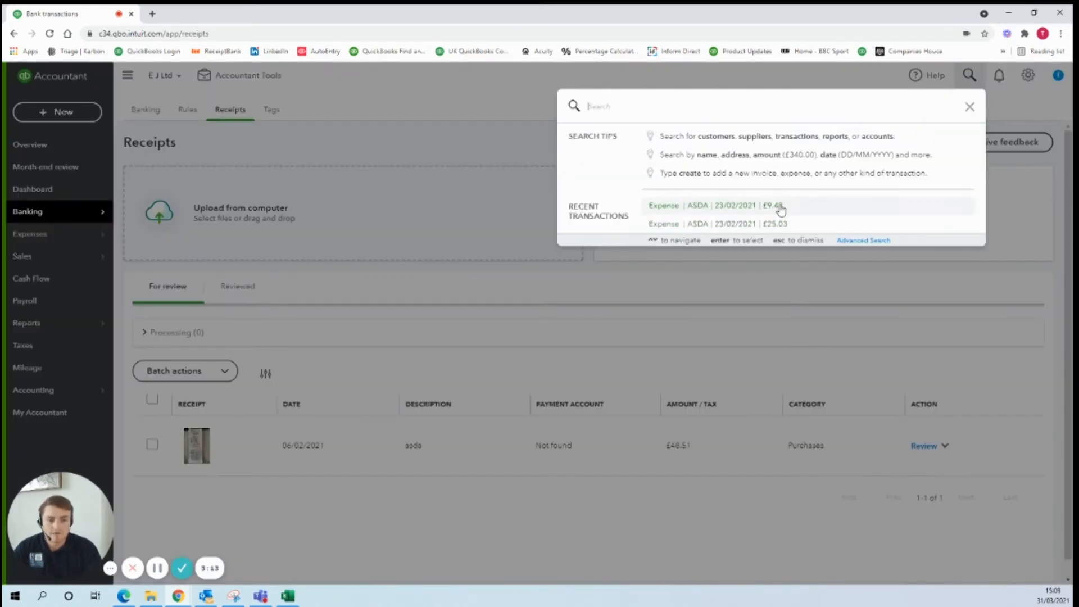
click(716, 205)
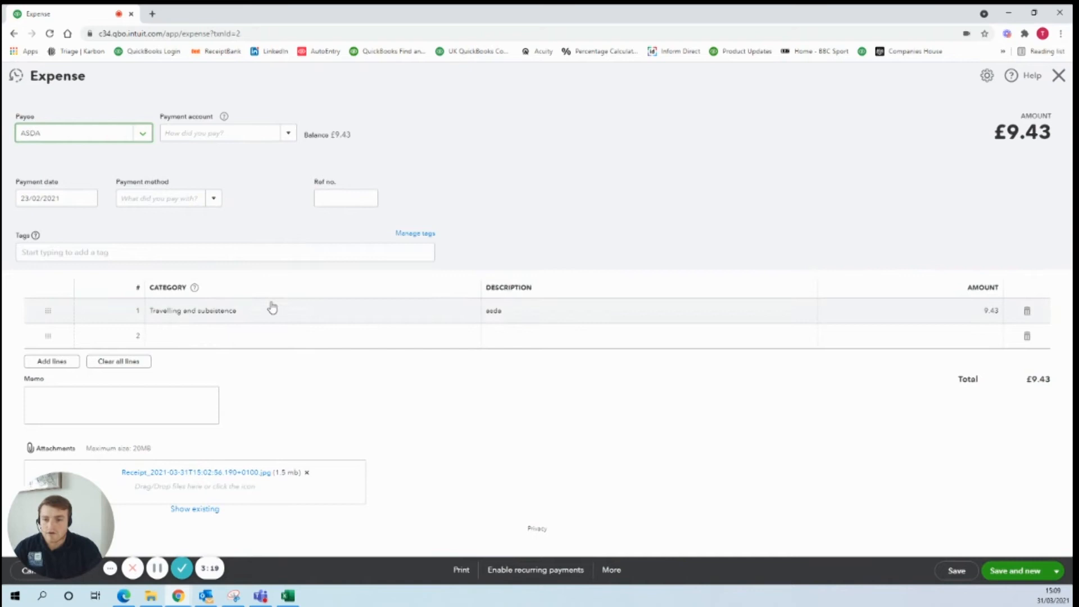
mouse_move(900, 220)
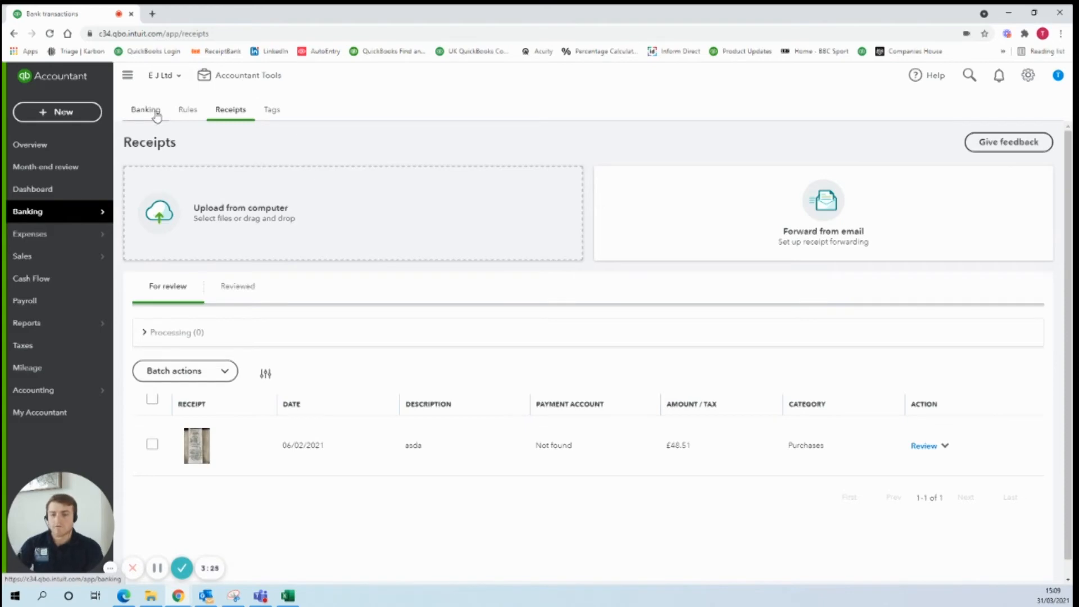
Go to Banking and scroll the 23 For review transactions, including ASDA £54.01
click(145, 109)
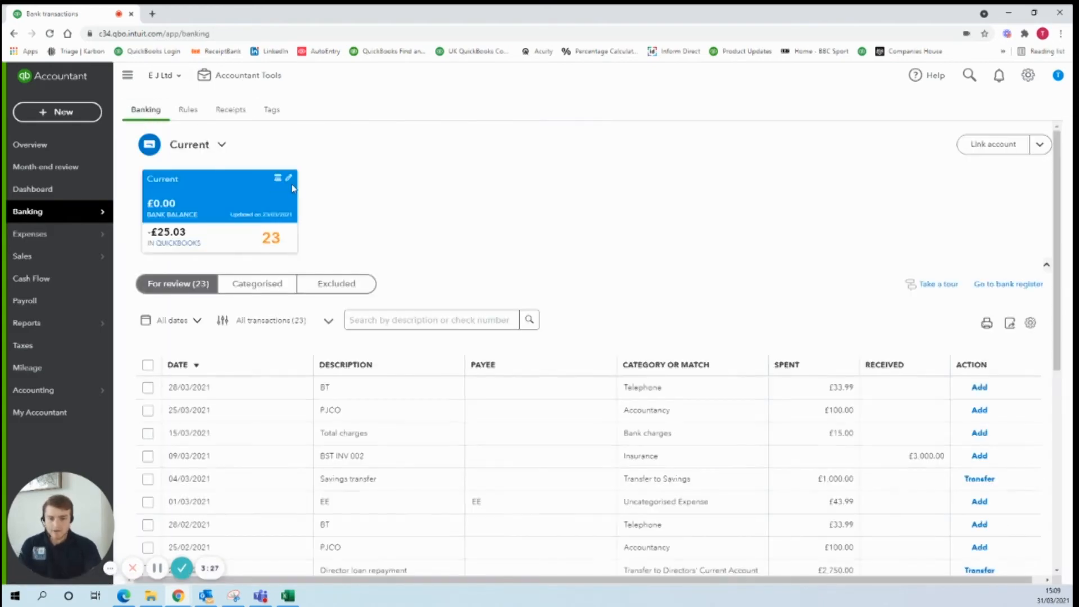
scroll(down, 3)
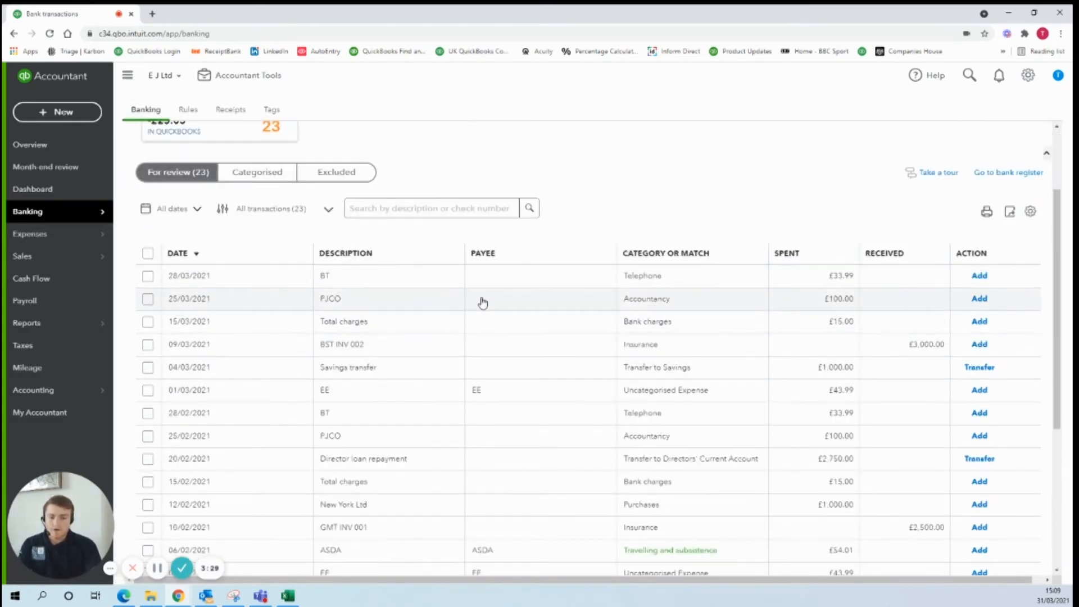
mouse_move(594, 349)
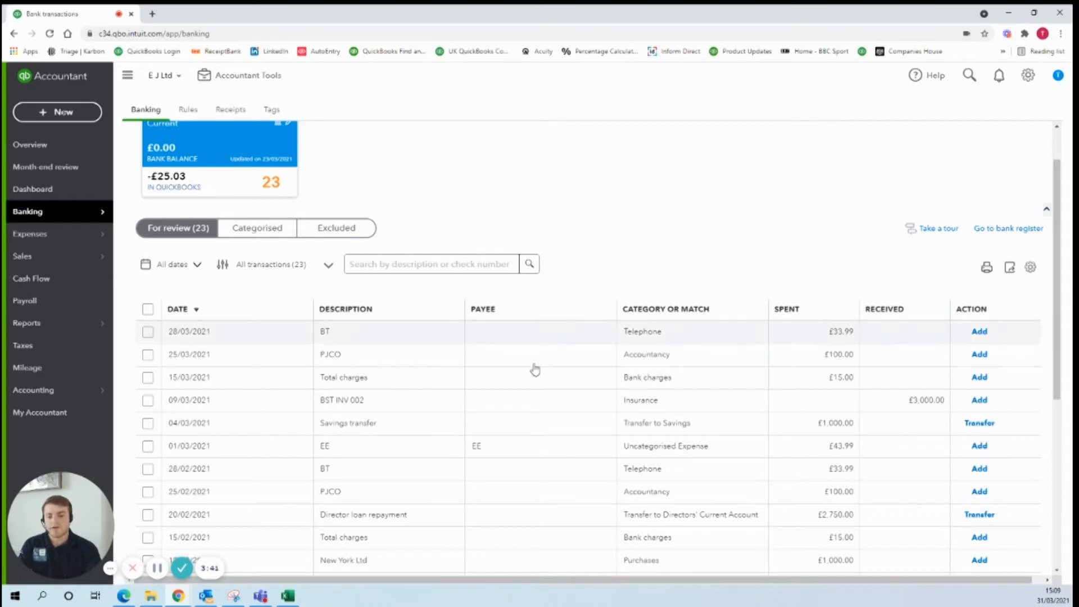
mouse_move(540, 418)
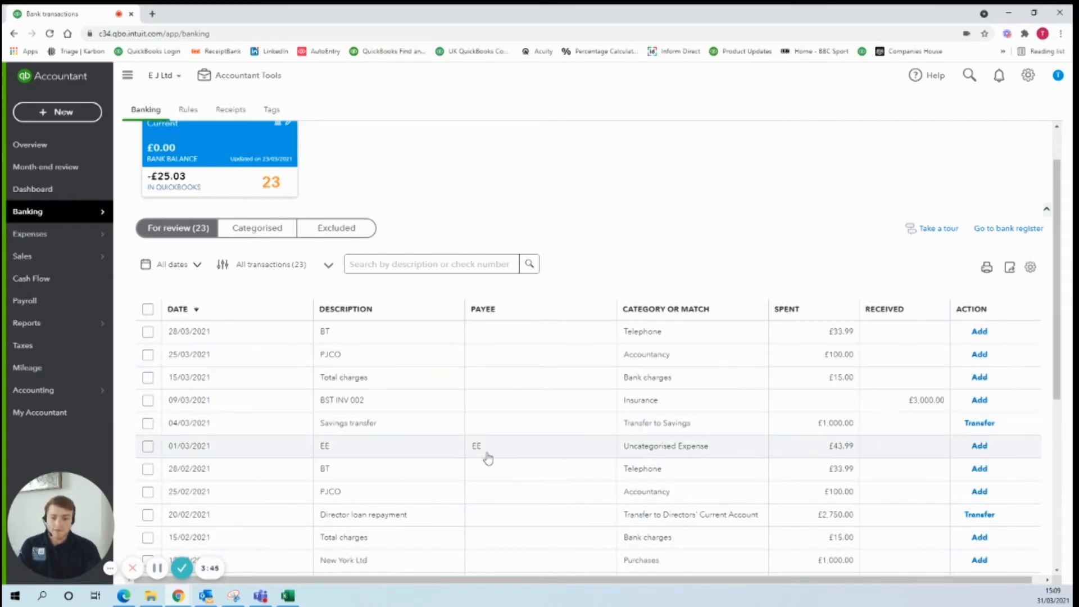
scroll(down, 3)
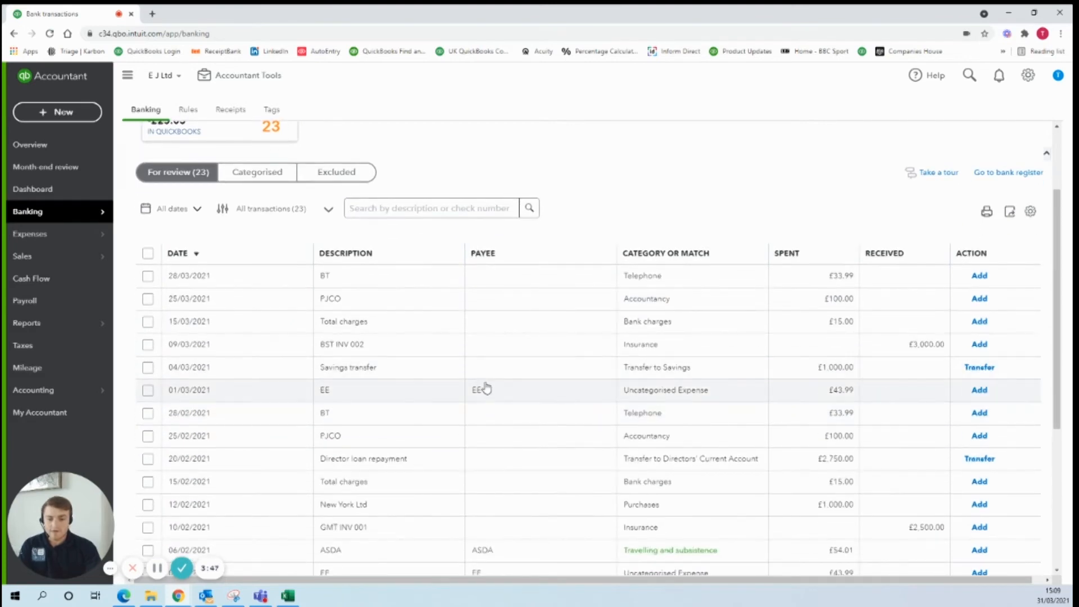
mouse_move(479, 410)
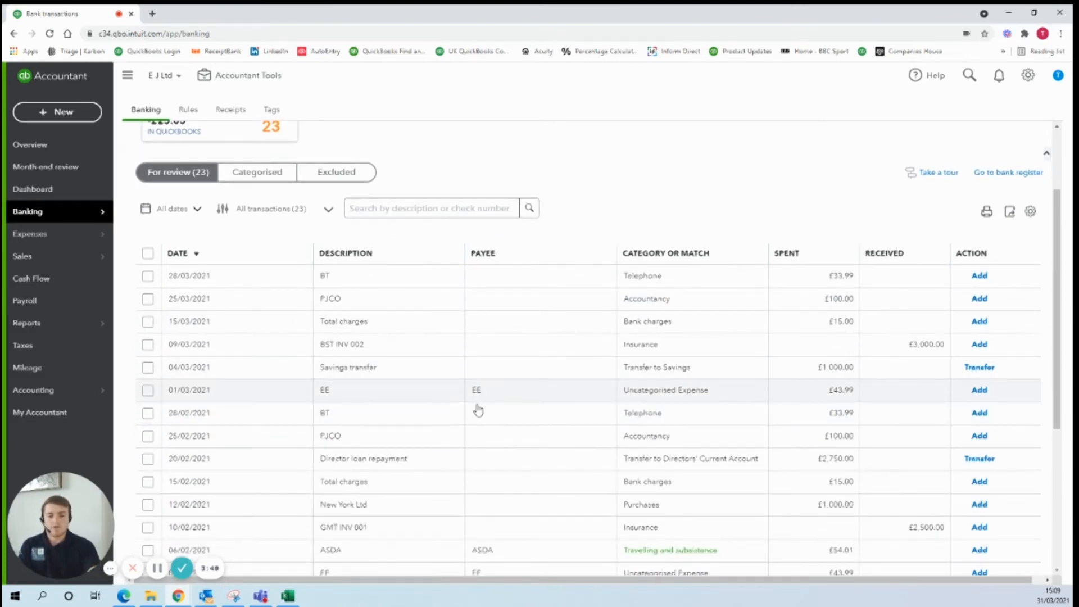
mouse_move(444, 398)
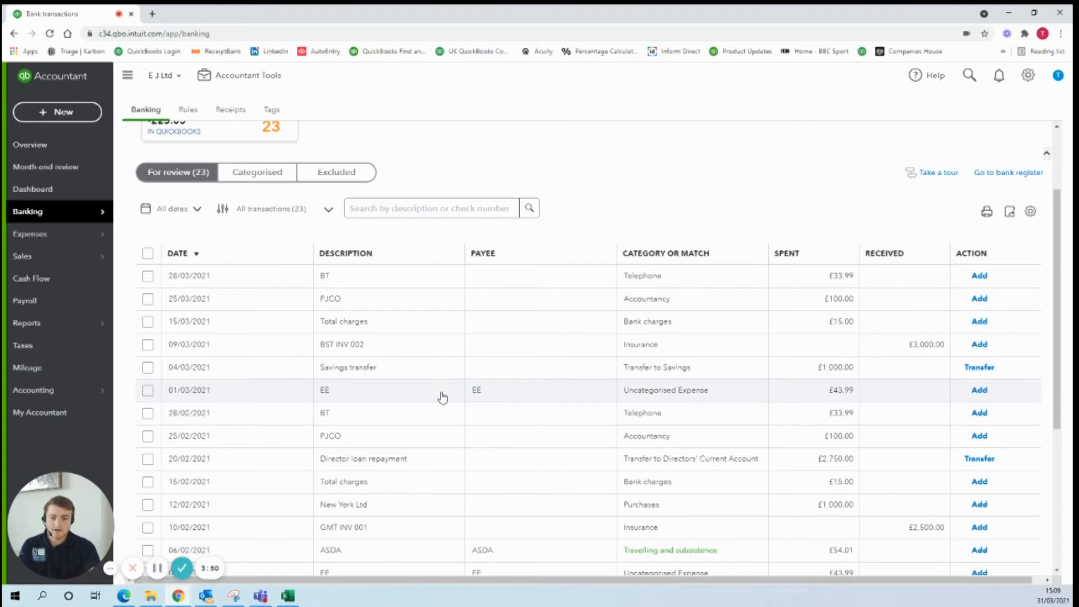
Start a new rule from the EE transaction and name it Telephone
click(444, 390)
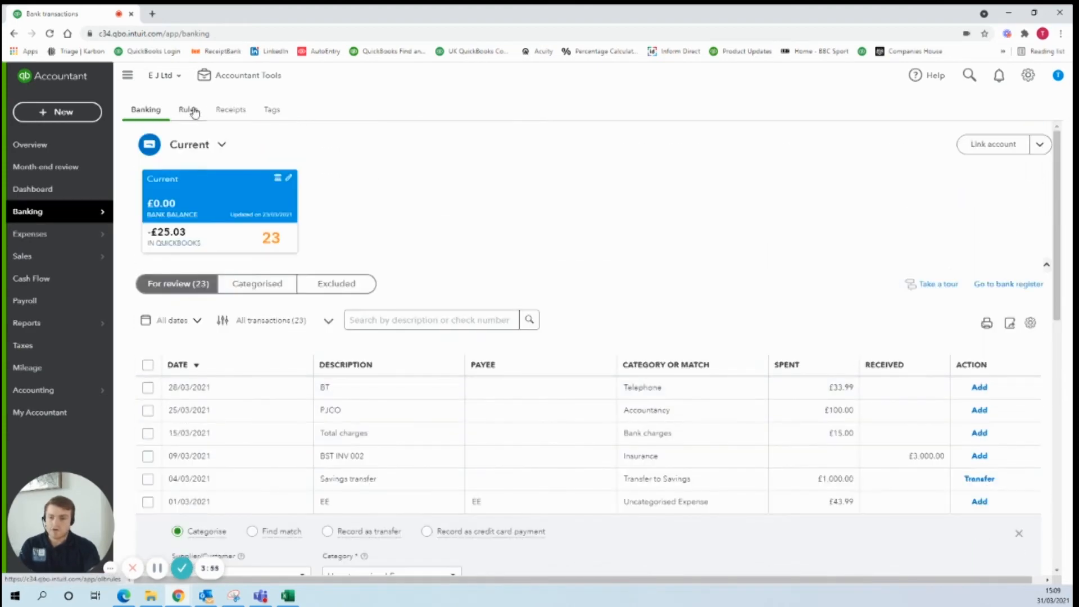
scroll(down, 3)
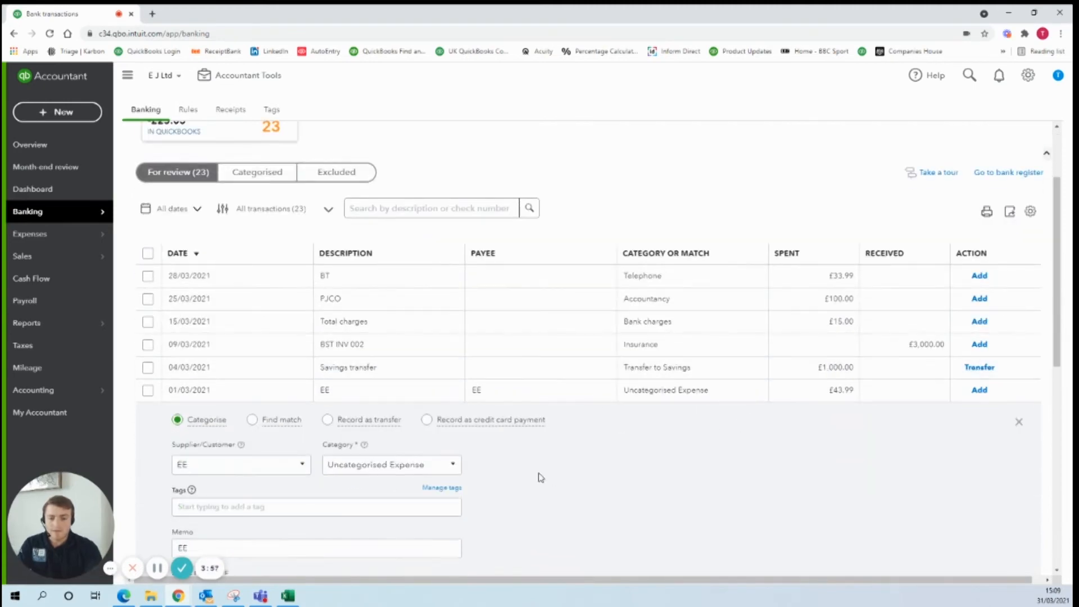
scroll(down, 3)
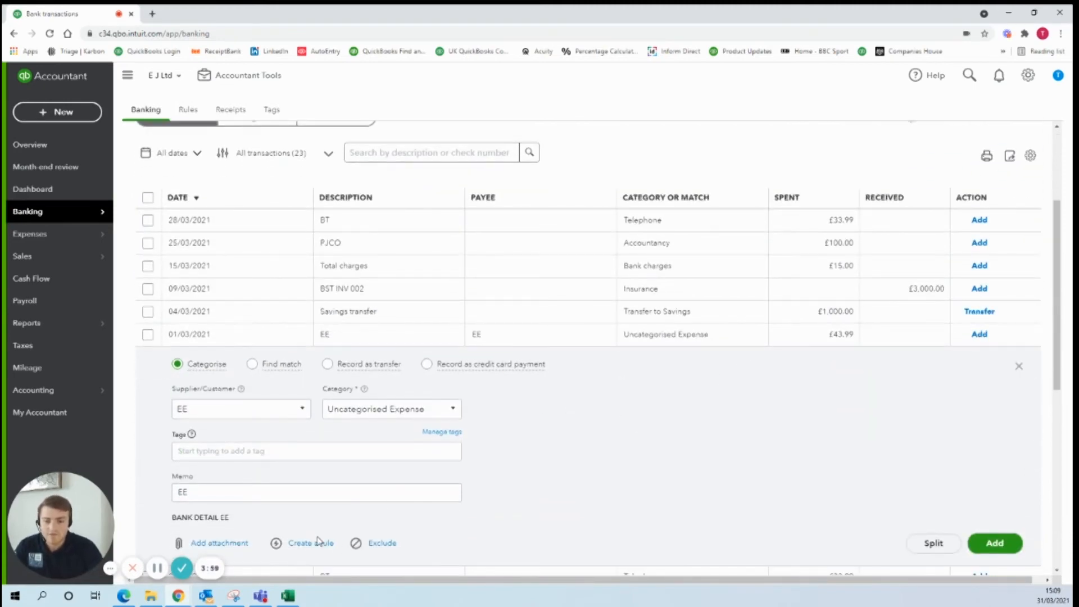
click(309, 543)
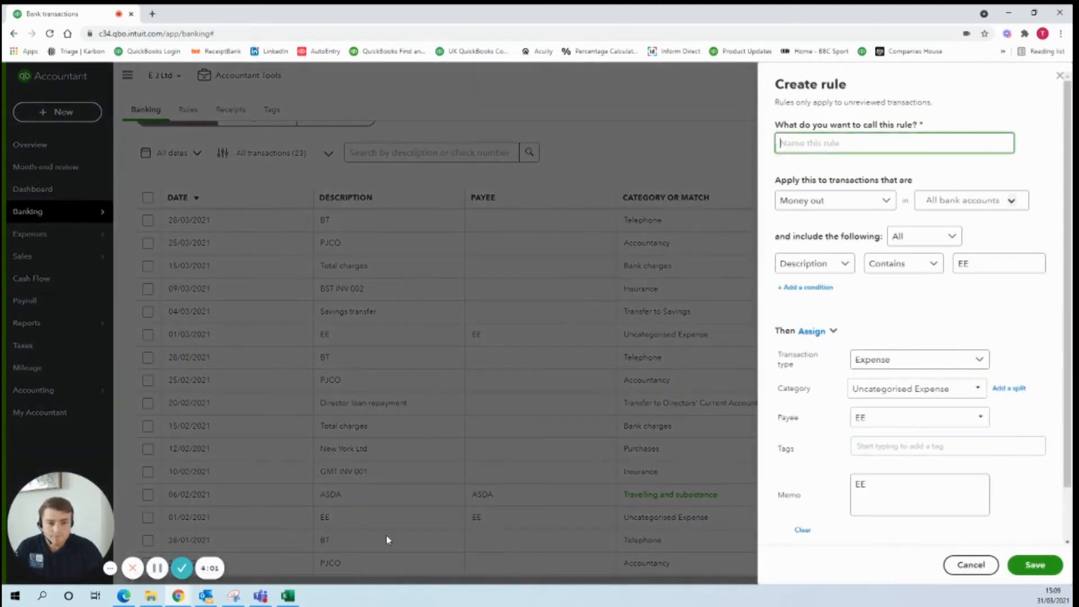
click(919, 494)
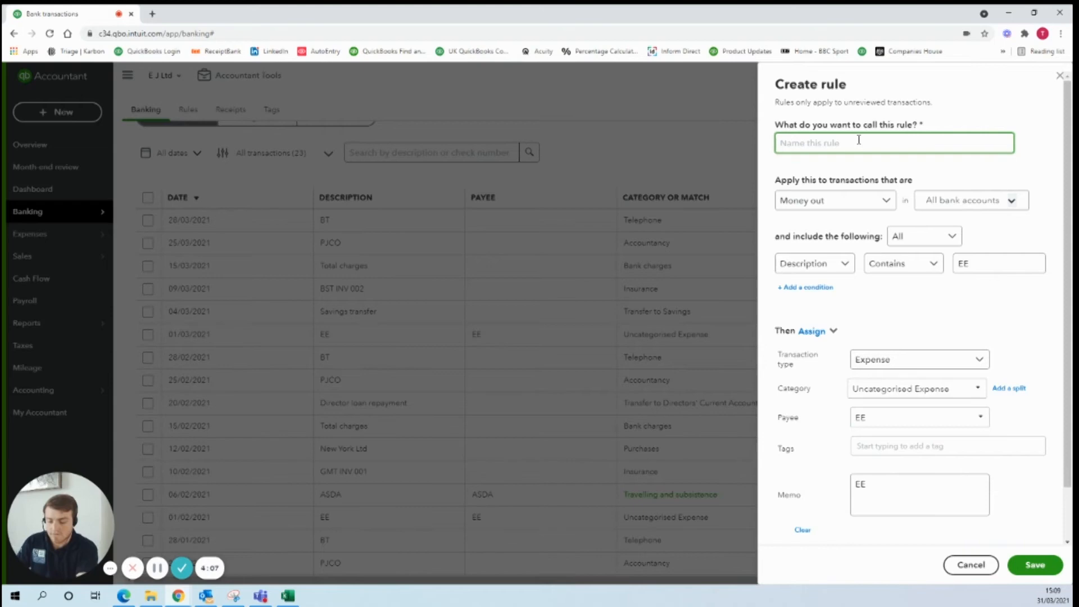
text(Telephone)
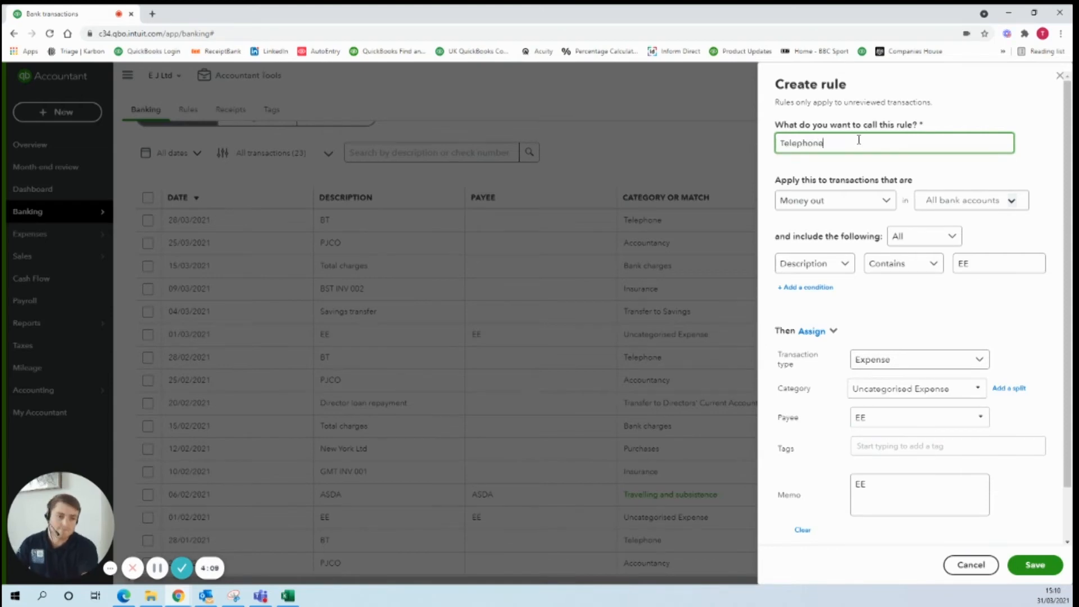
mouse_move(895, 193)
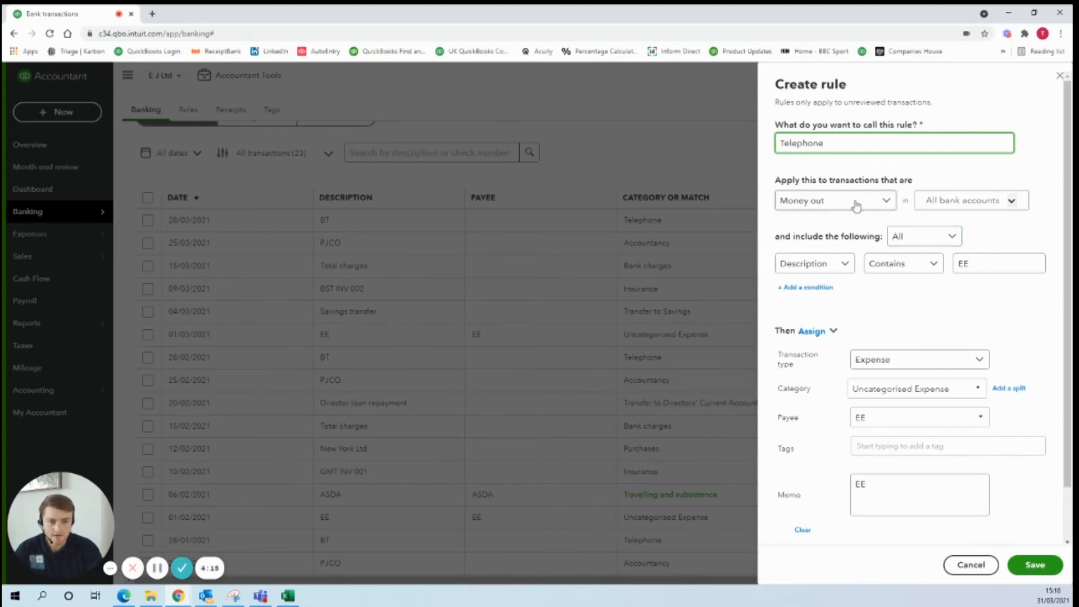
Match bank text containing EE, assign the Telephone category, and turn auto-add off
click(969, 200)
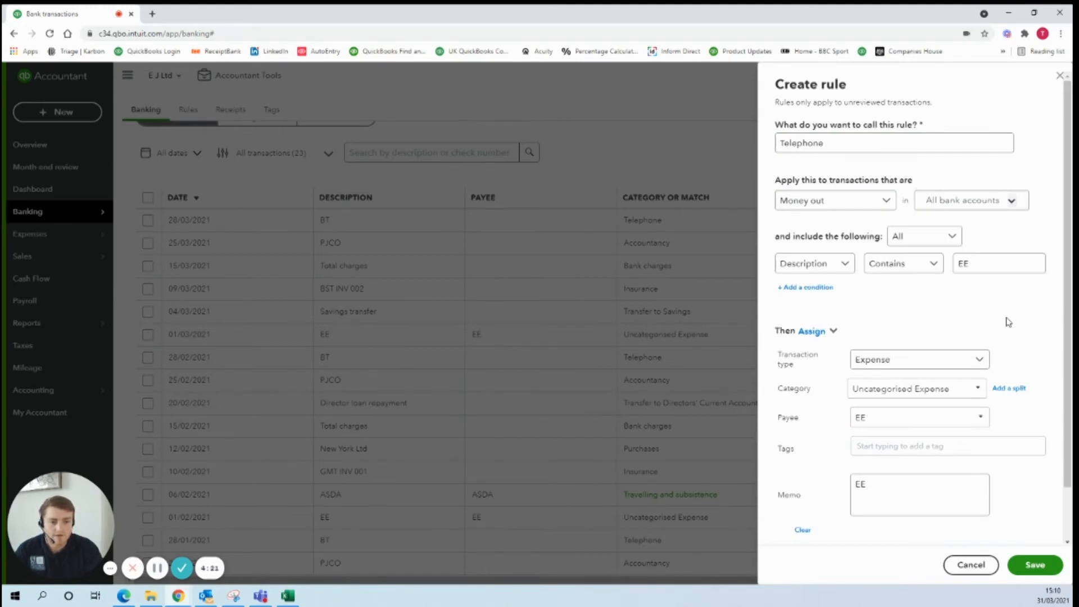
click(813, 263)
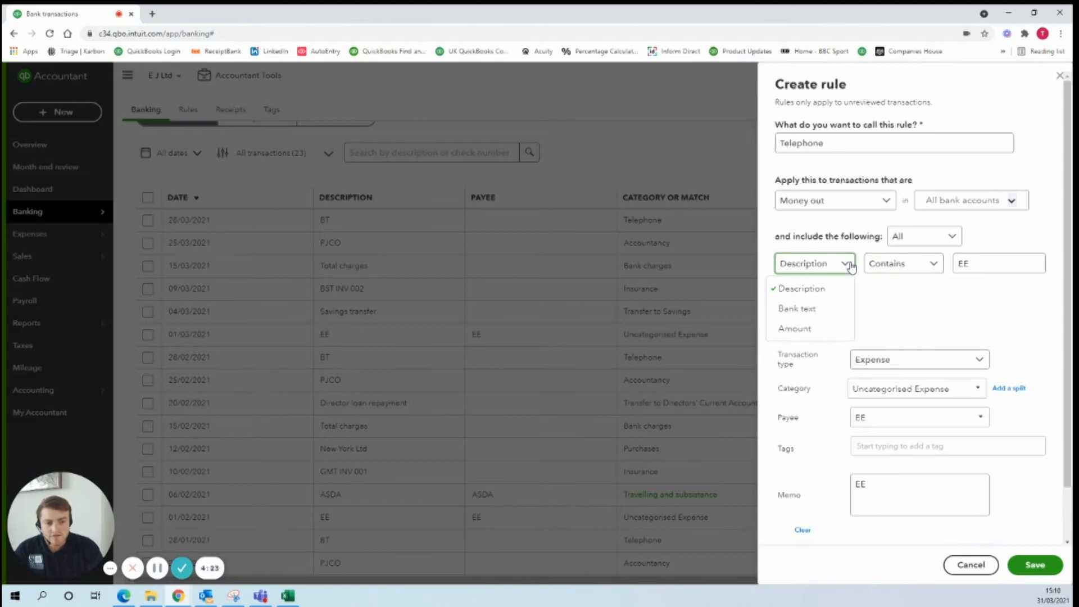
click(797, 309)
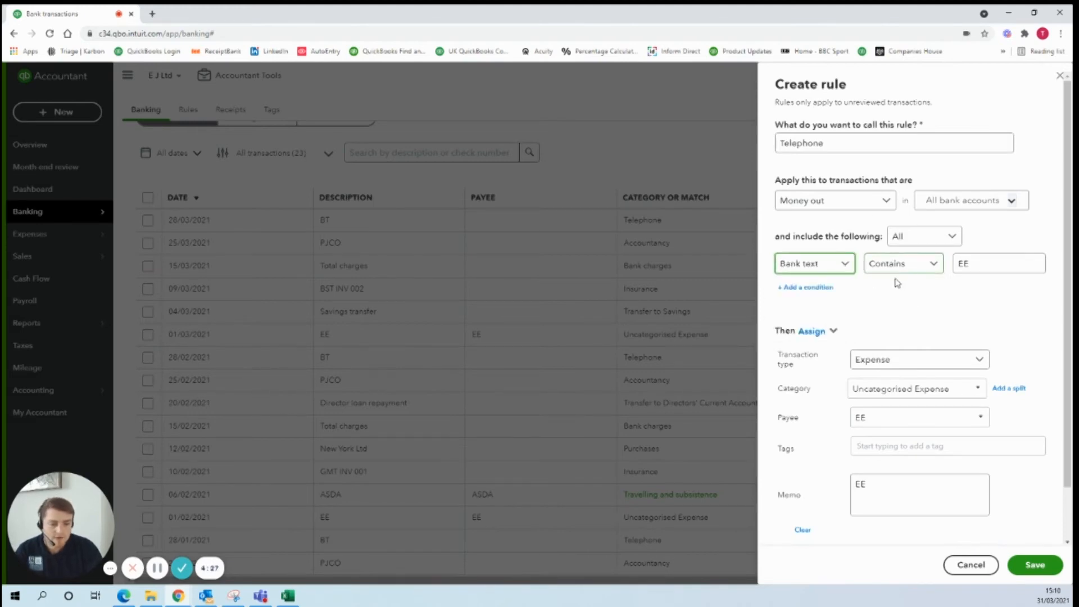
click(998, 263)
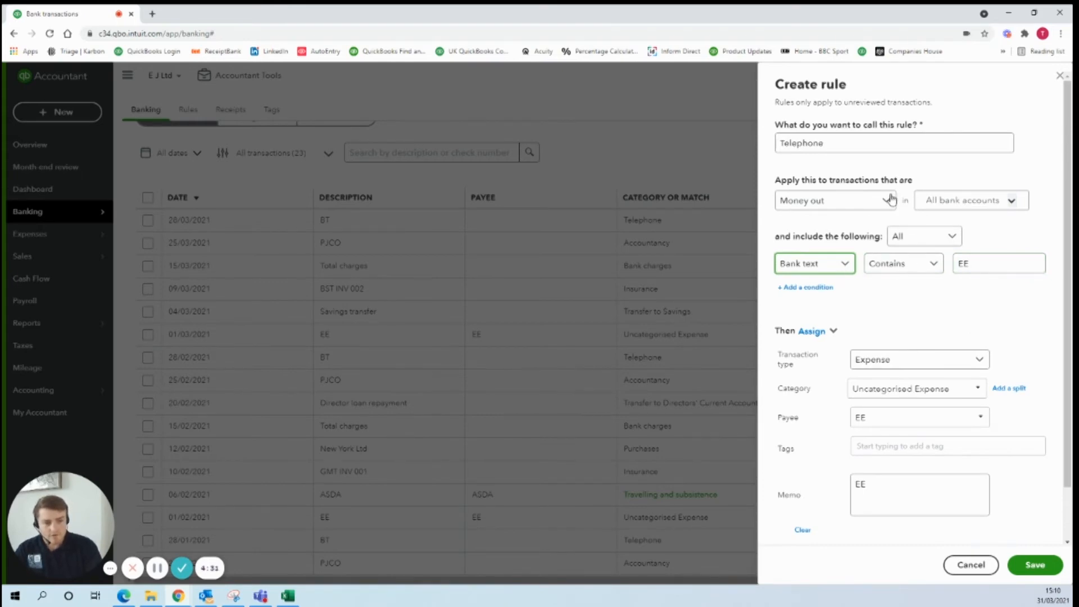
mouse_move(816, 352)
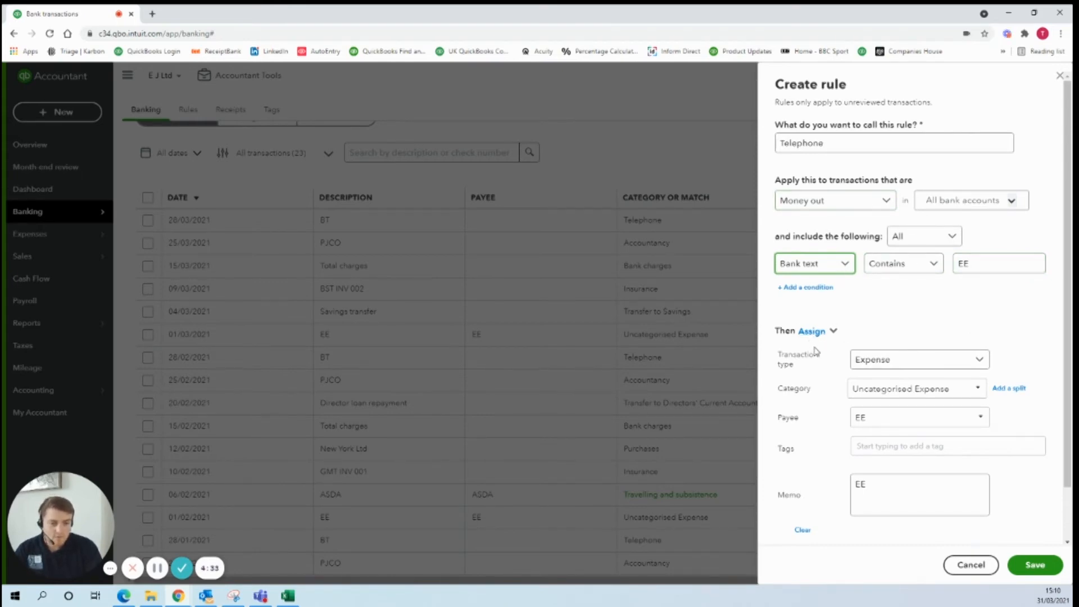
mouse_move(953, 280)
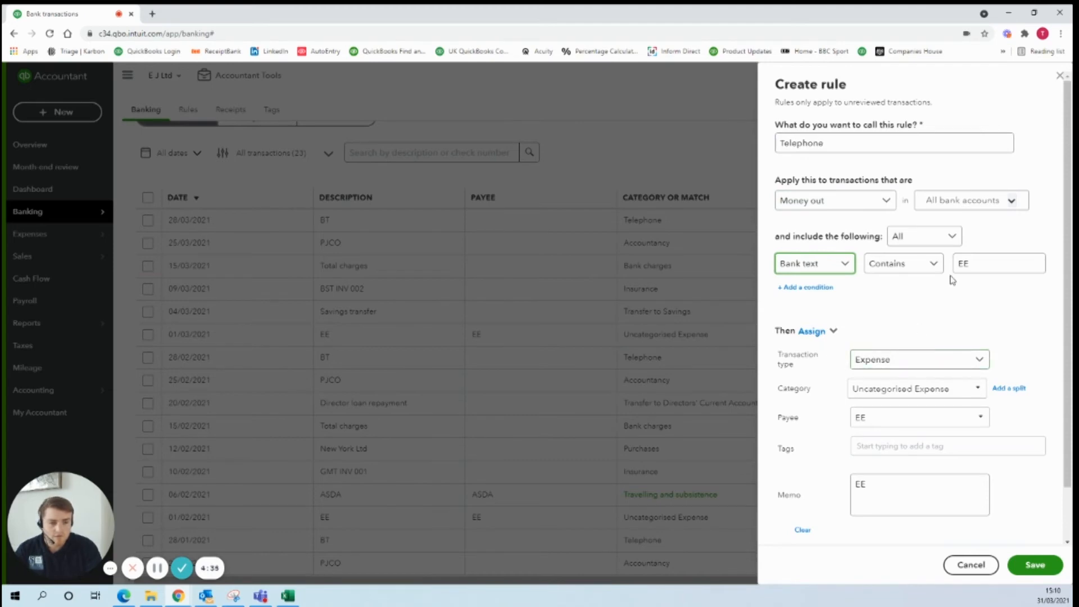
click(902, 389)
text(Tele)
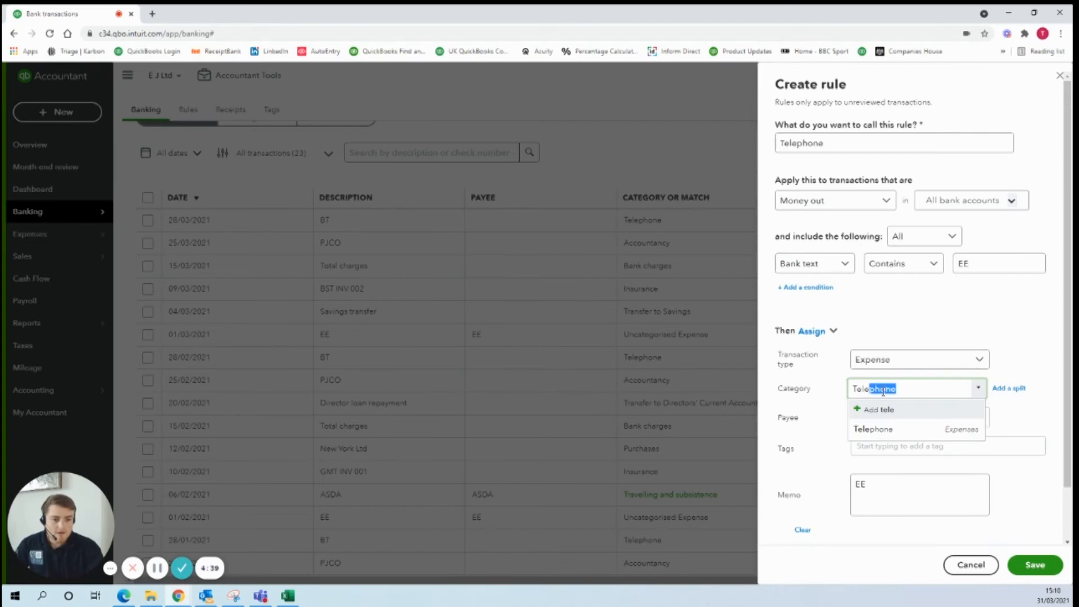
click(874, 429)
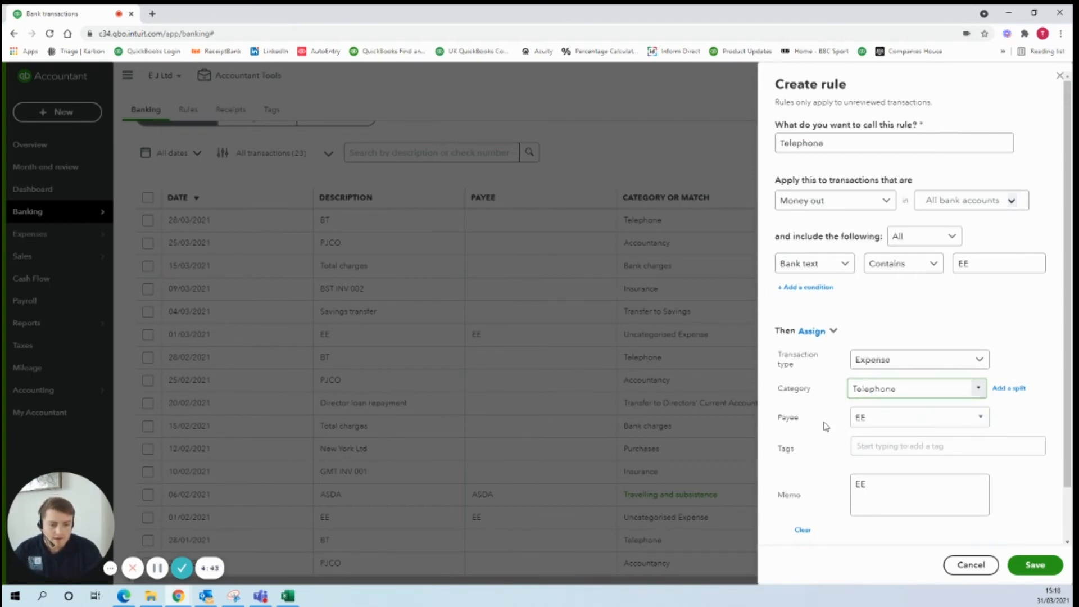
scroll(down, 3)
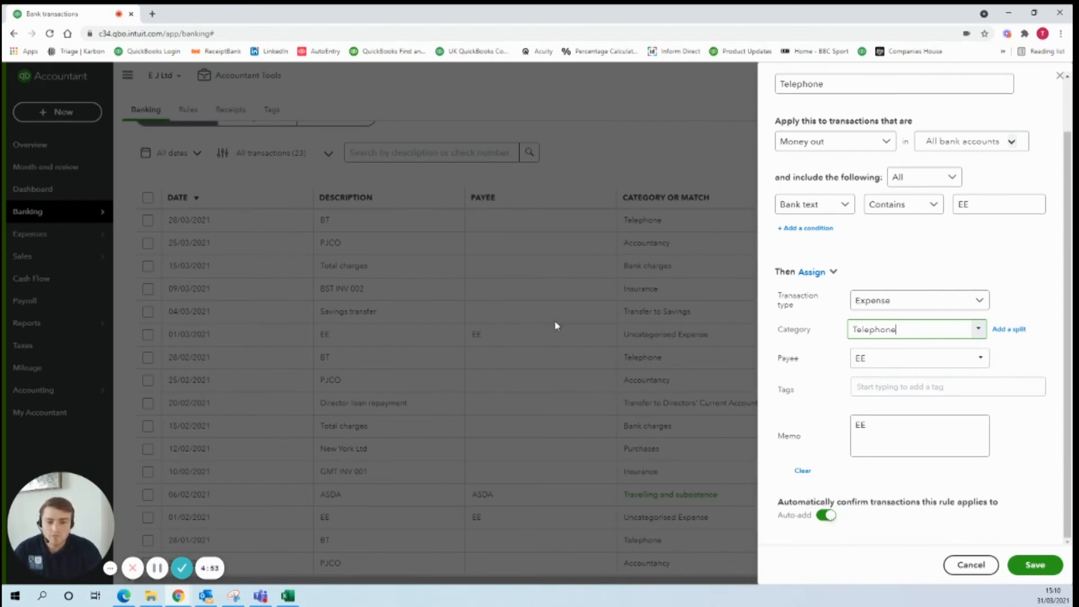
mouse_move(376, 264)
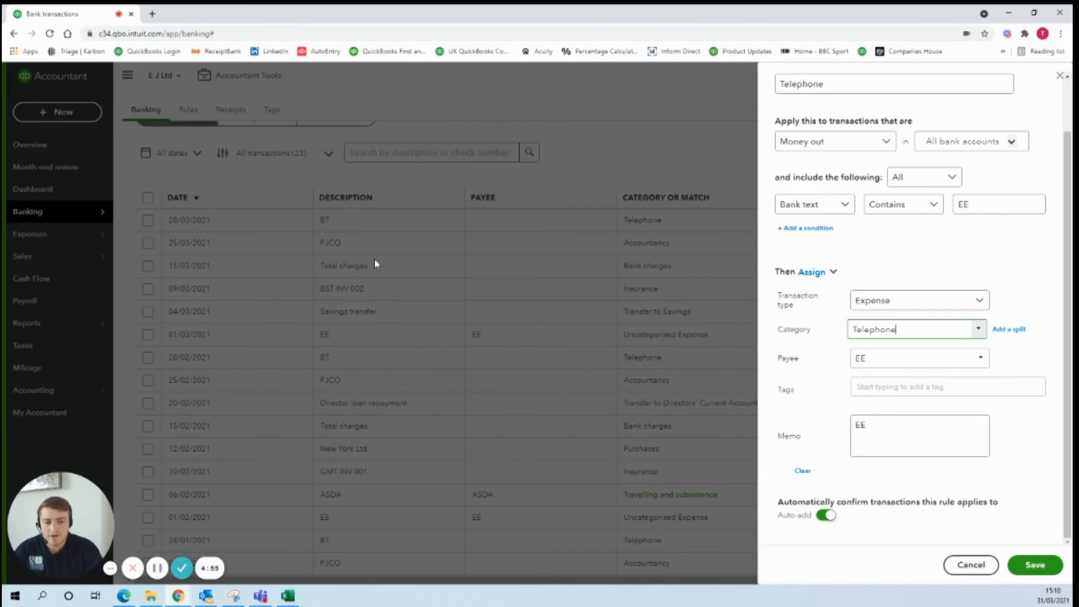
mouse_move(491, 317)
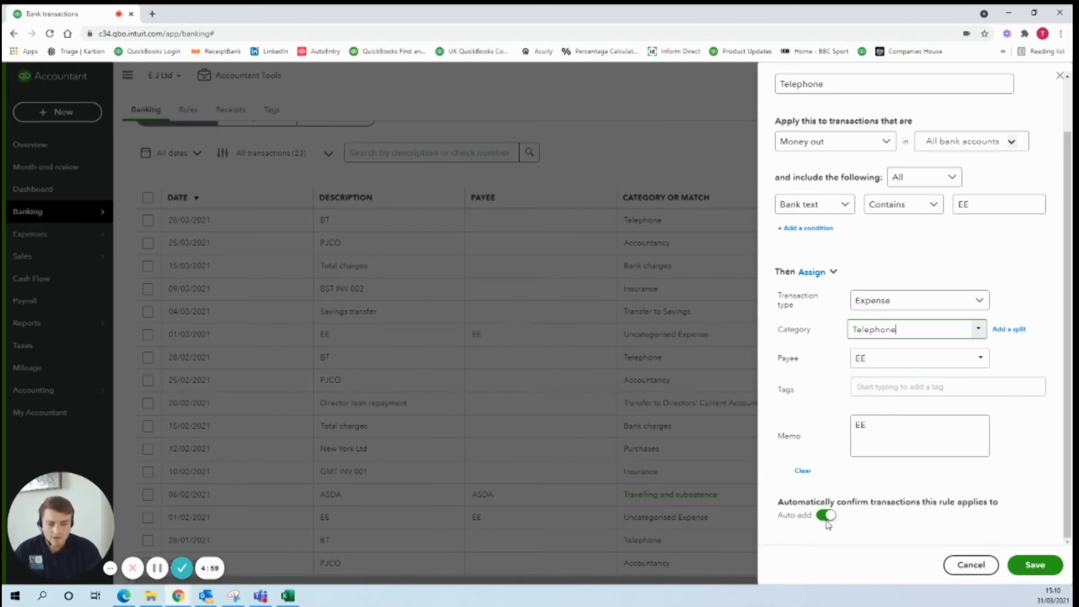
click(825, 515)
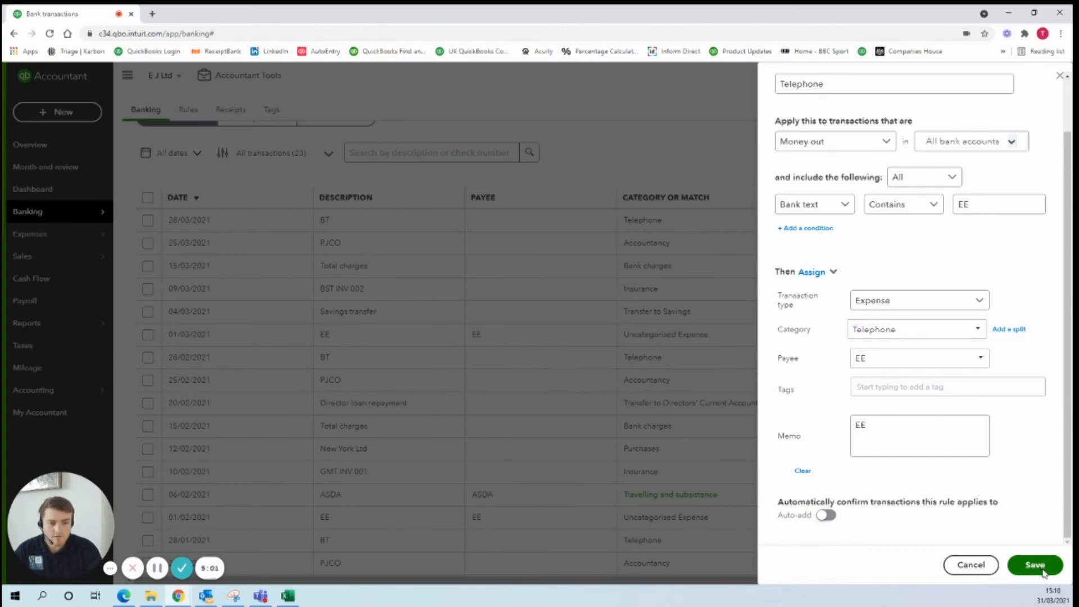
Save the Telephone rule so EE transactions show the Telephone category
click(1035, 565)
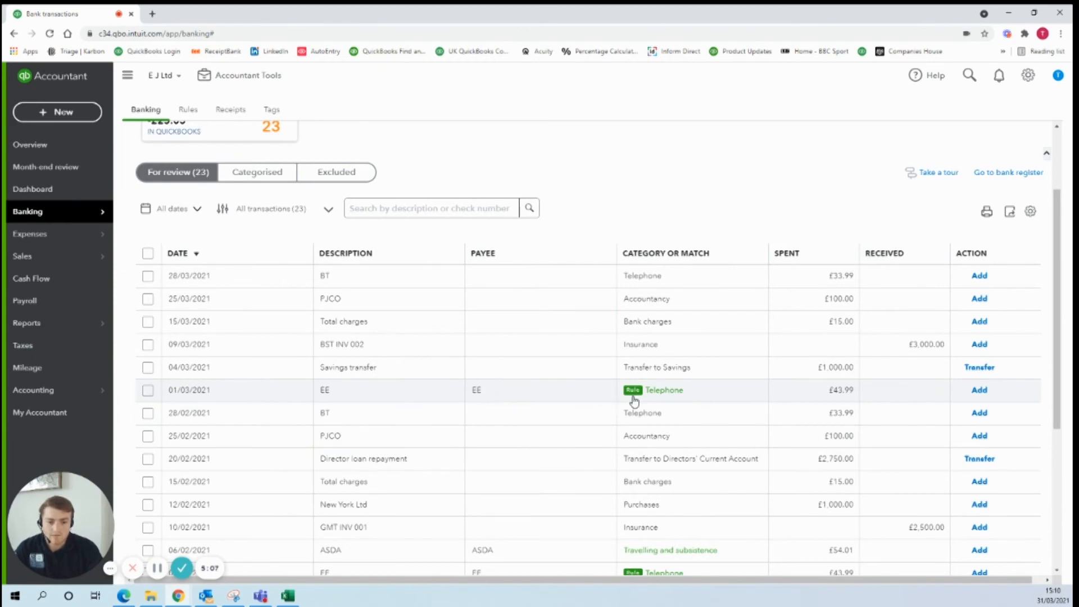
mouse_move(963, 416)
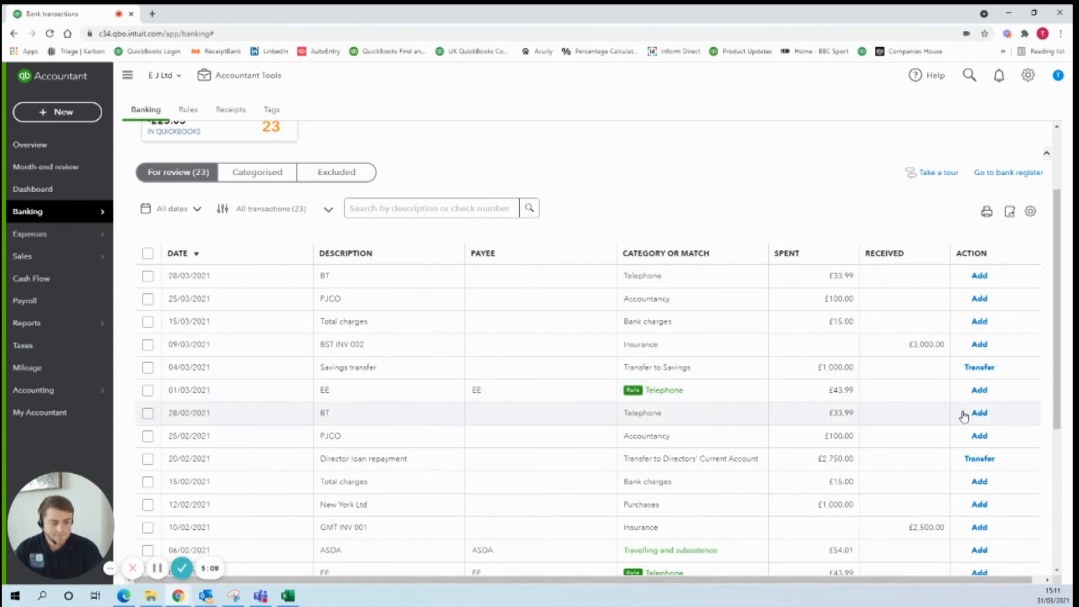
mouse_move(665, 389)
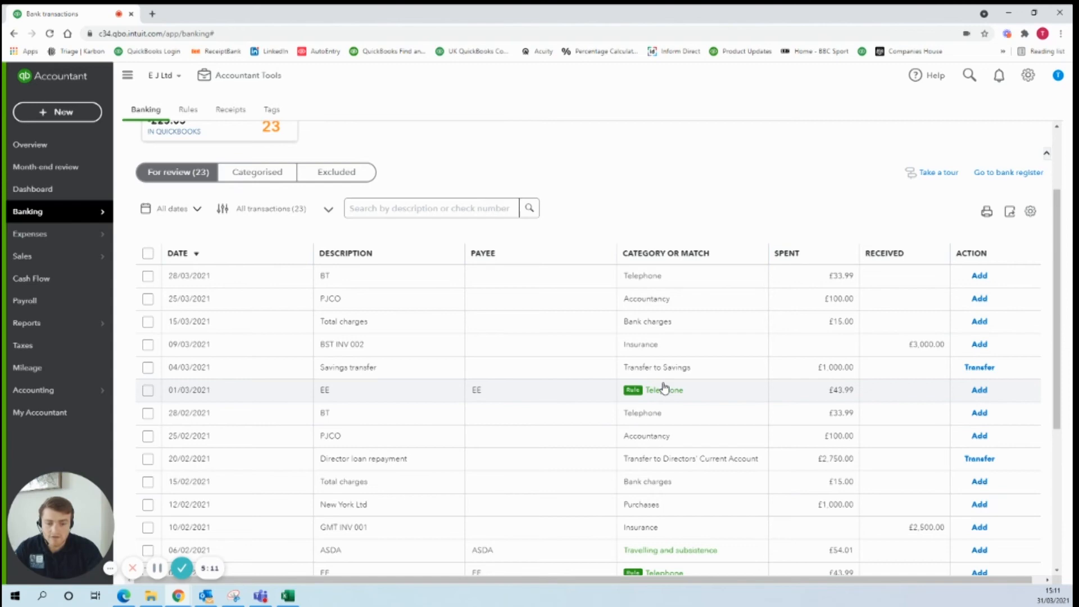
mouse_move(956, 412)
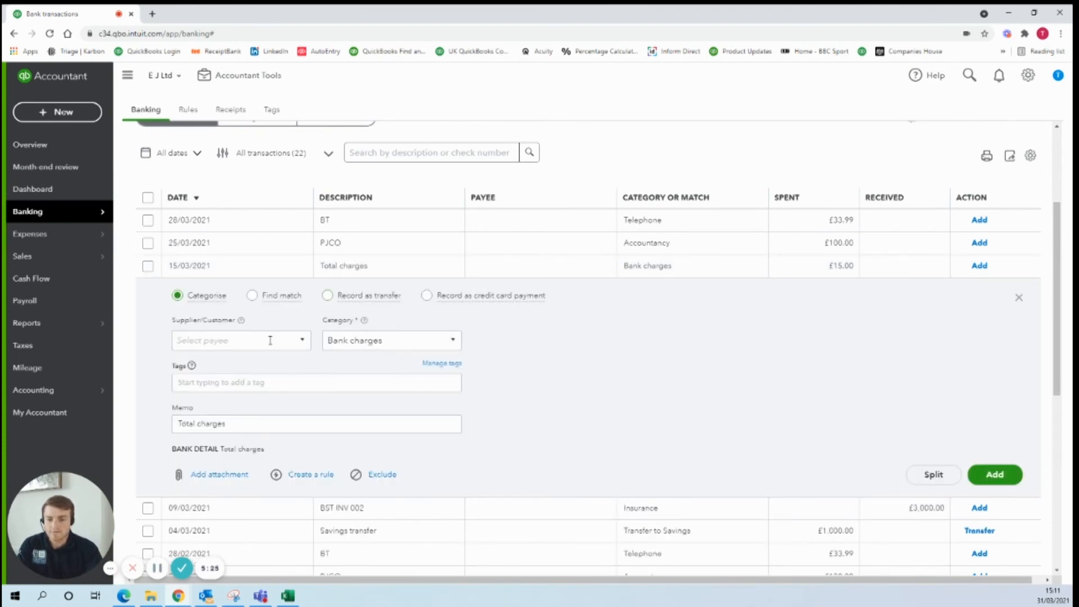
Create supplier Starling and add the 15/03 and 15/02 Total charges as Bank charges
text(Starling)
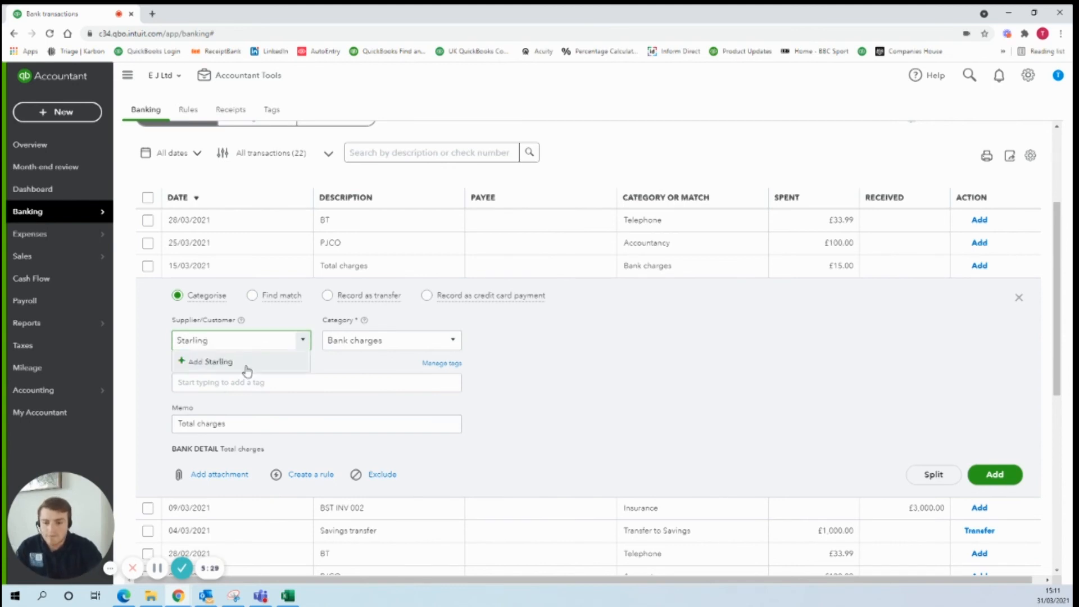
click(210, 361)
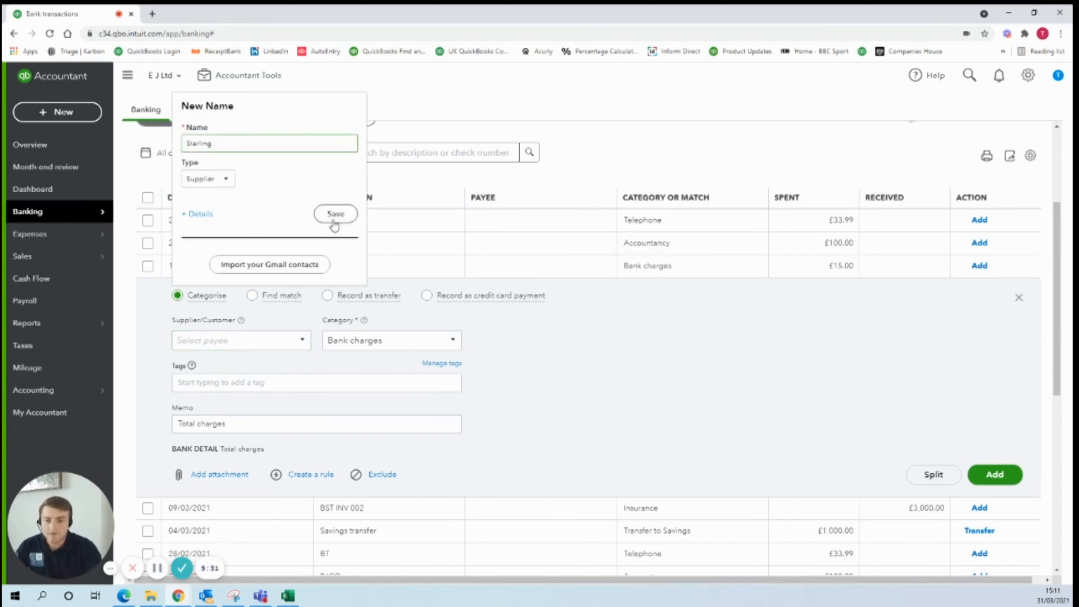
click(335, 214)
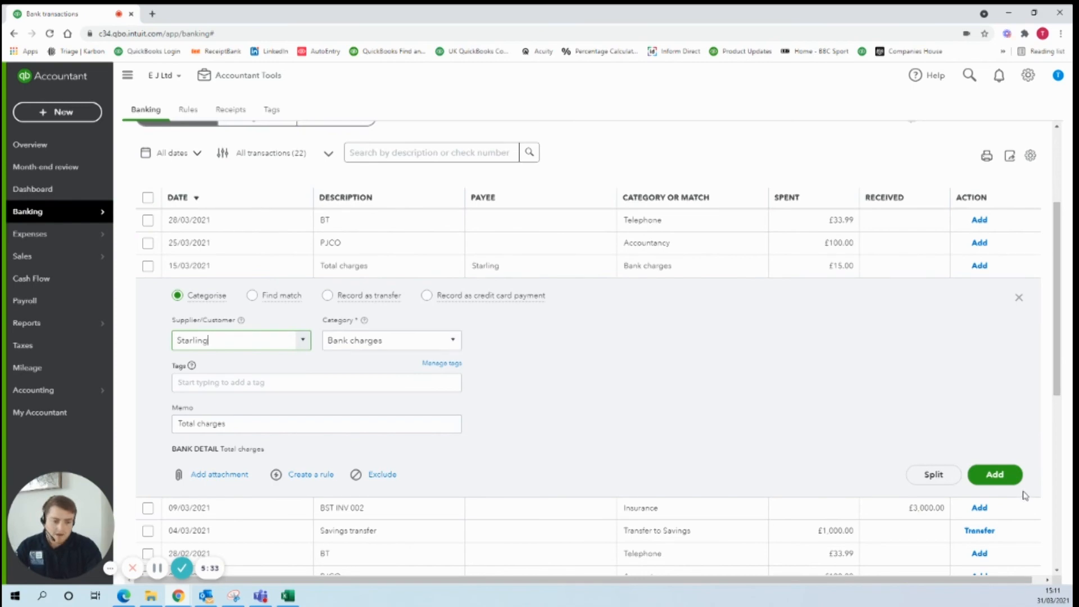
click(994, 474)
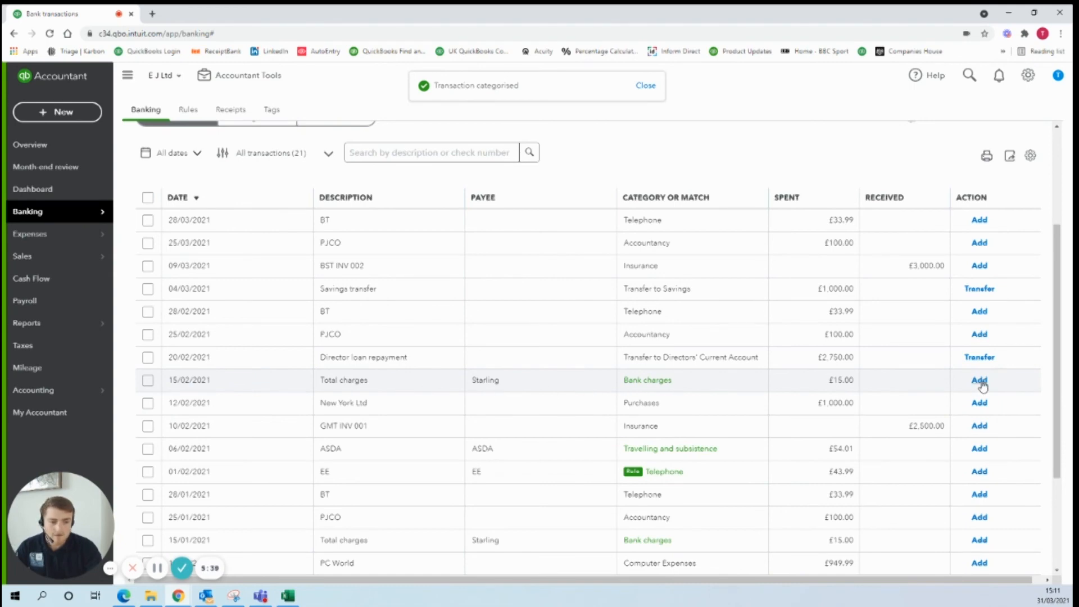
click(978, 380)
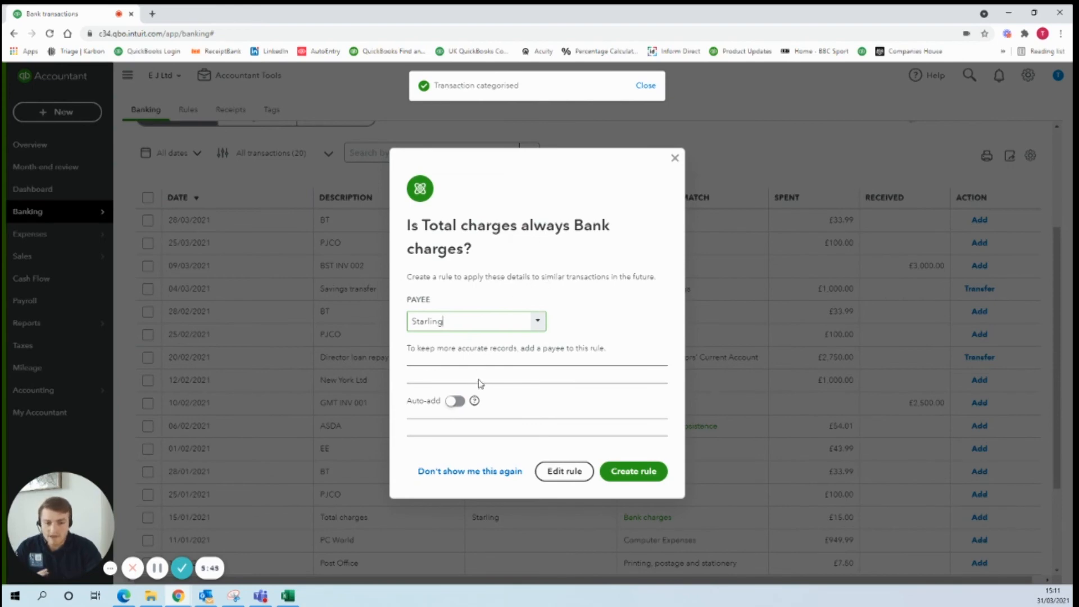
Name the Total charges rule Starling, match it on bank text, and save it
click(564, 471)
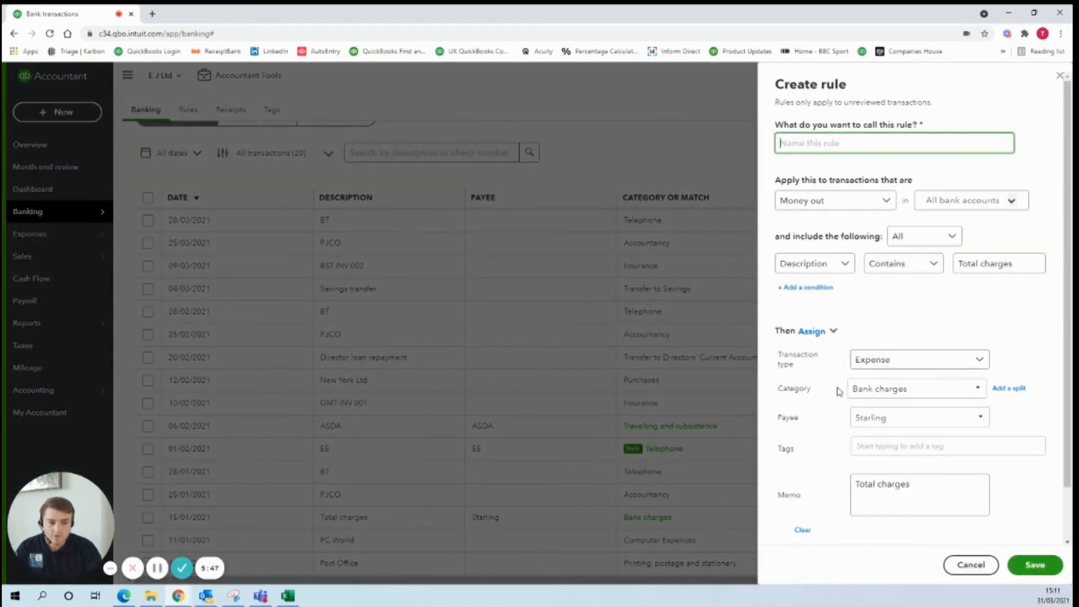
text(s)
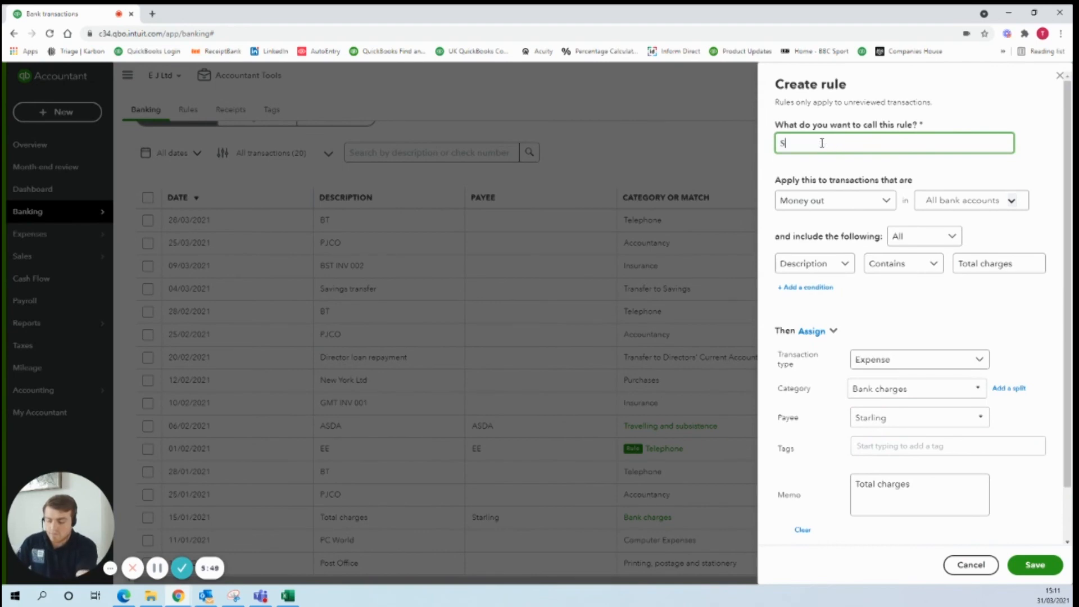
text(tarling)
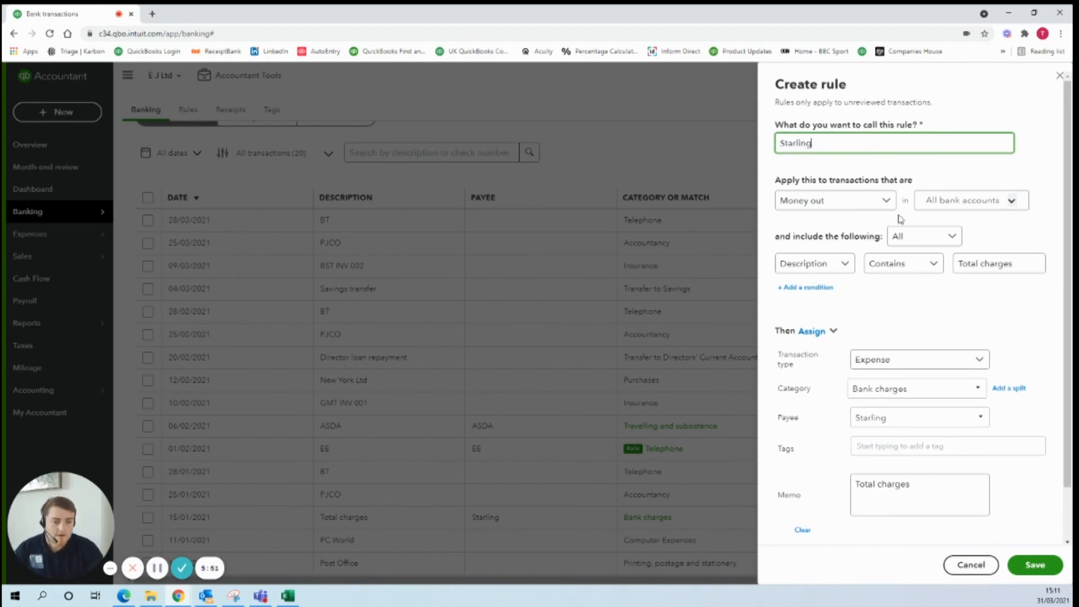
click(814, 263)
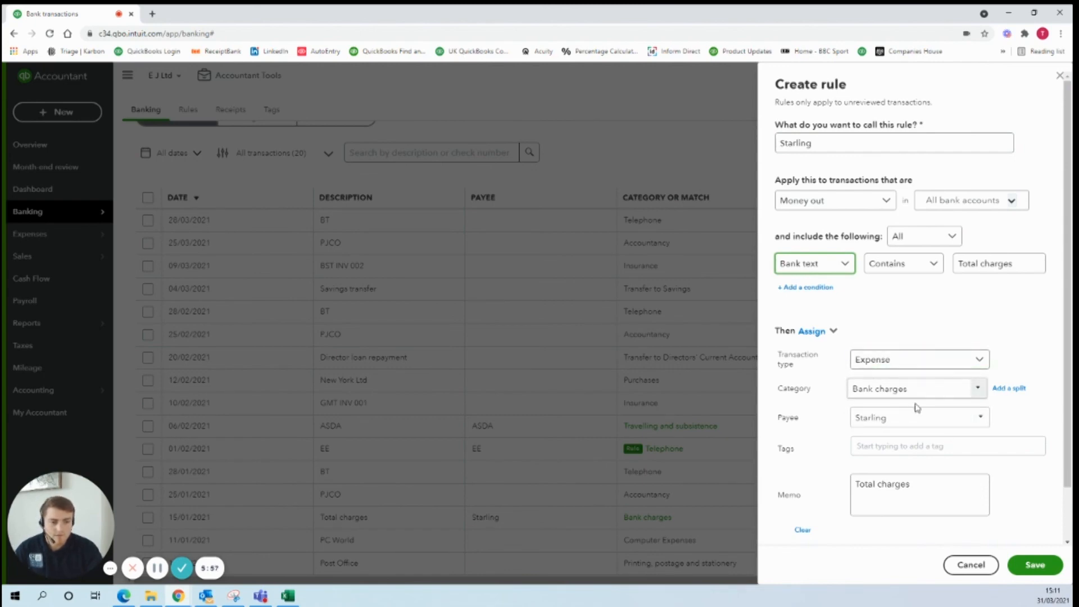
click(1035, 565)
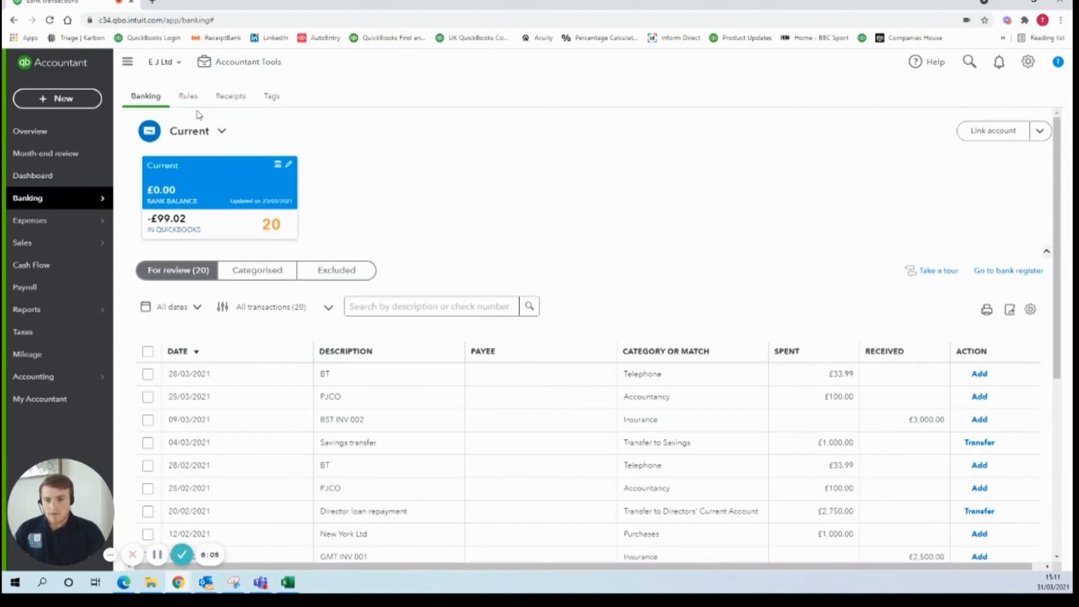
click(188, 96)
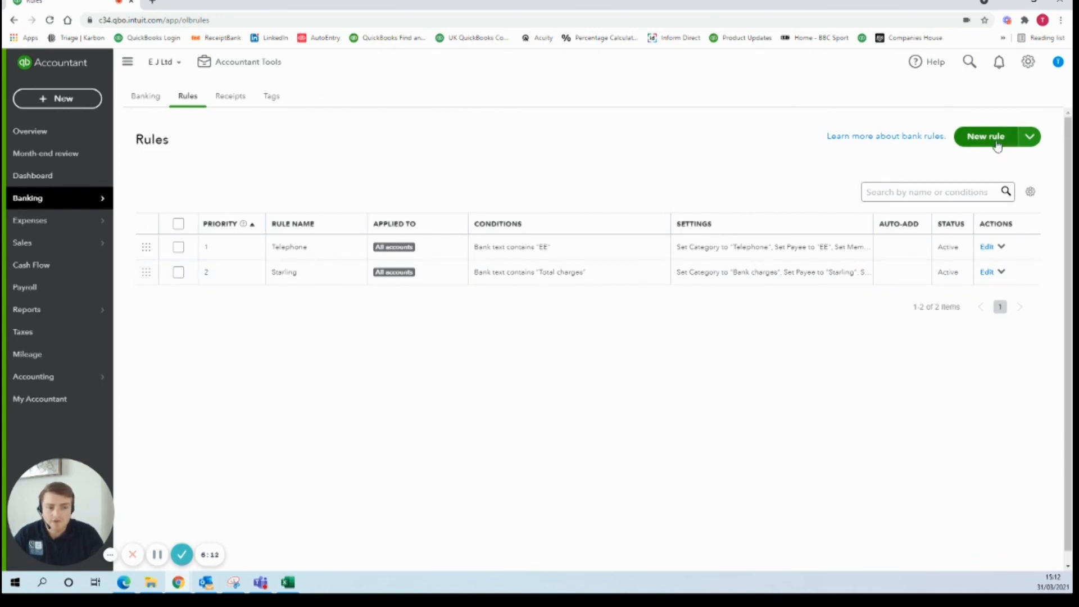
click(1030, 136)
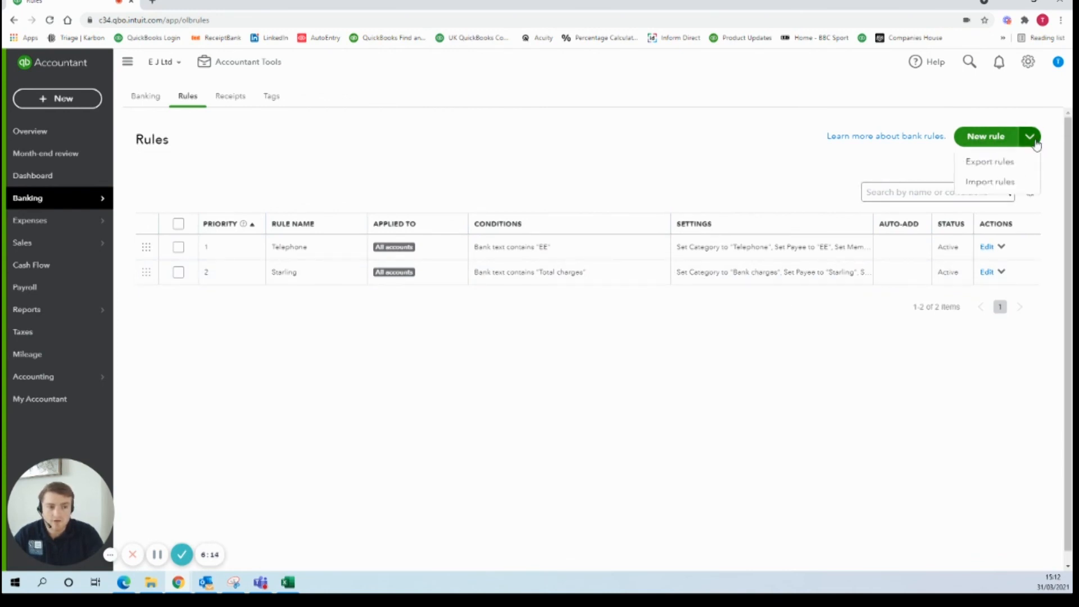
mouse_move(990, 182)
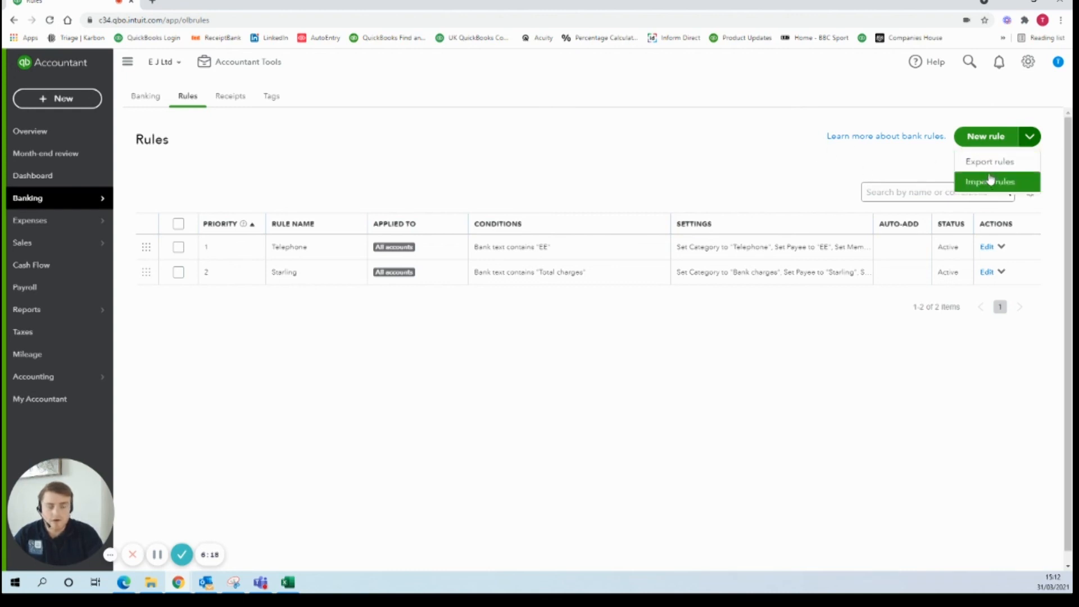
mouse_move(664, 167)
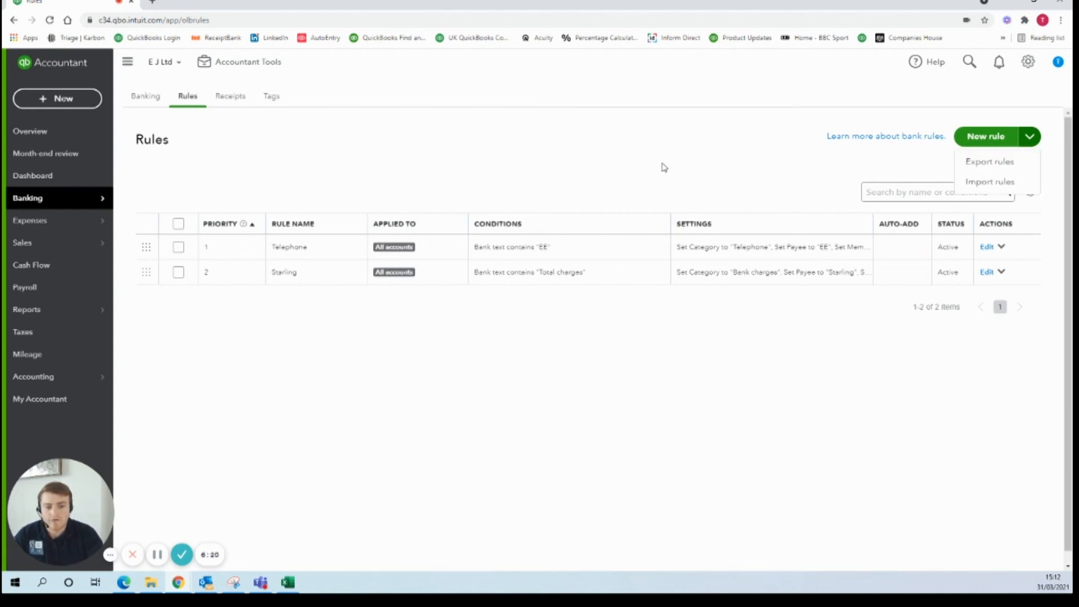
mouse_move(852, 214)
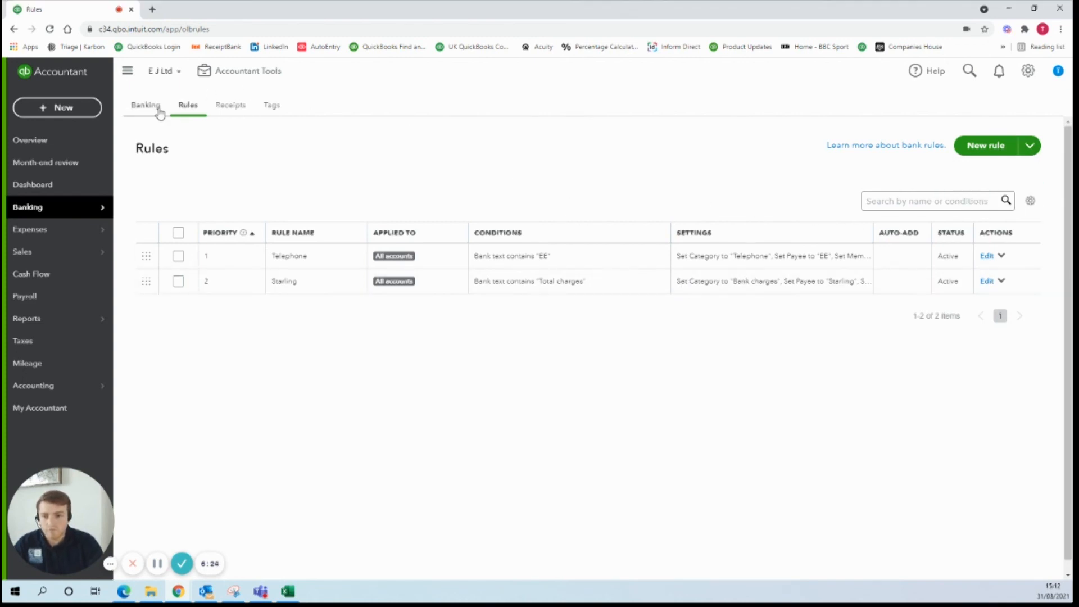
click(145, 105)
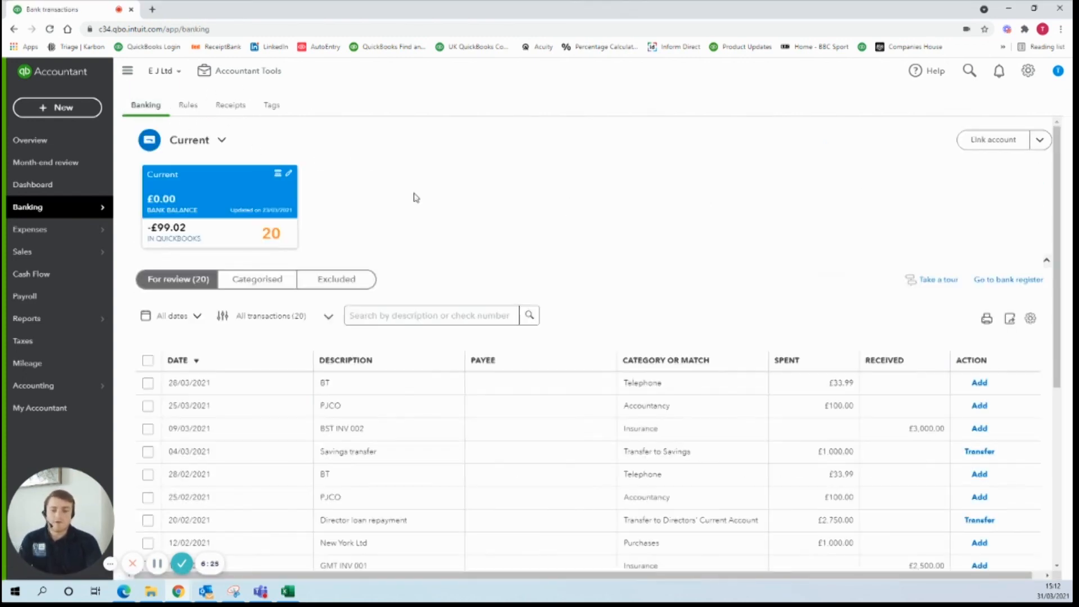